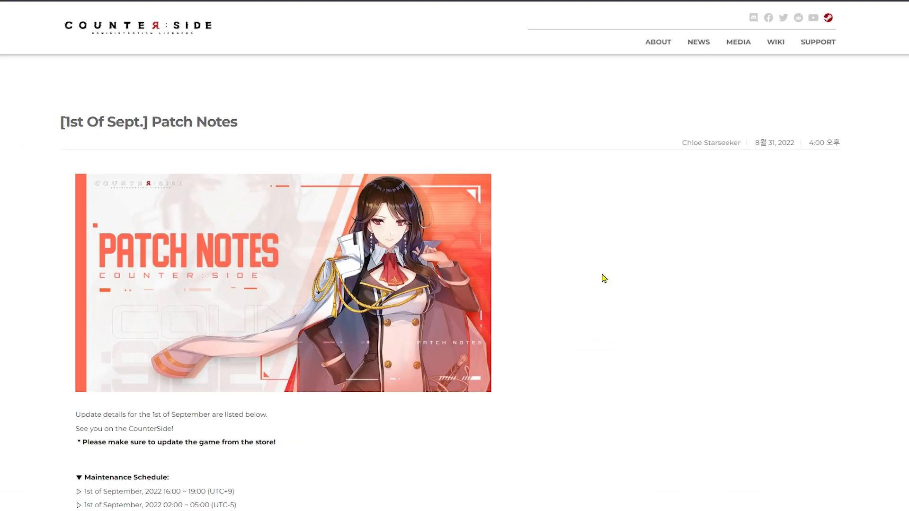
mouse_move(603, 277)
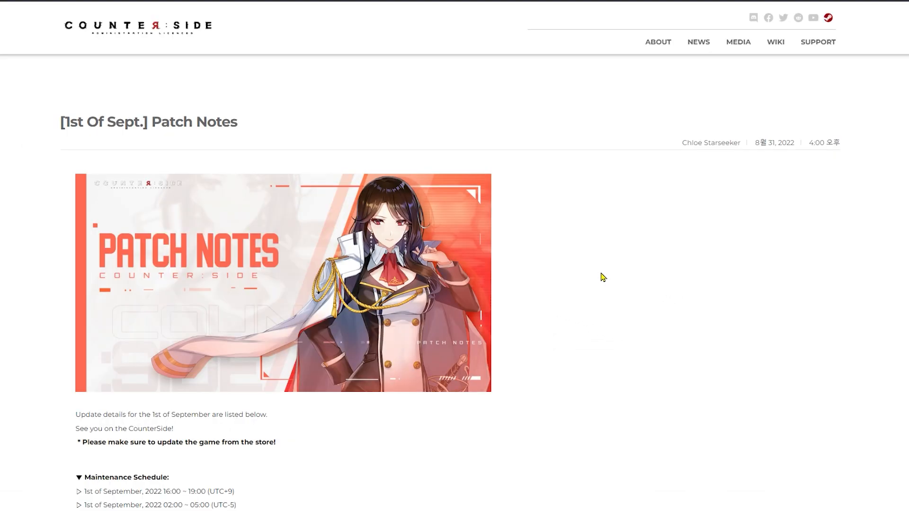
Scroll down past the banner to the Maintenance Schedule and Shop News sections
scroll("down", 3)
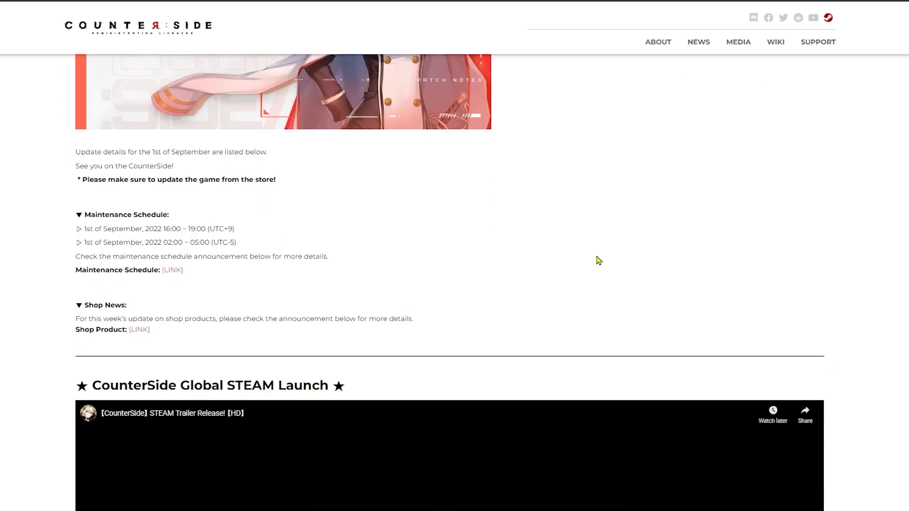
Scroll down through the STEAM launch trailer and text to the Event Stage heading
scroll("down", 3)
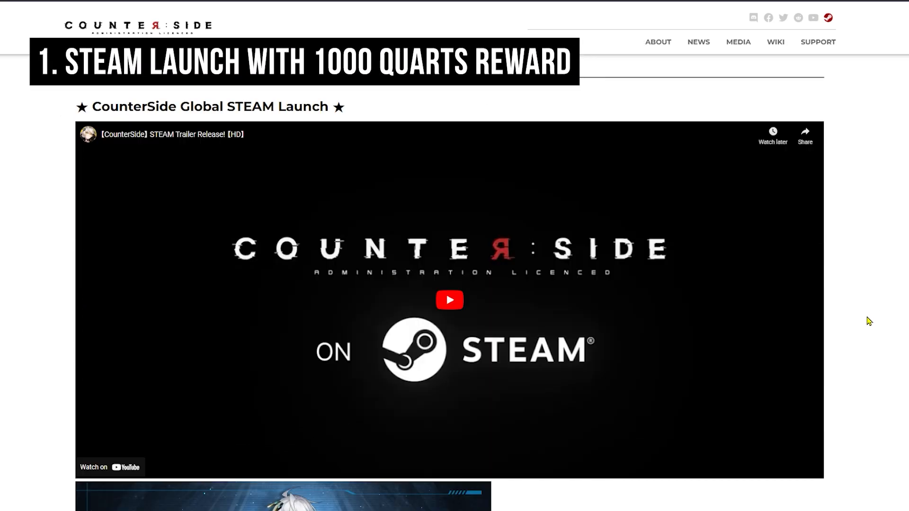
mouse_move(864, 342)
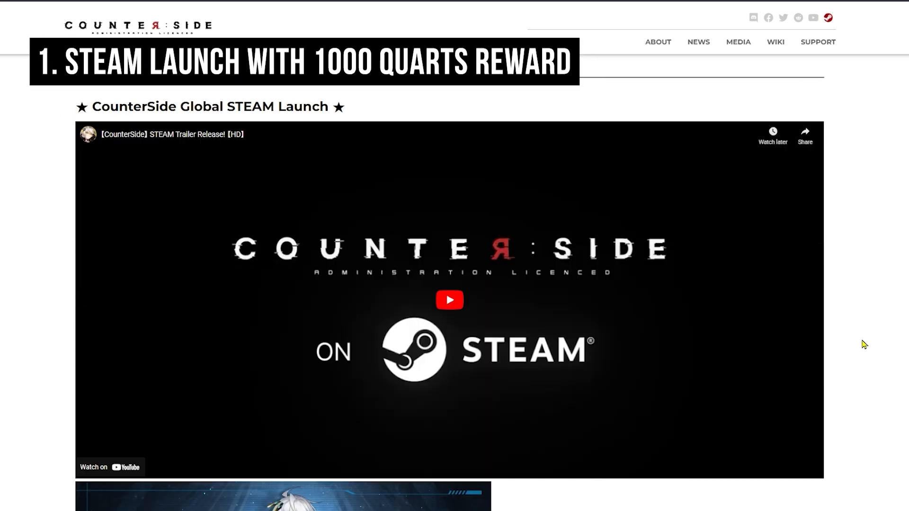
scroll("down", 3)
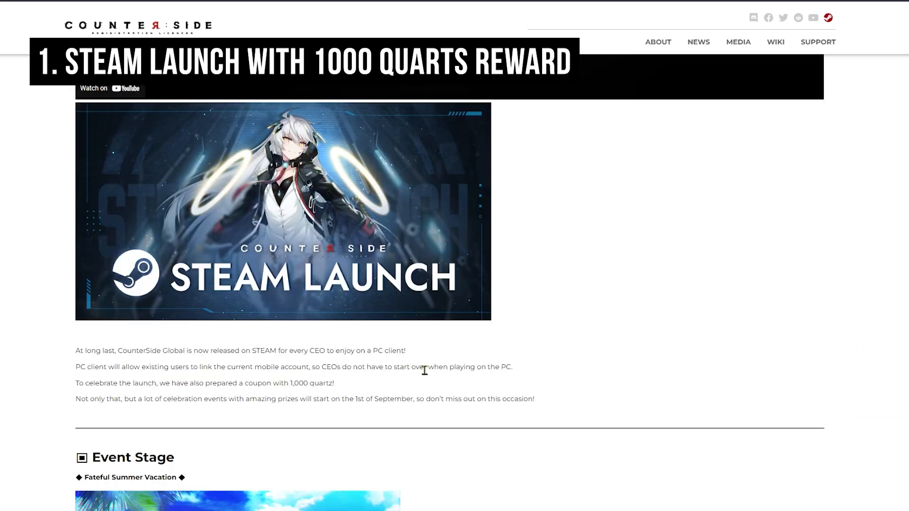
mouse_move(446, 358)
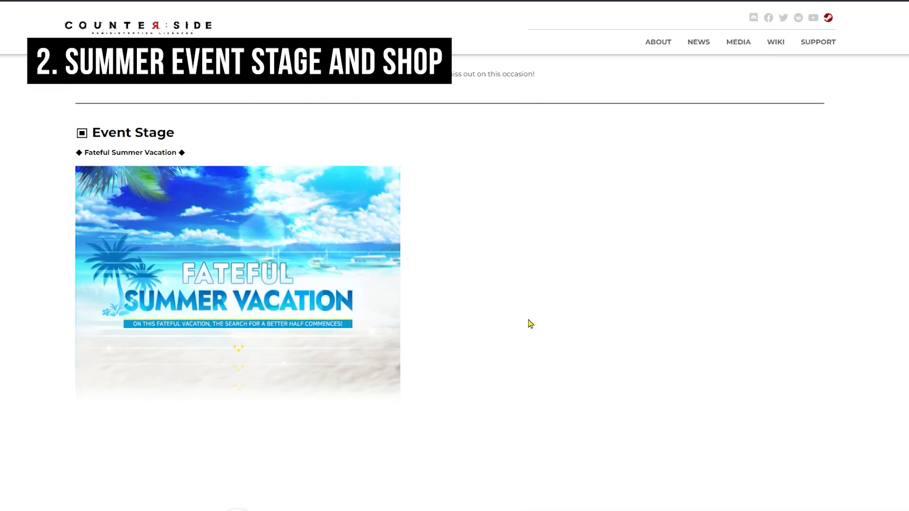
Scroll through the Fateful Summer Vacation event images and swim rings to the Main Rewards panel
scroll("down", 3)
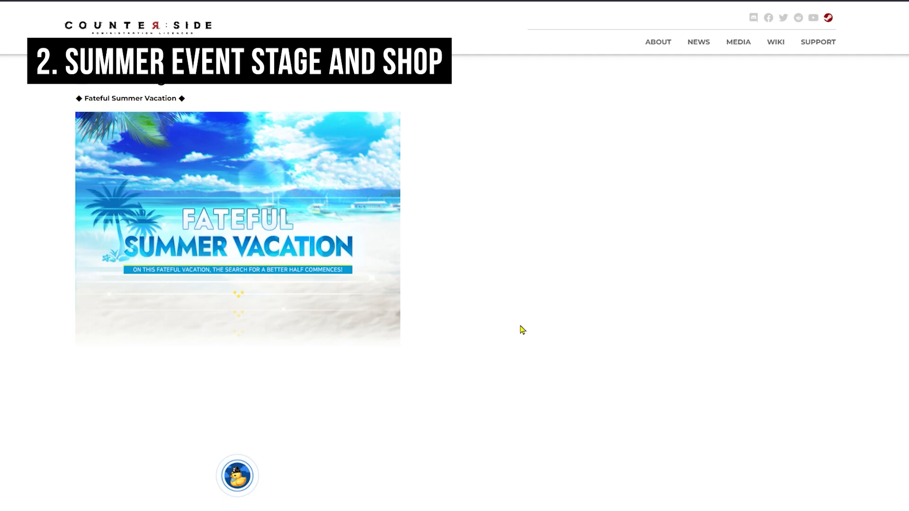
mouse_move(517, 327)
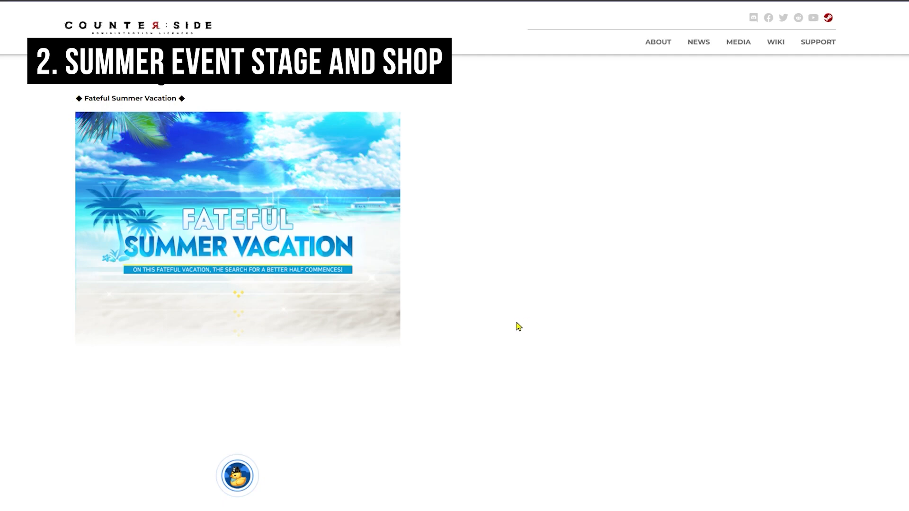
mouse_move(474, 322)
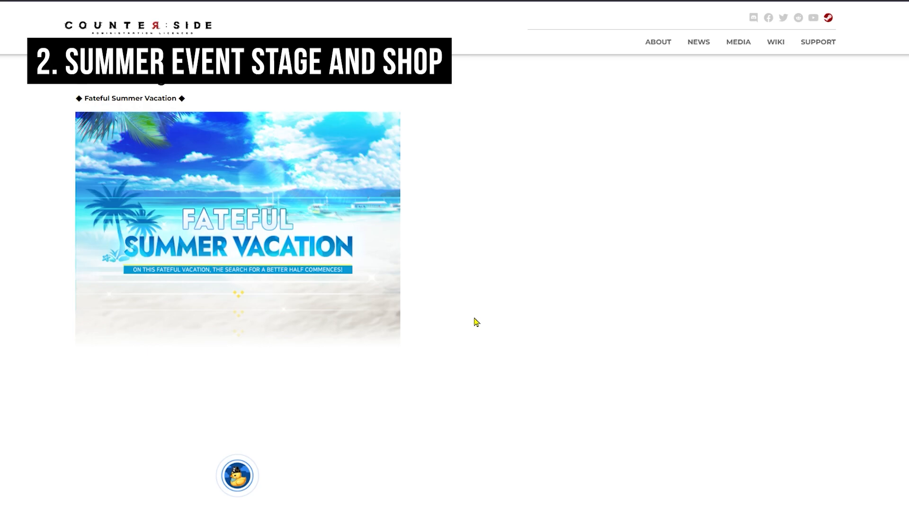
scroll("down", 3)
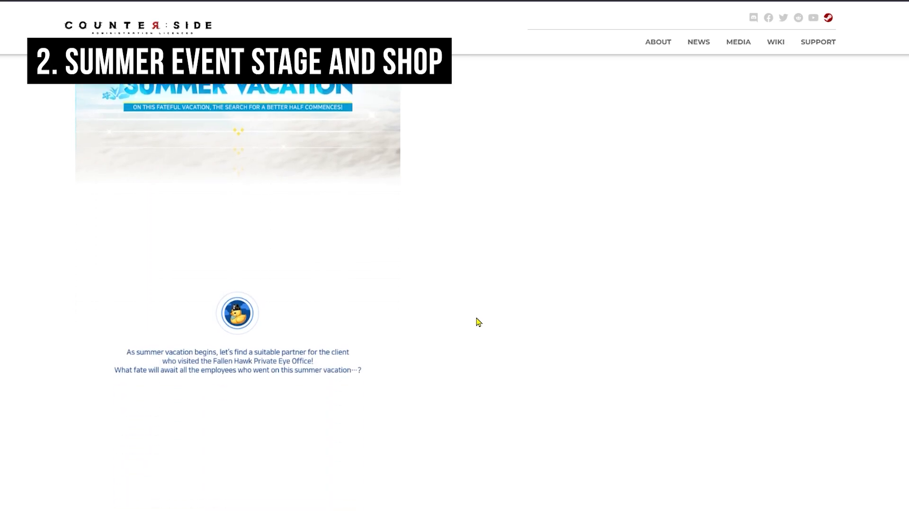
scroll("down", 3)
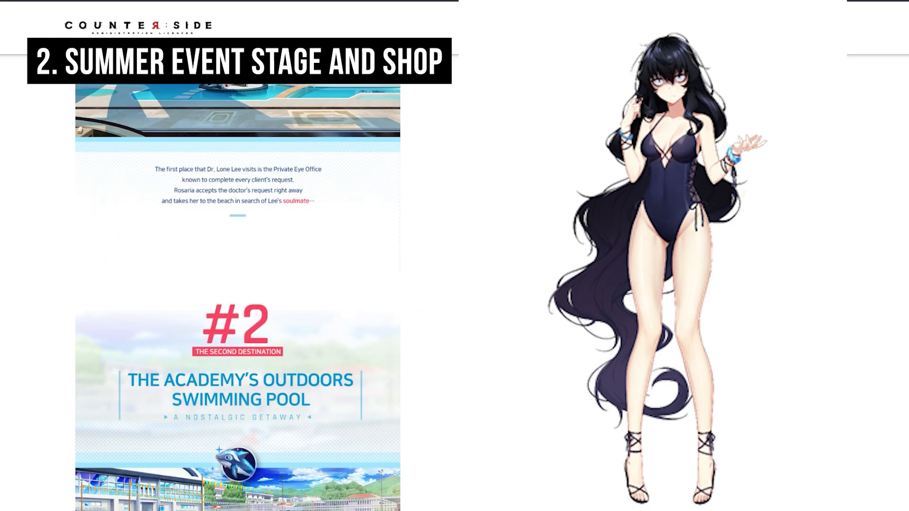
scroll("down", 3)
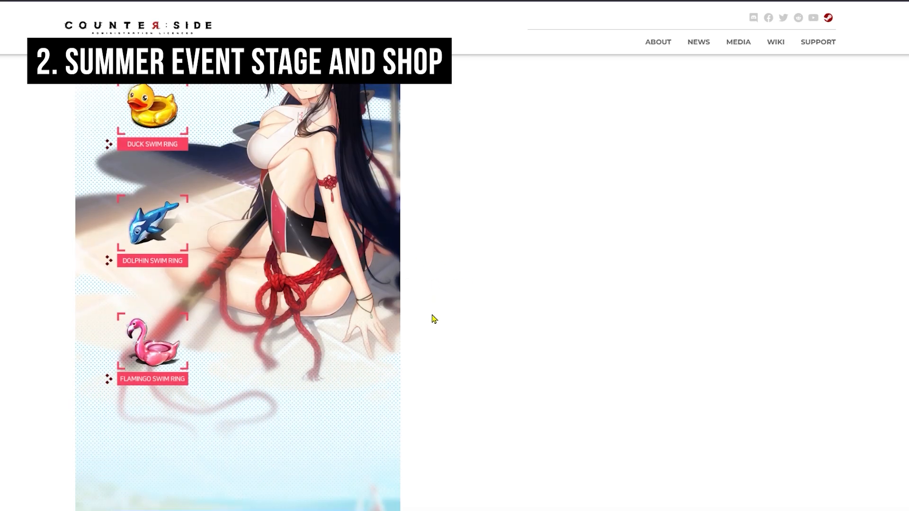
scroll("down", 3)
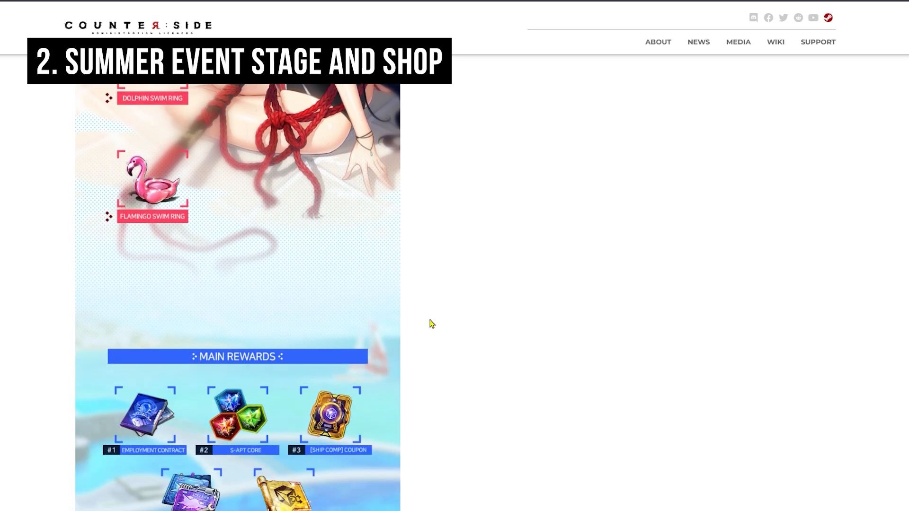
scroll("down", 3)
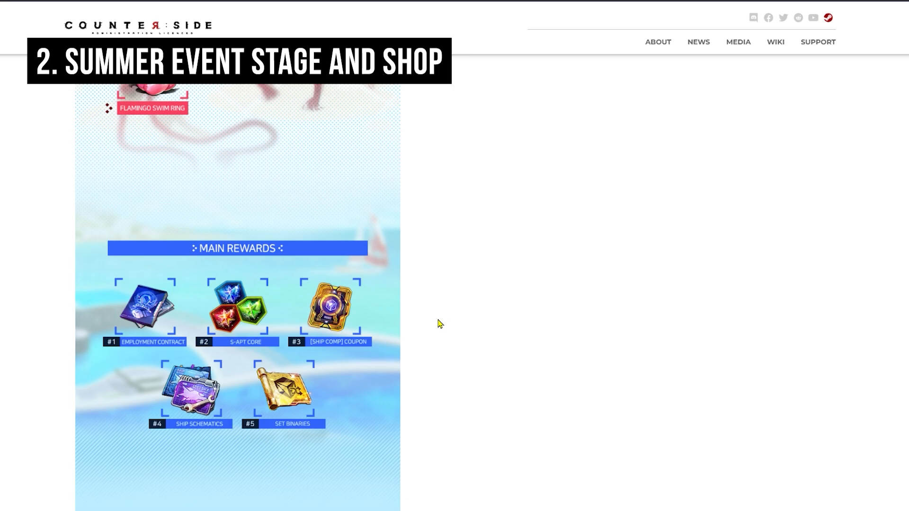
mouse_move(436, 327)
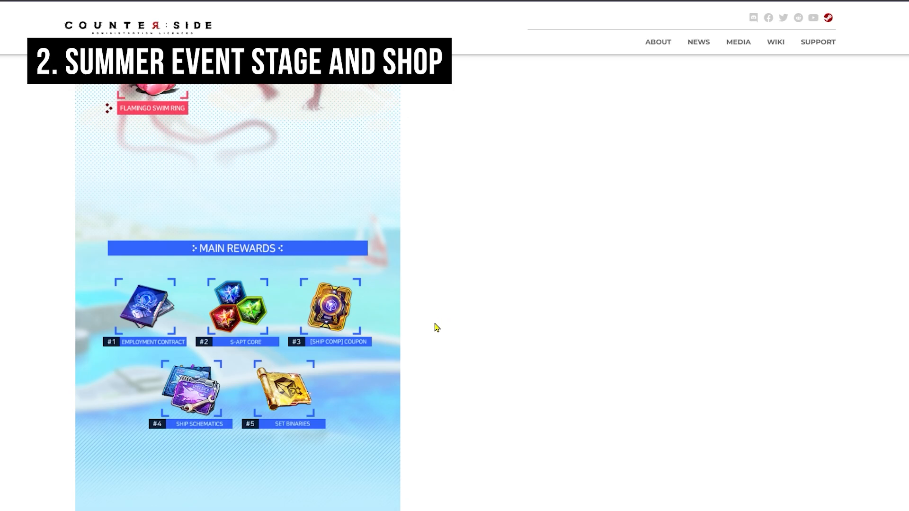
scroll("down", 3)
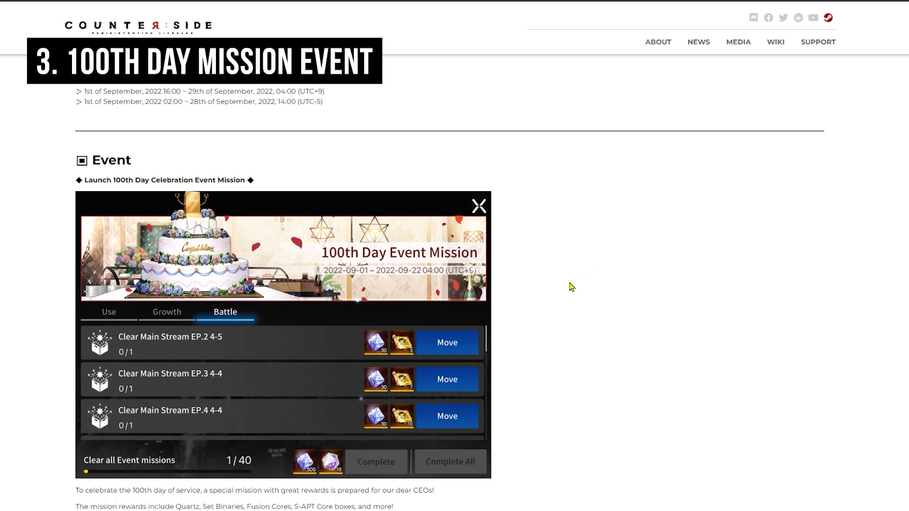
mouse_move(565, 291)
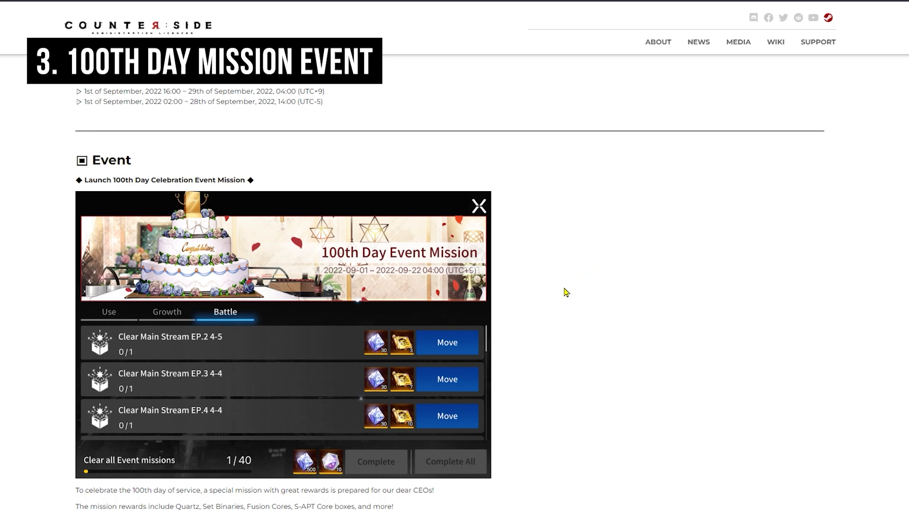
Scroll past the 100th Day Event Mission screenshot and period to the Crafting Event heading
scroll("down", 3)
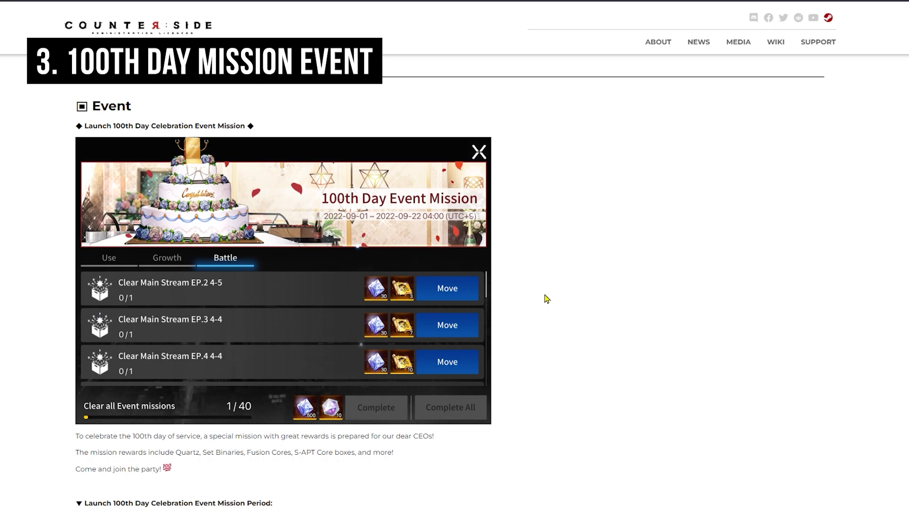
mouse_move(534, 301)
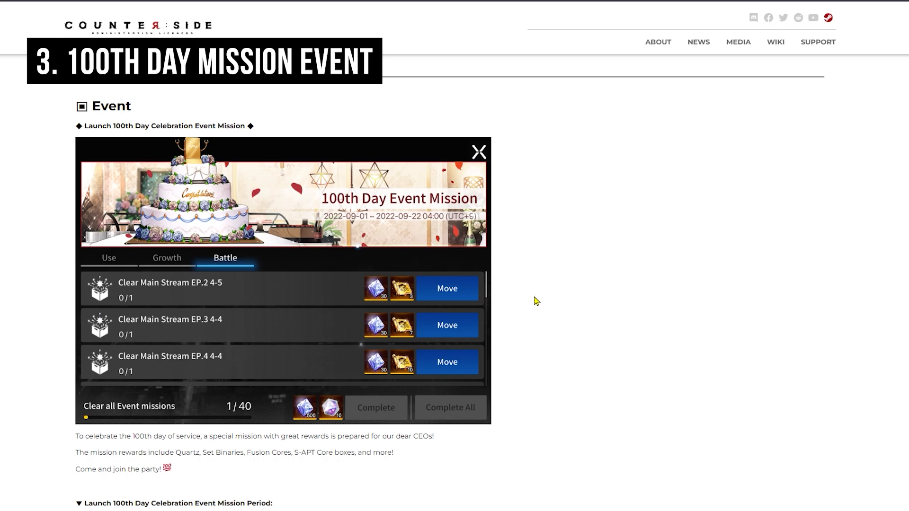
mouse_move(524, 313)
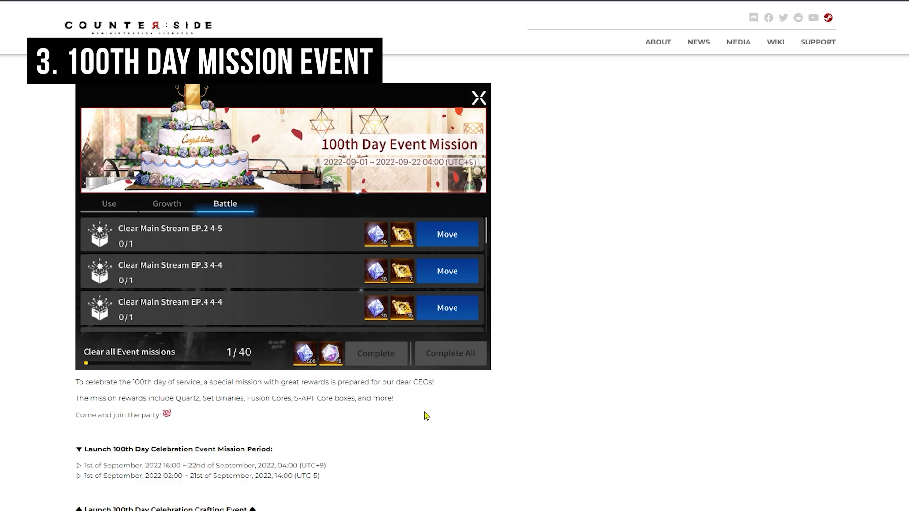
scroll("down", 3)
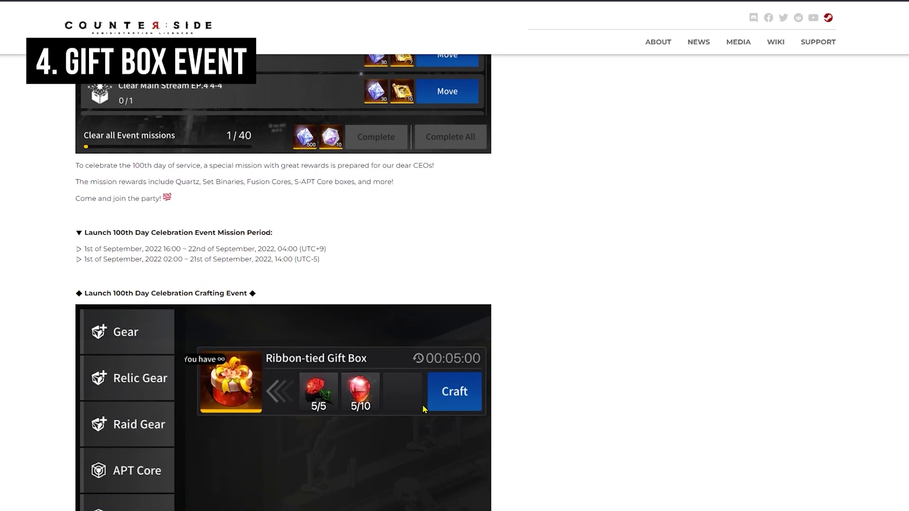
Scroll to the crafting event drop locations and select the Ribbon-tied Gift Box contents list
scroll("down", 3)
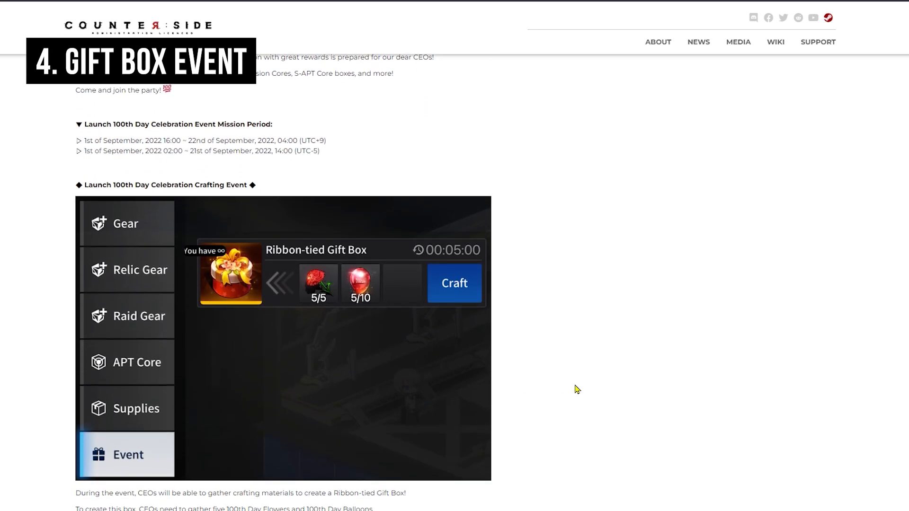
scroll("down", 3)
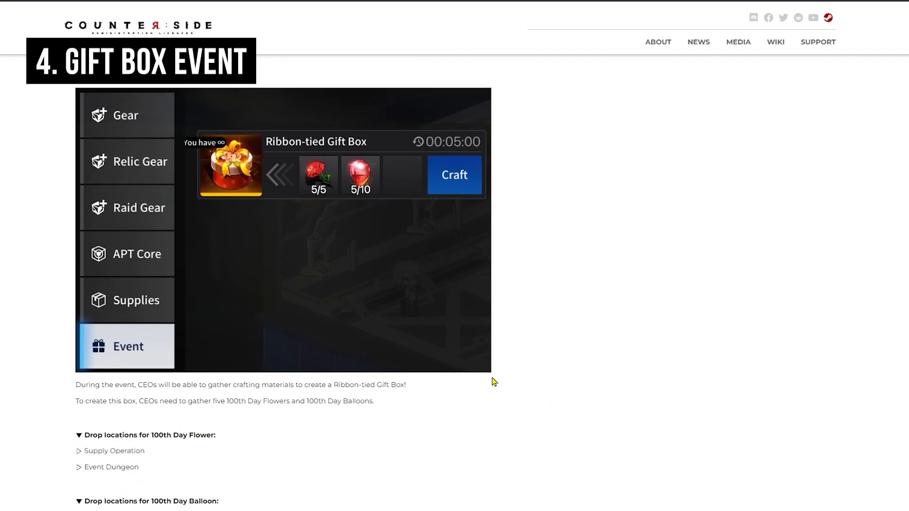
scroll("down", 3)
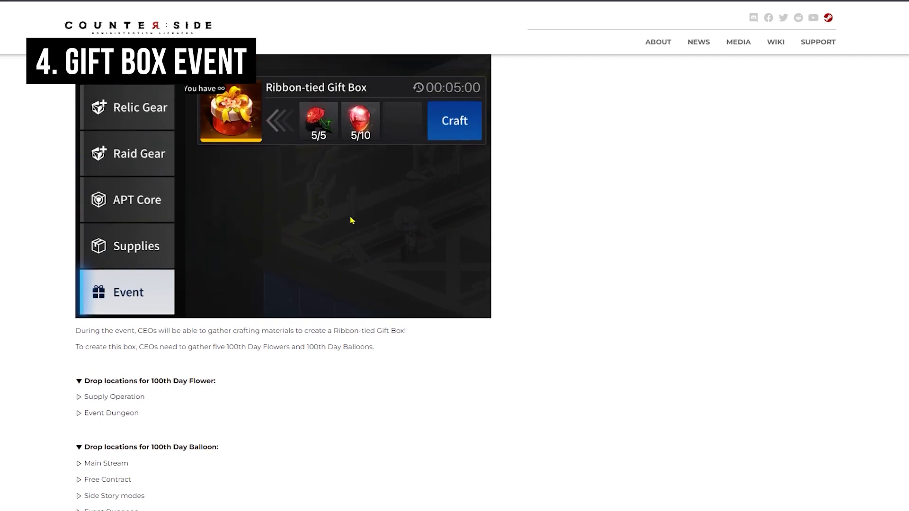
scroll("down", 3)
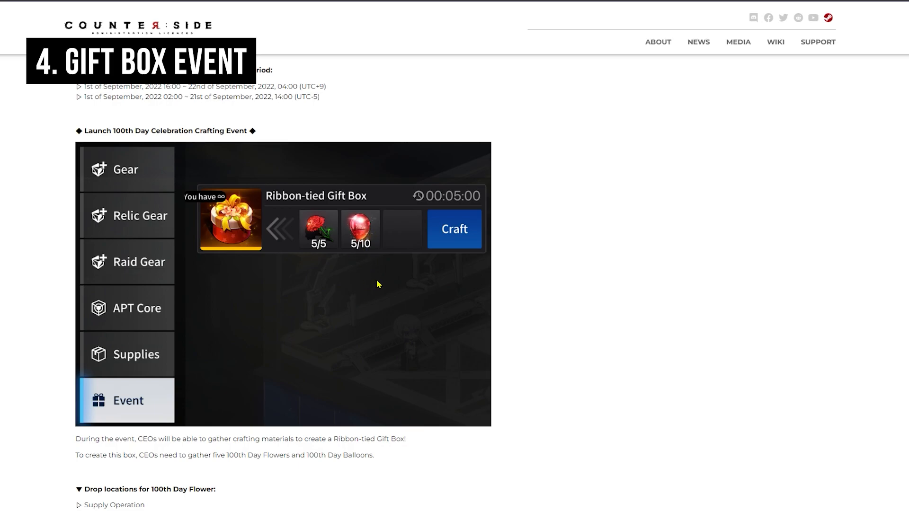
mouse_move(345, 342)
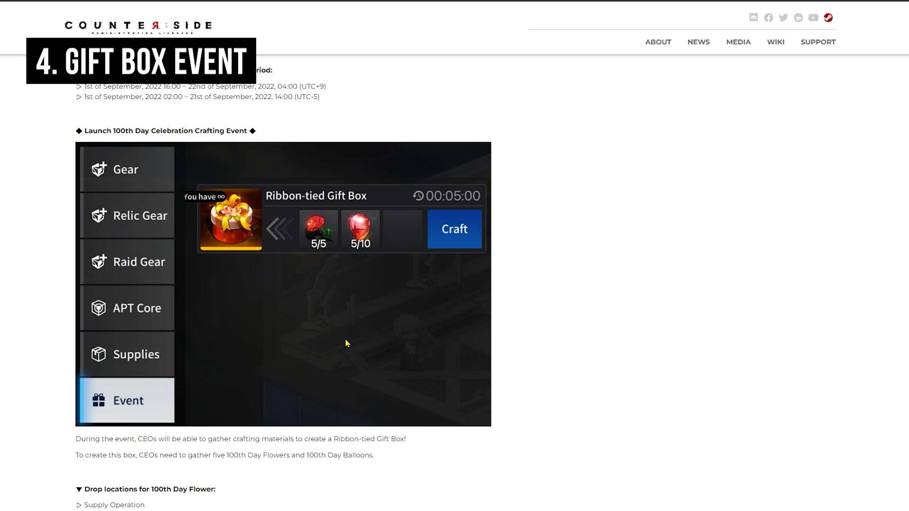
scroll("down", 3)
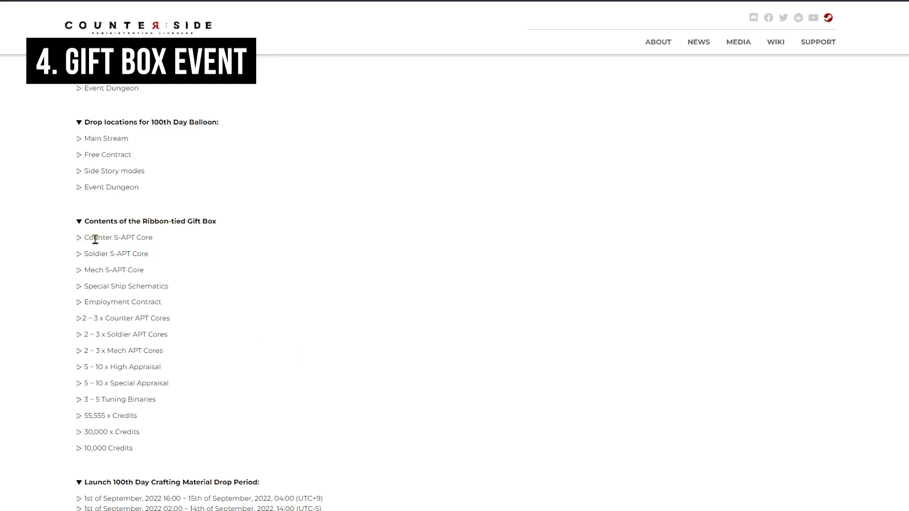
left_click_drag(88, 237, 132, 447)
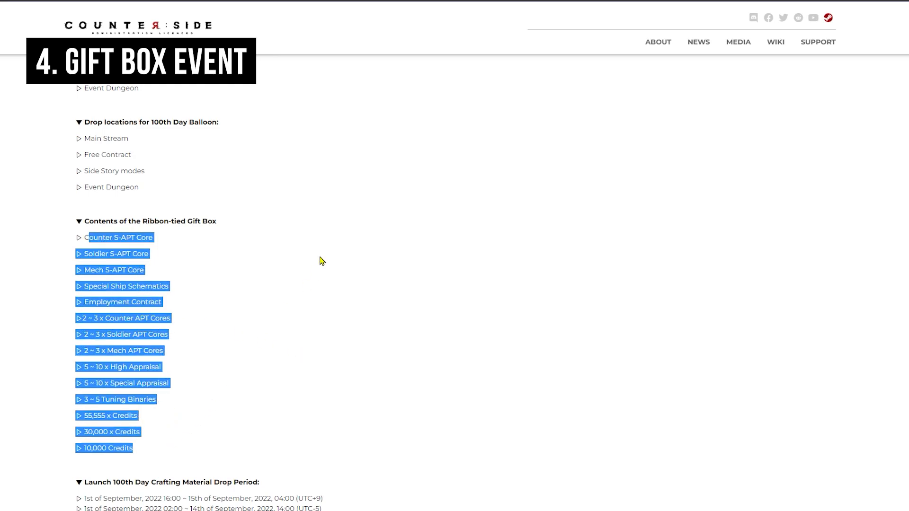
mouse_move(295, 272)
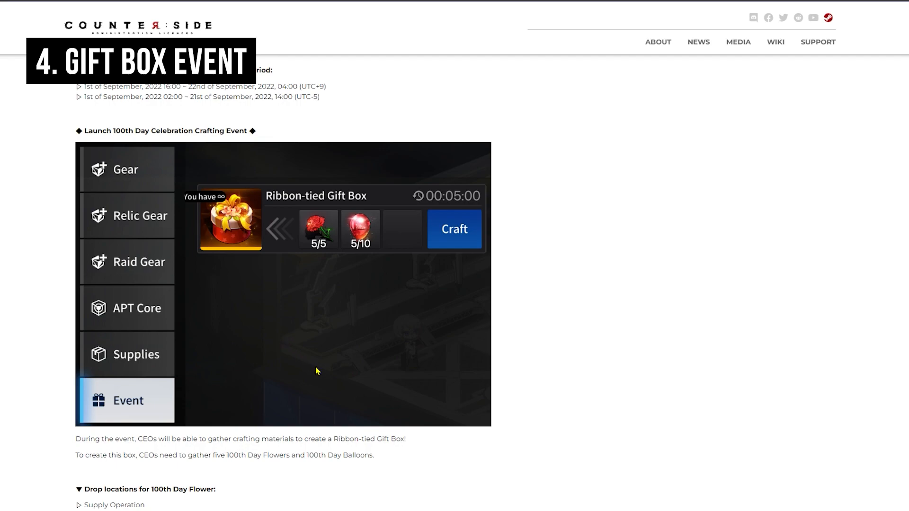
mouse_move(318, 376)
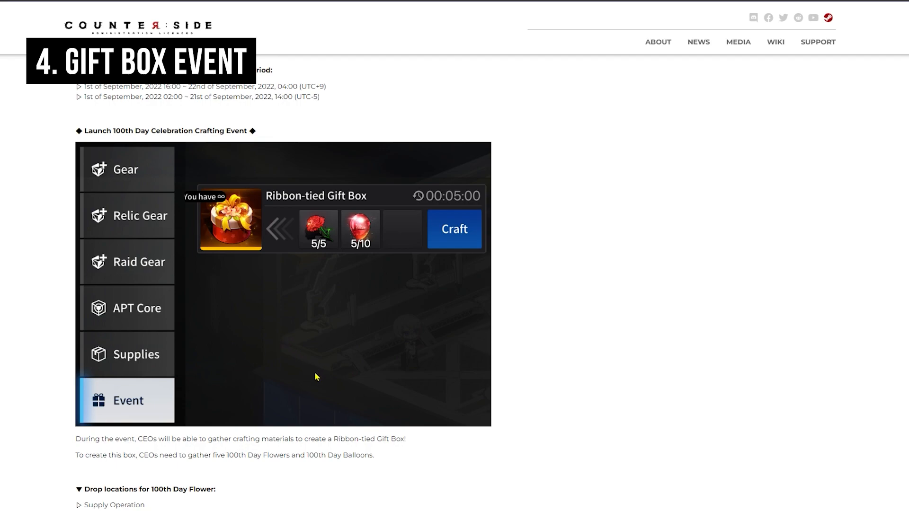
mouse_move(307, 281)
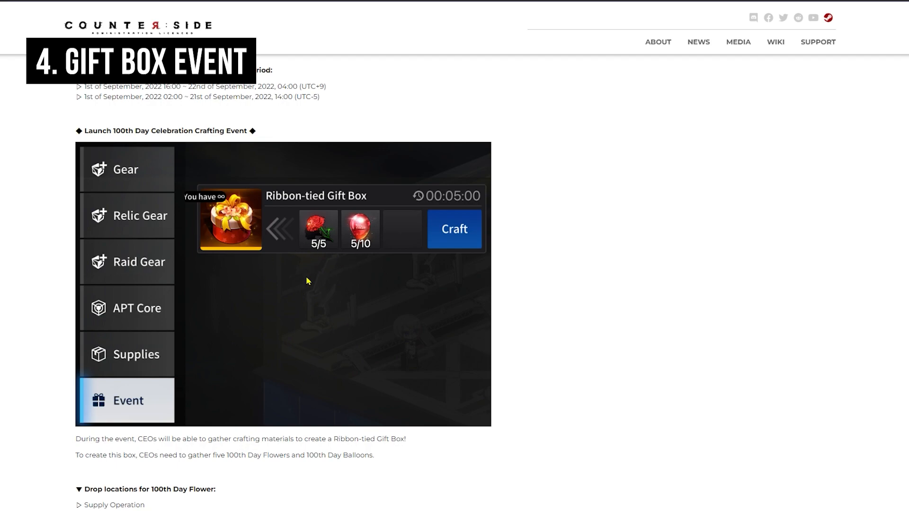
mouse_move(334, 313)
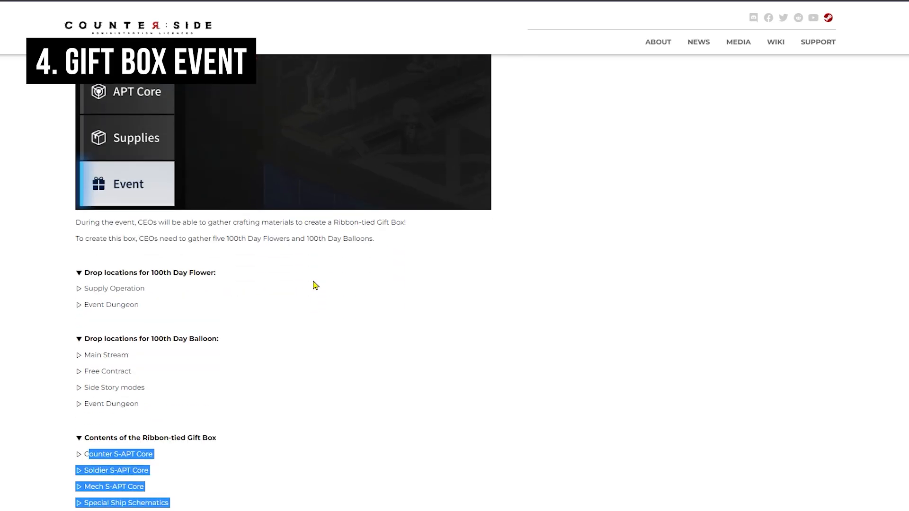
scroll("down", 3)
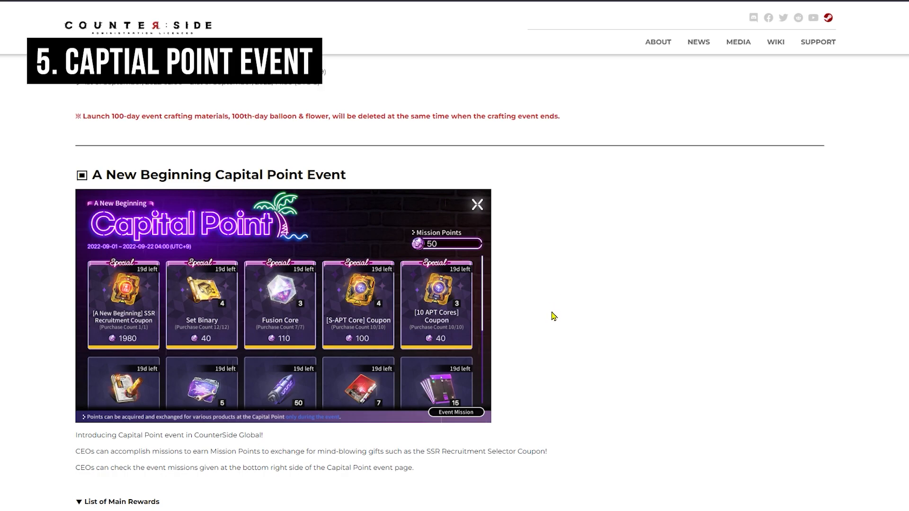
mouse_move(534, 353)
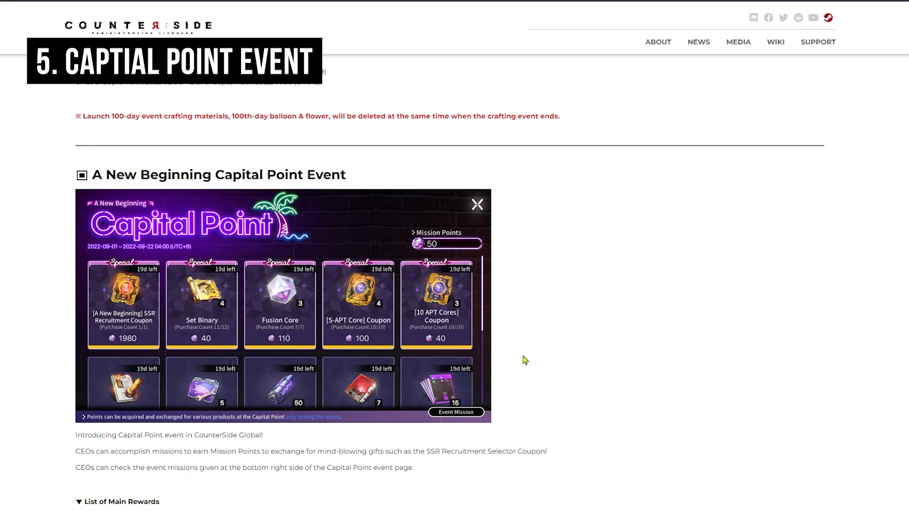
Scroll to the A New Beginning Capital Point Event and its List of Main Rewards
scroll("down", 3)
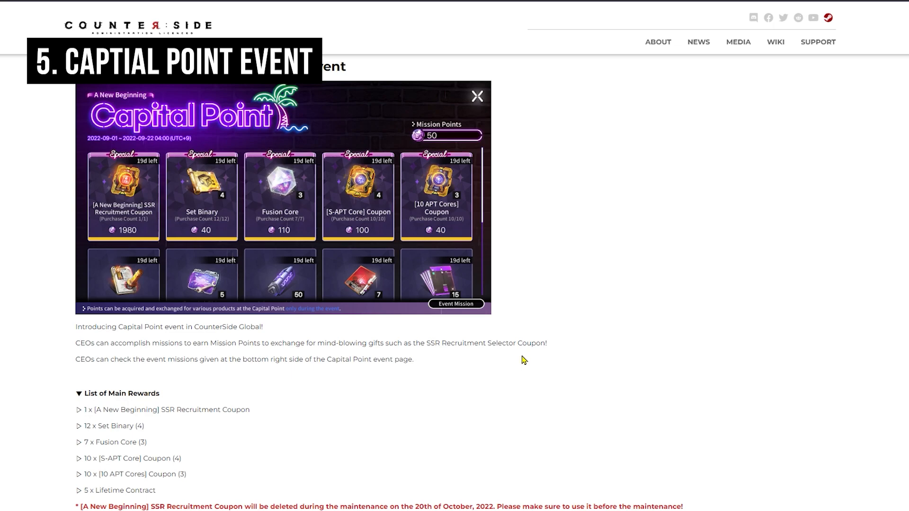
mouse_move(520, 361)
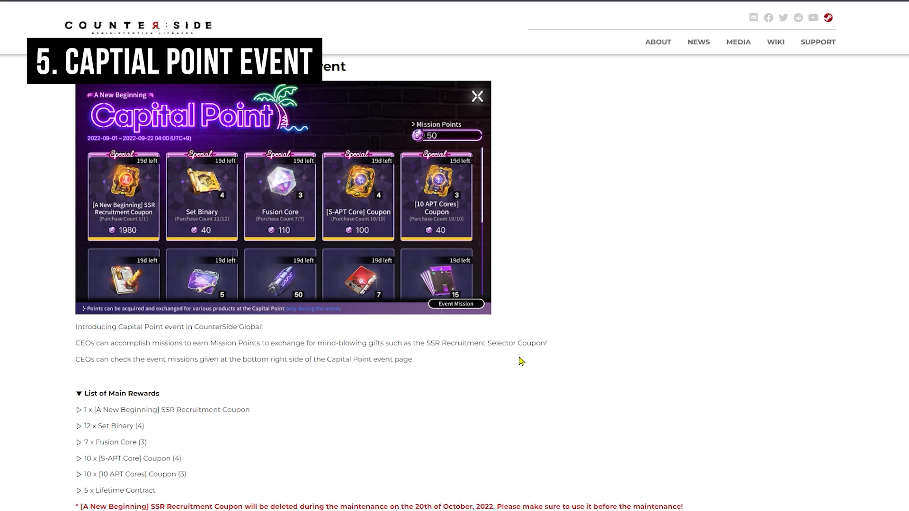
mouse_move(485, 366)
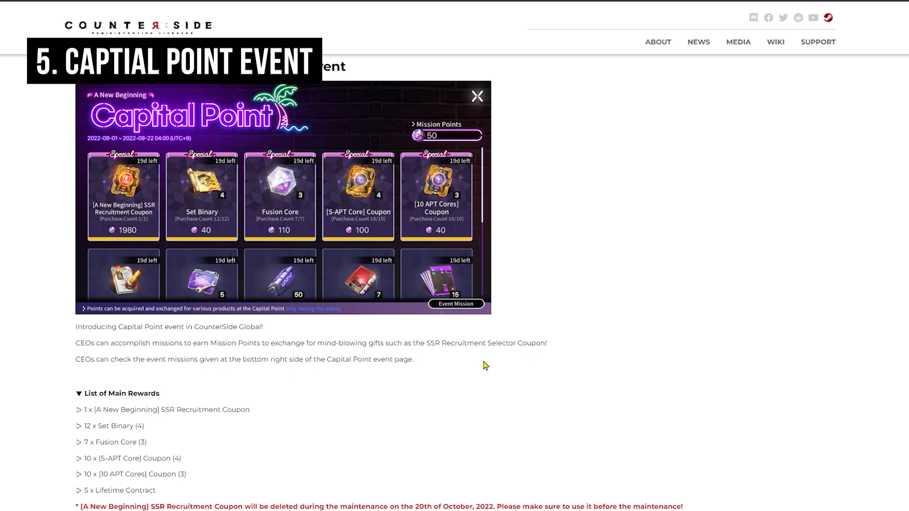
mouse_move(485, 366)
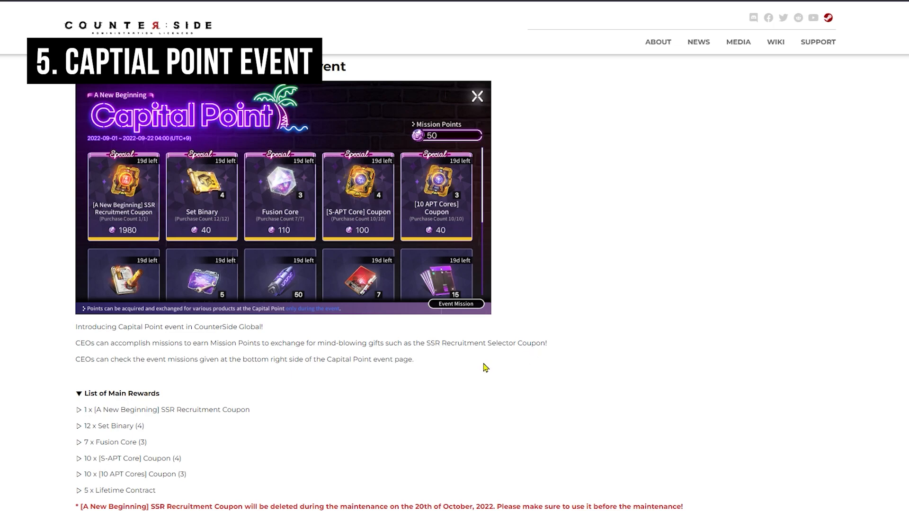
mouse_move(474, 357)
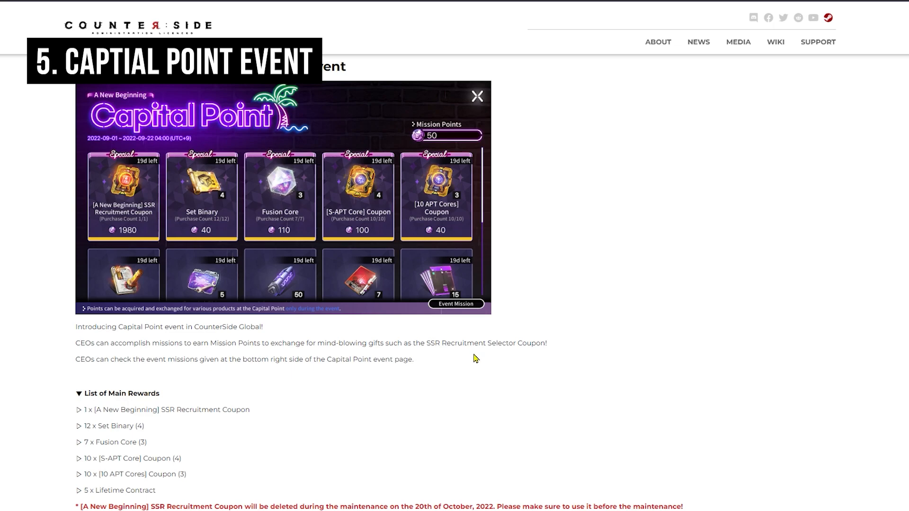
mouse_move(436, 374)
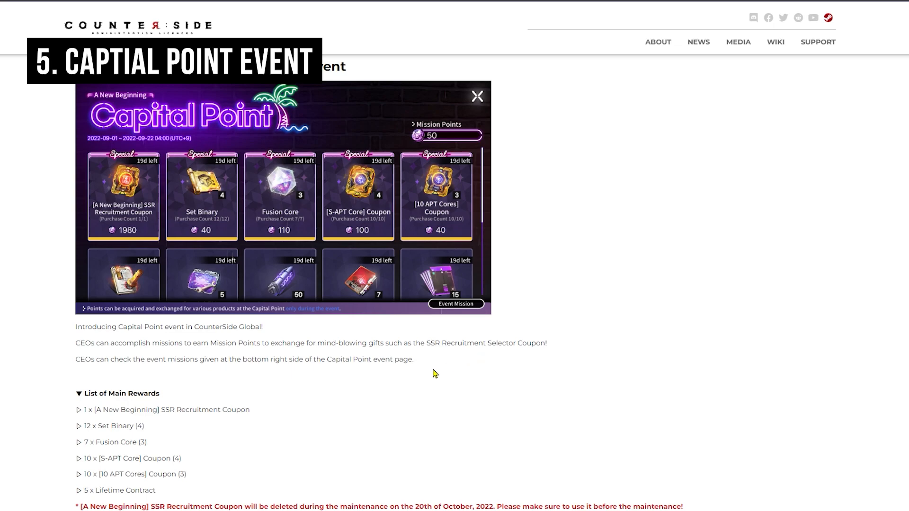
mouse_move(438, 376)
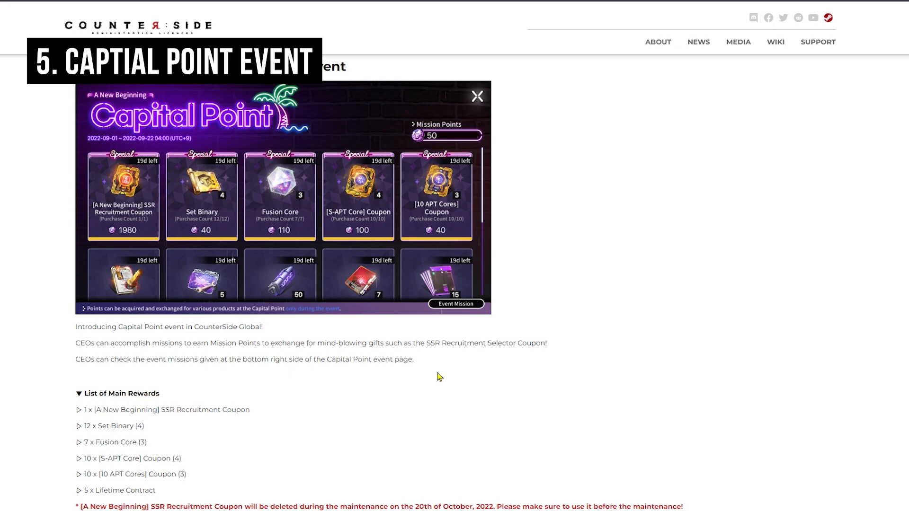
mouse_move(457, 361)
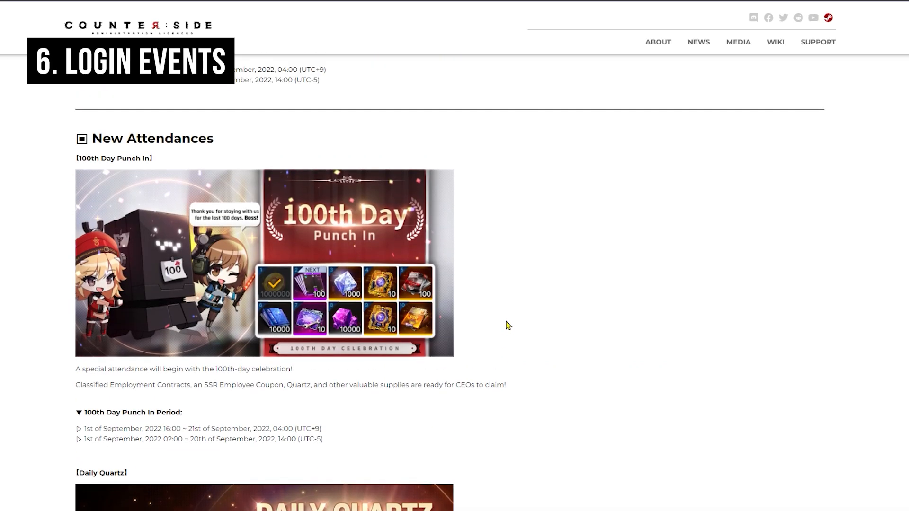
mouse_move(382, 347)
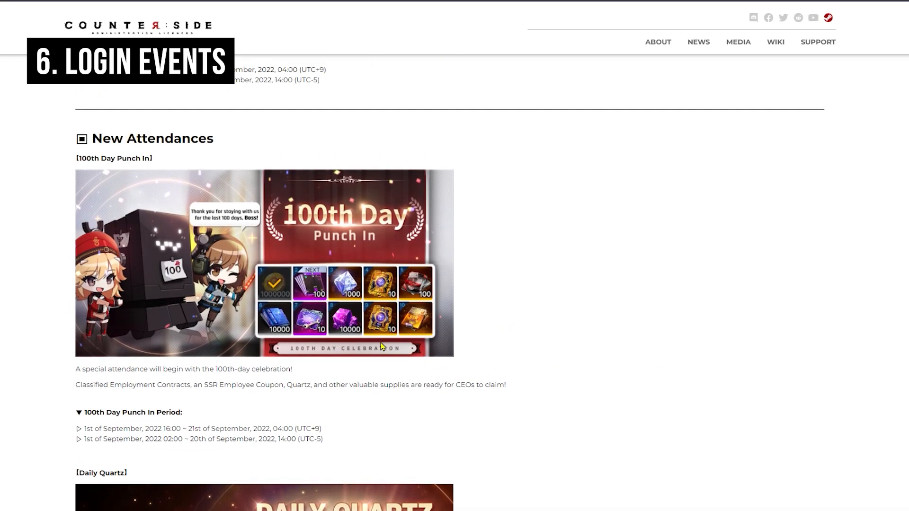
Scroll through 100th Day Punch In and Daily Quartz to the 100 Free Recruitment Event heading
scroll("down", 3)
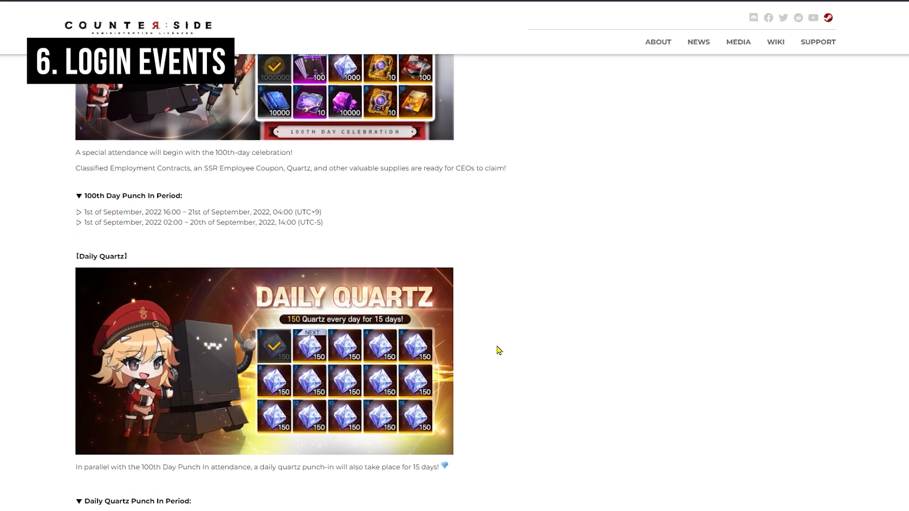
mouse_move(488, 402)
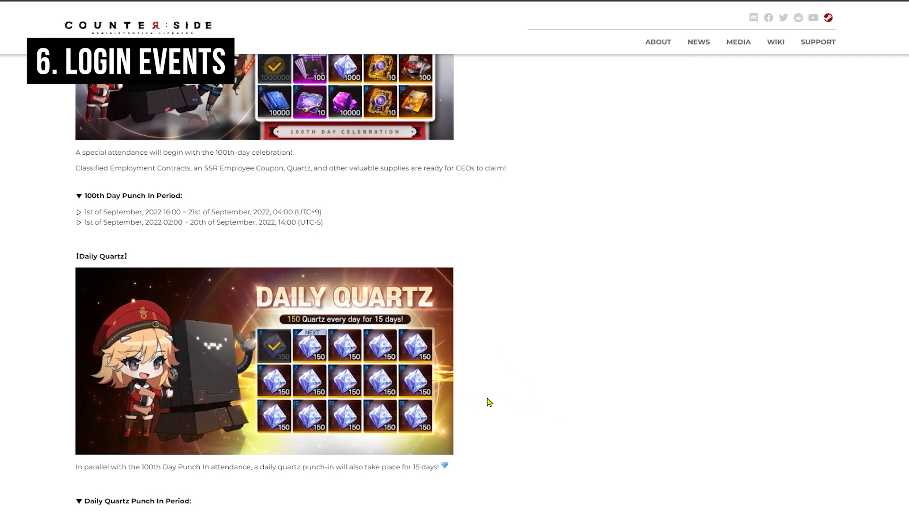
mouse_move(284, 327)
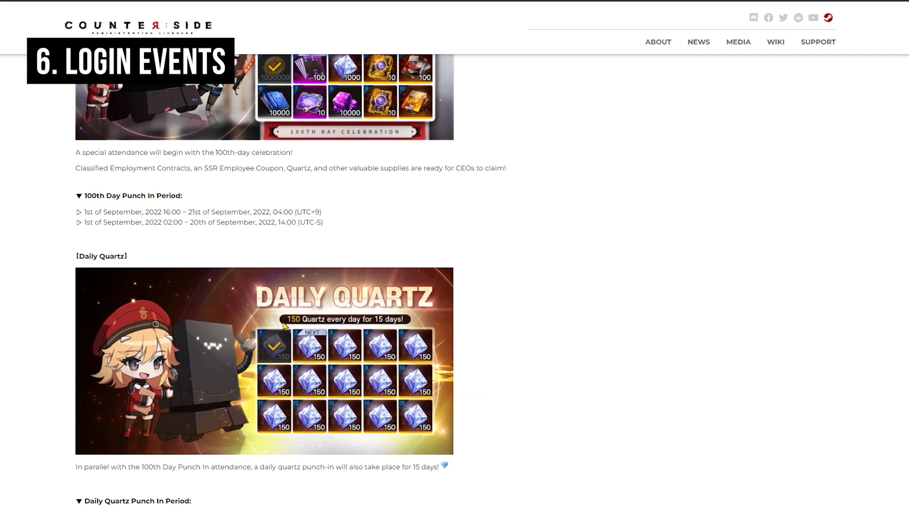
scroll("down", 3)
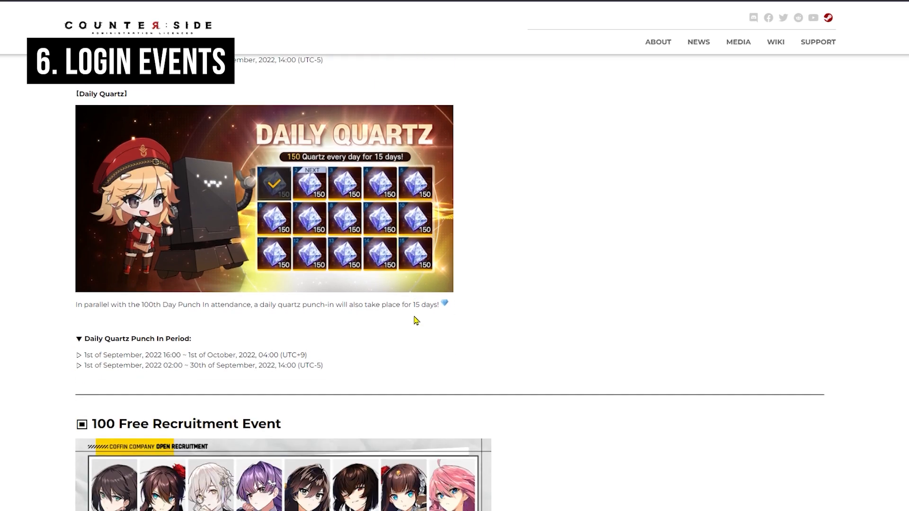
scroll("down", 3)
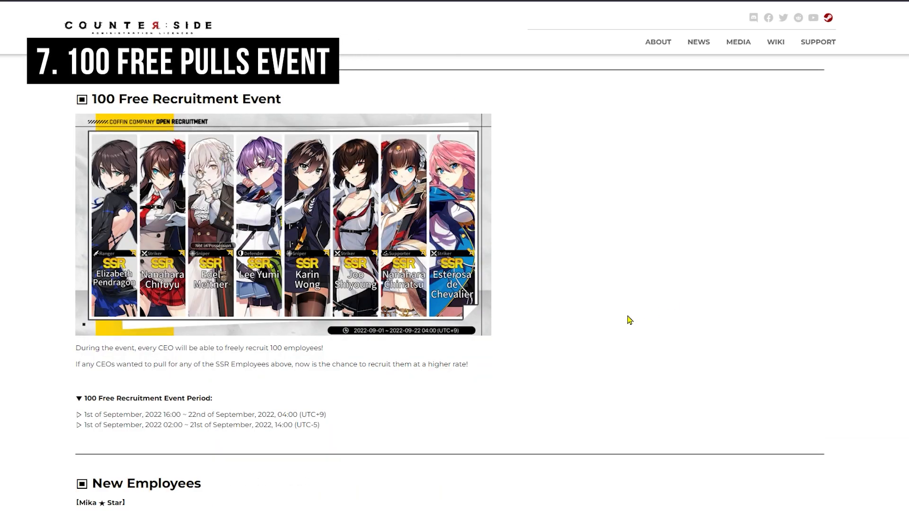
mouse_move(558, 284)
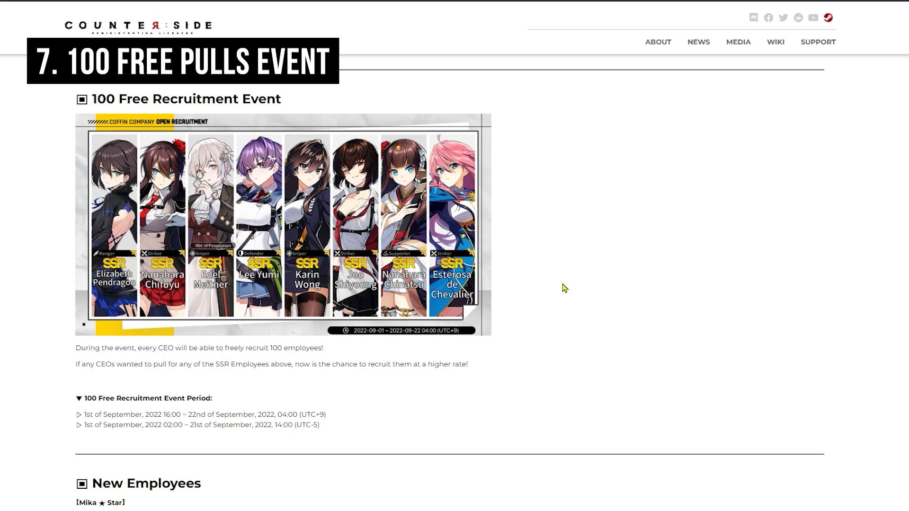
mouse_move(536, 322)
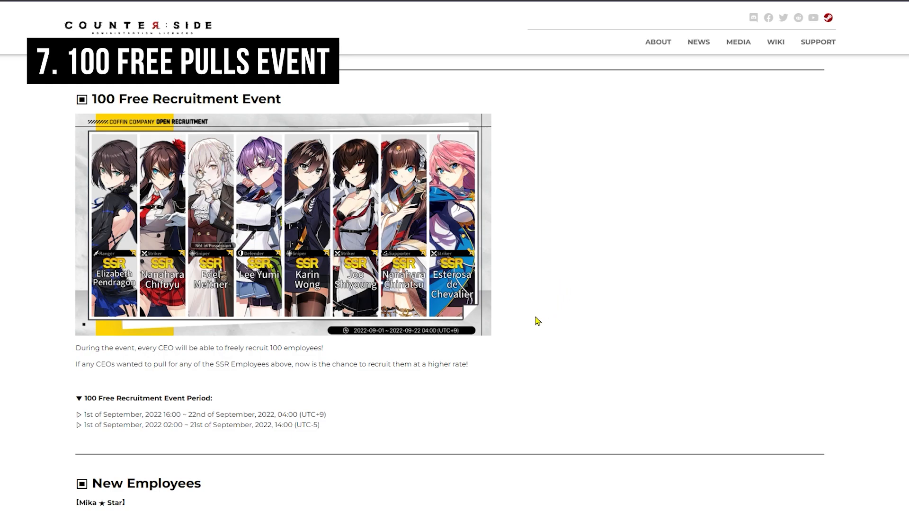
mouse_move(513, 232)
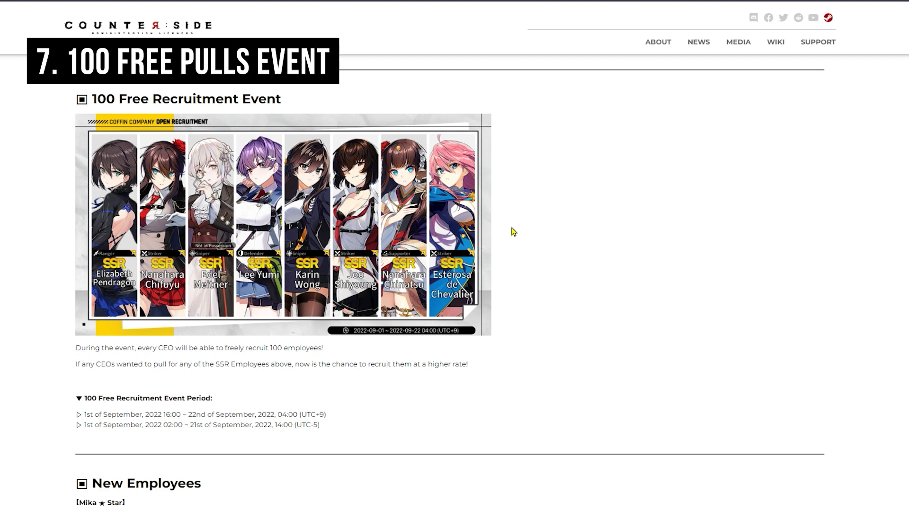
Scroll past the 100 Free Recruitment Event period toward the New Employees section
scroll("down", 3)
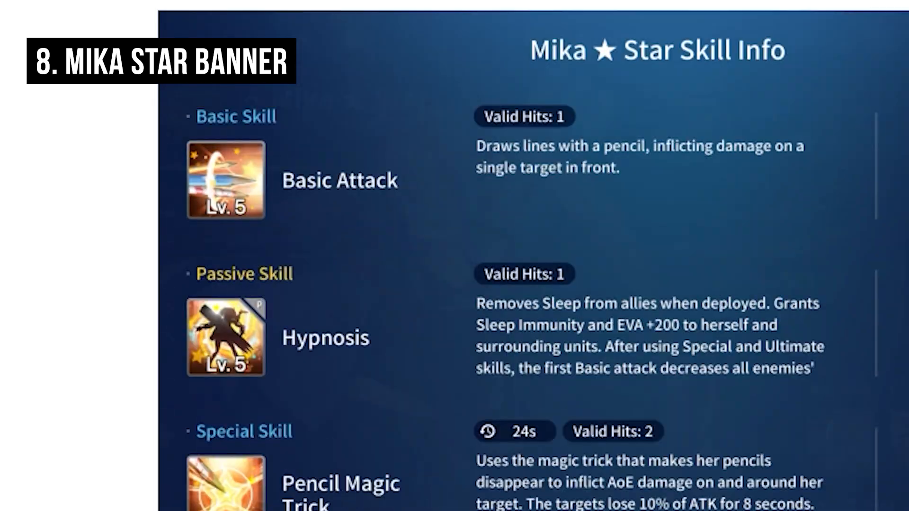
Scroll through New Employees to the Mika ★ Star skill info and Favored Banner Period
scroll("down", 3)
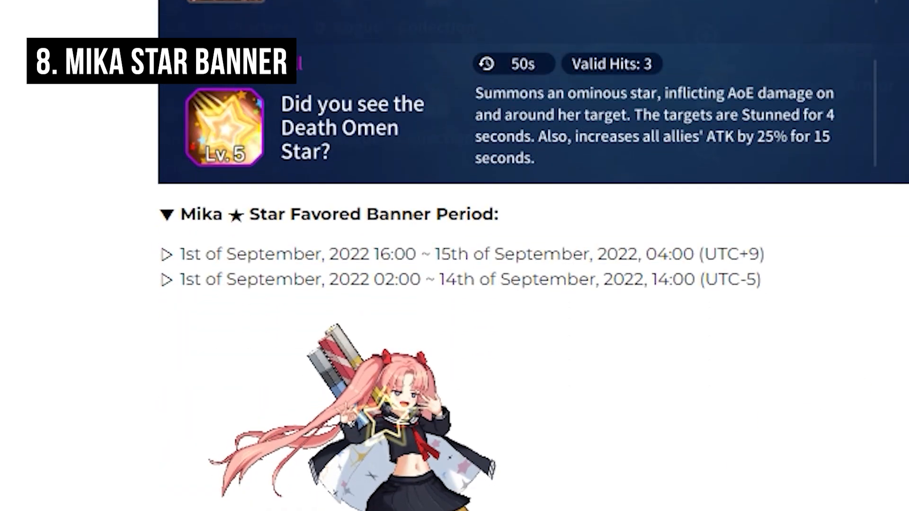
scroll("down", 3)
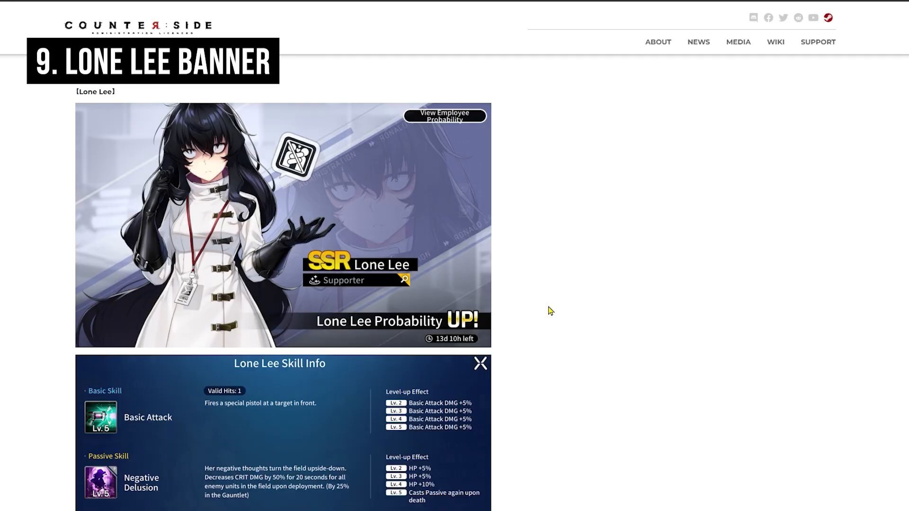
mouse_move(569, 325)
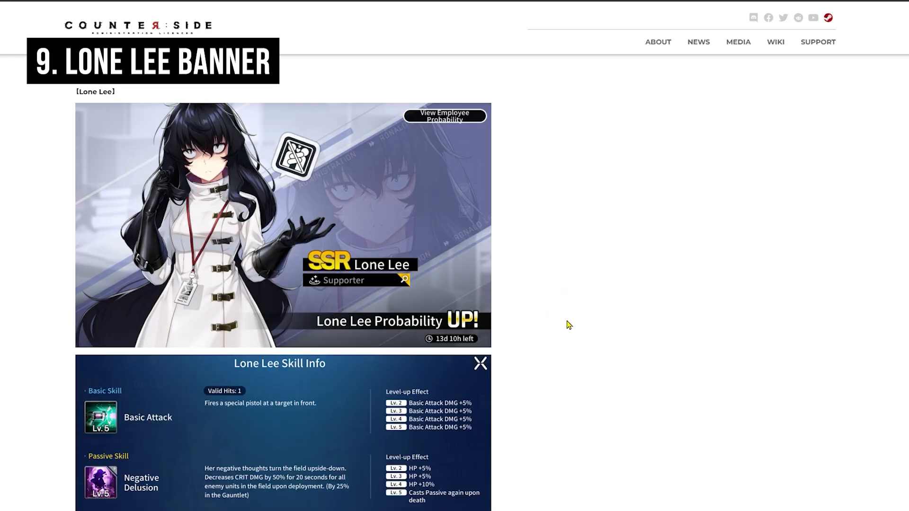
Scroll to the Lone Lee banner section and her skill info, Mystery Aura and Bio Bomb
scroll("down", 3)
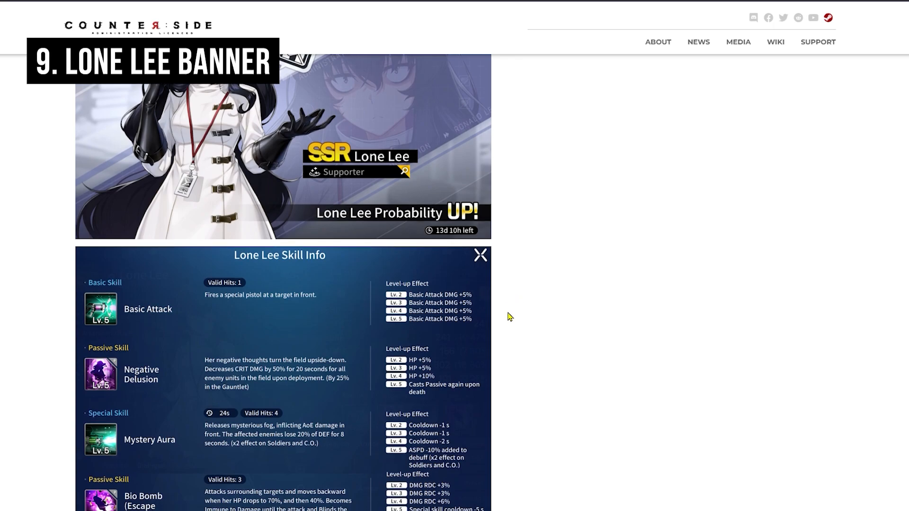
mouse_move(518, 320)
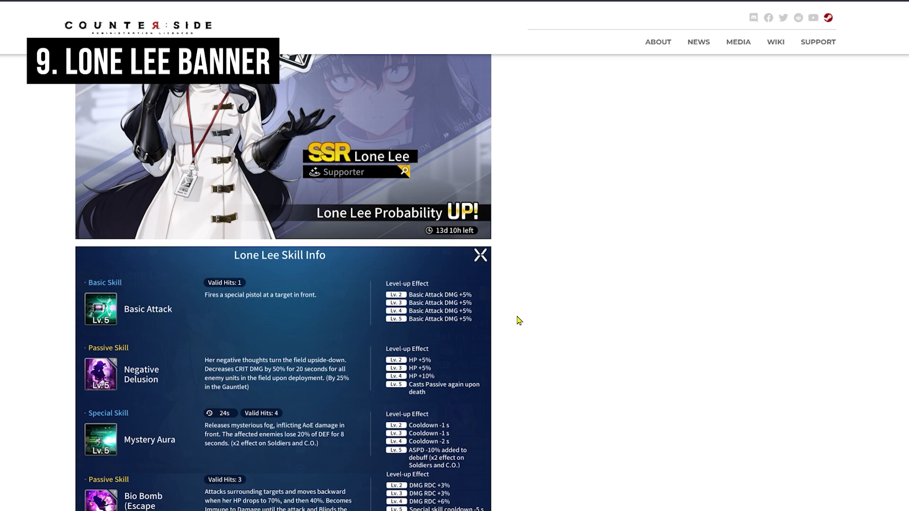
scroll("down", 3)
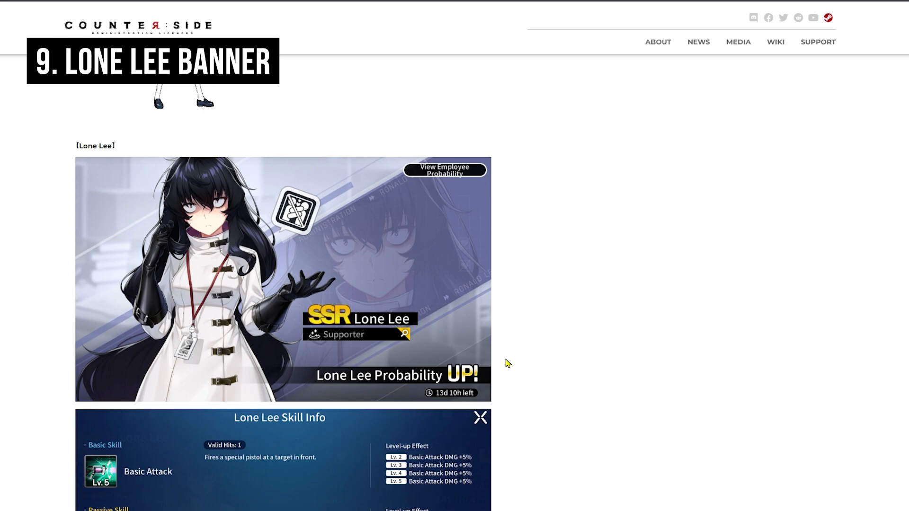
mouse_move(497, 377)
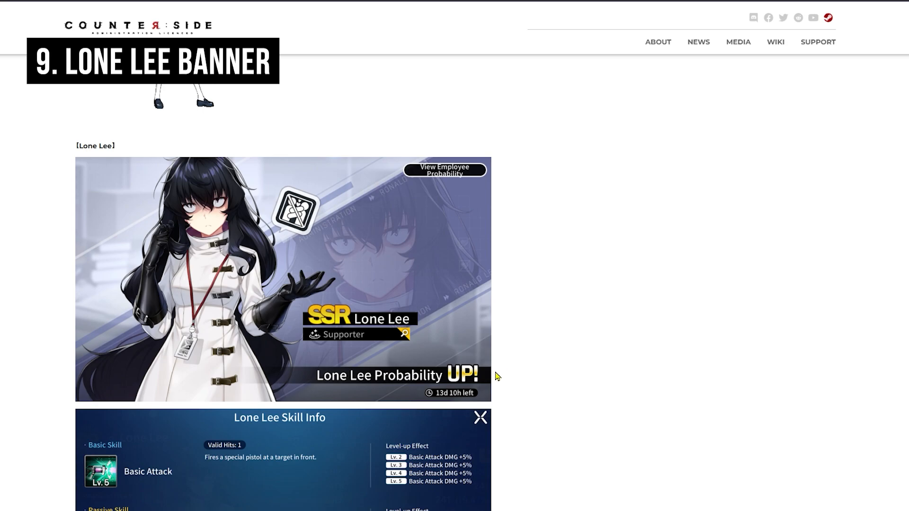
mouse_move(533, 390)
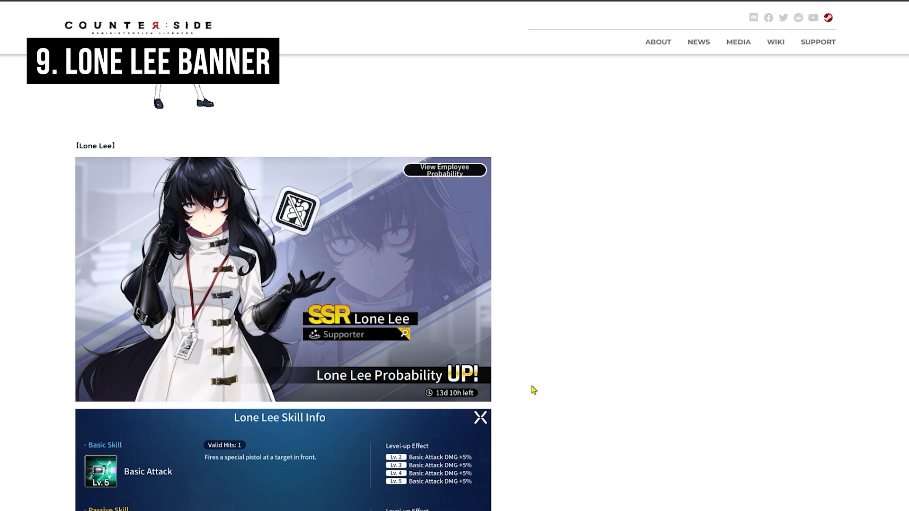
mouse_move(535, 391)
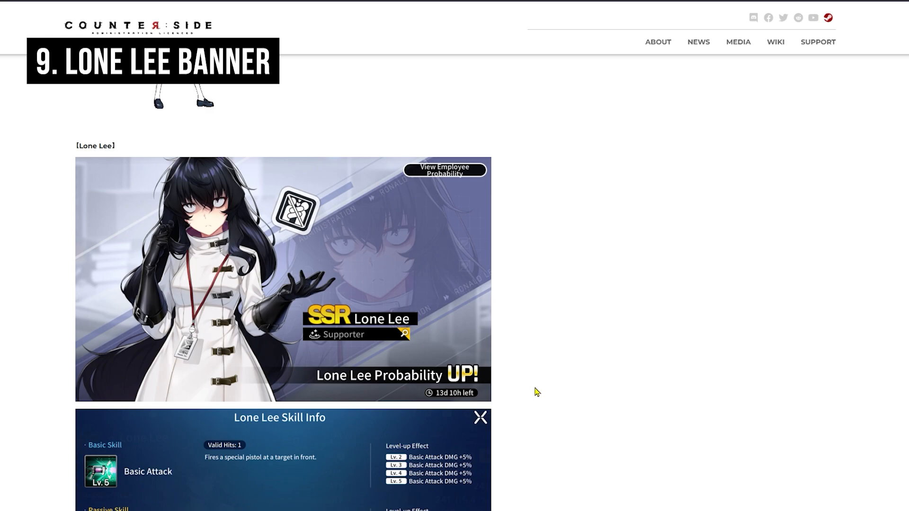
mouse_move(527, 292)
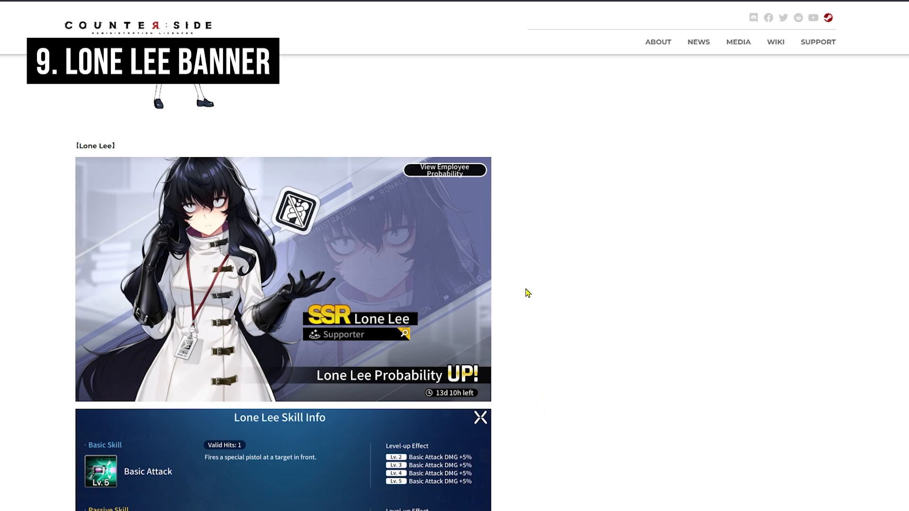
mouse_move(530, 307)
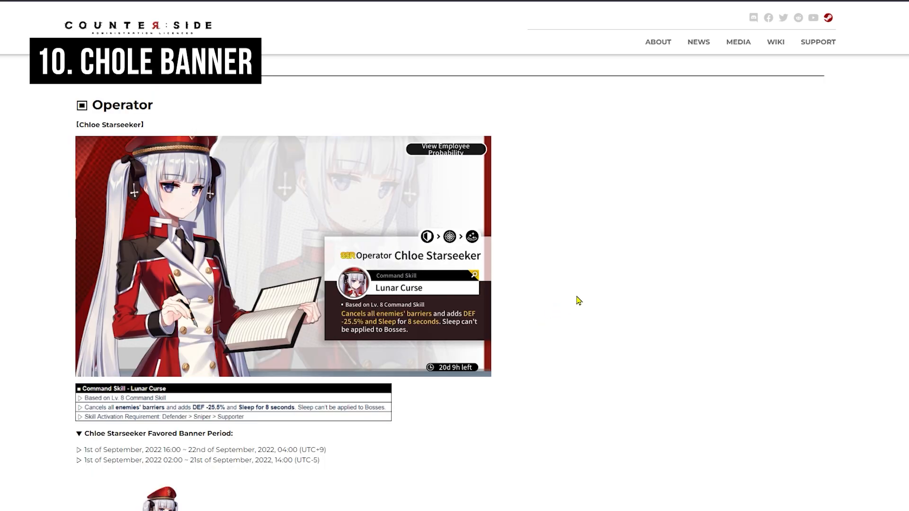
mouse_move(579, 308)
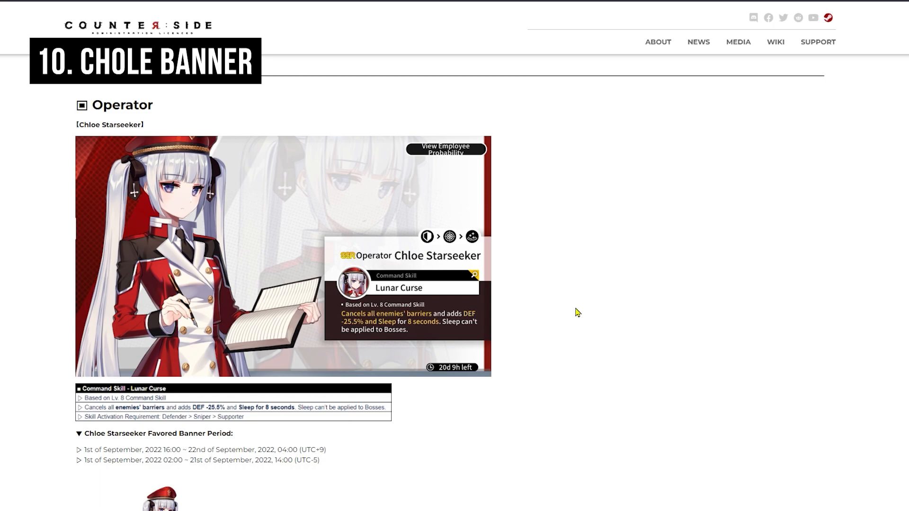
mouse_move(581, 327)
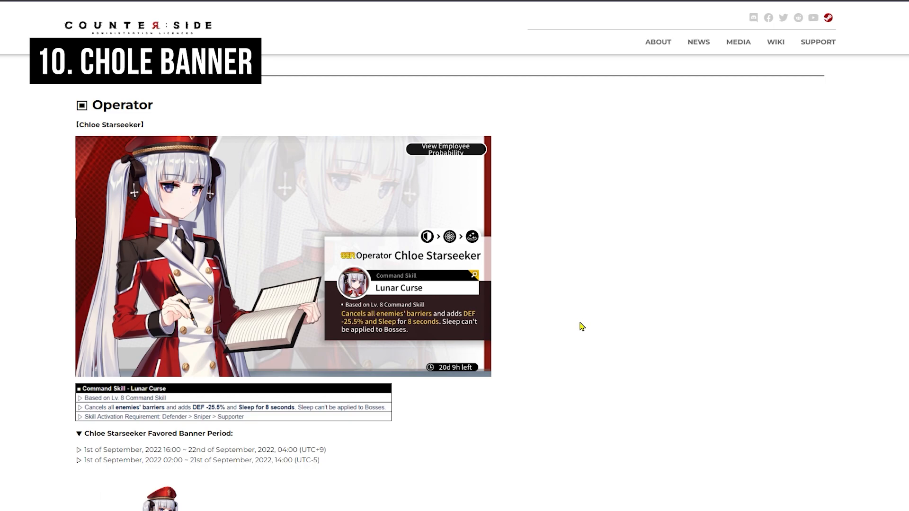
mouse_move(581, 328)
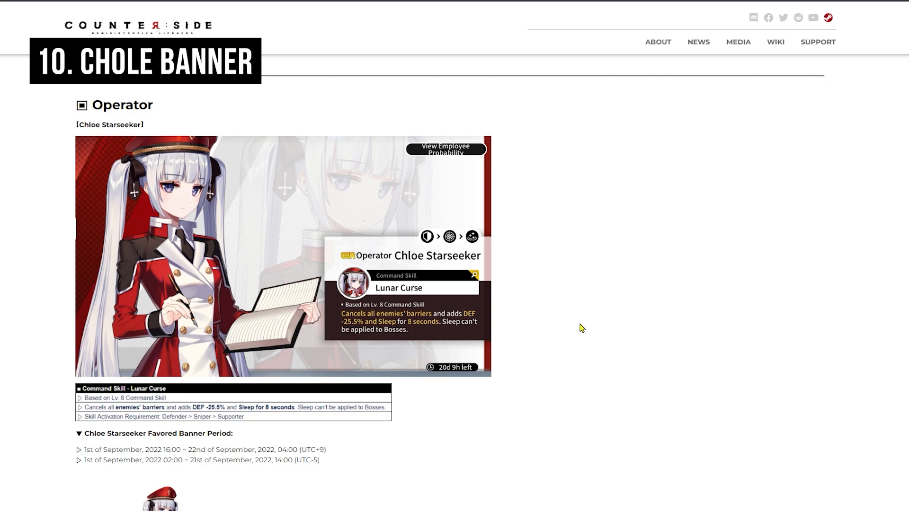
mouse_move(577, 345)
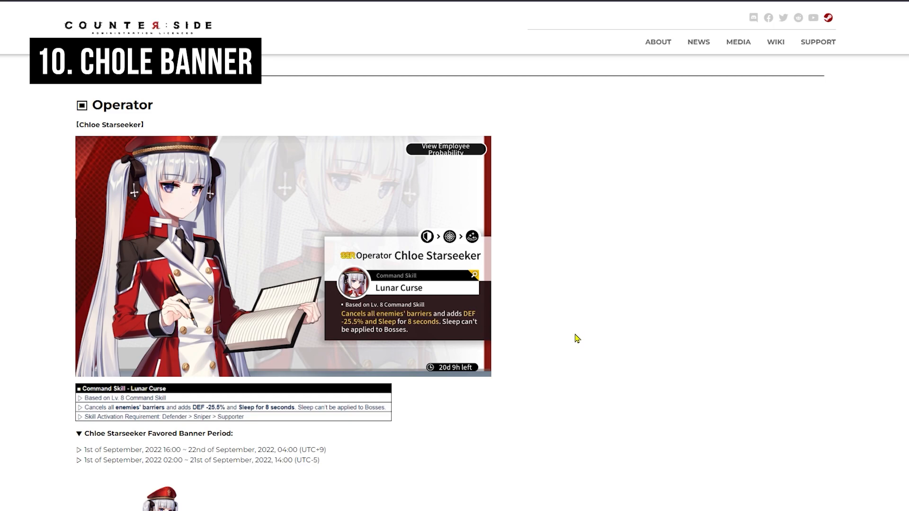
mouse_move(577, 335)
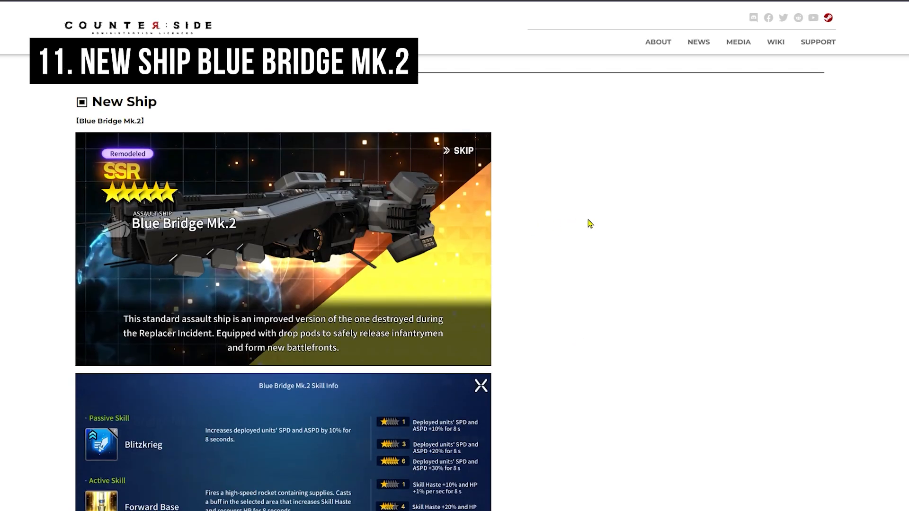
mouse_move(596, 235)
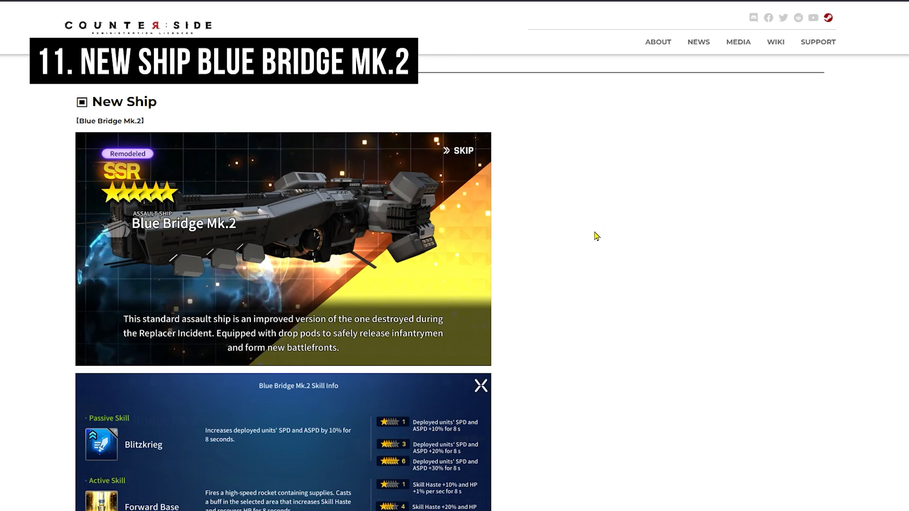
mouse_move(598, 246)
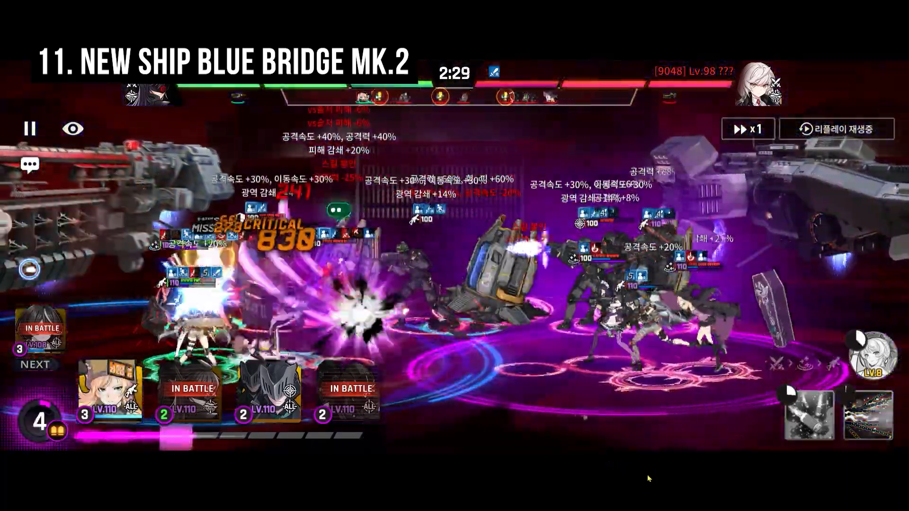
Speed up the in-game battle replay before returning to the browser
left_click(748, 128)
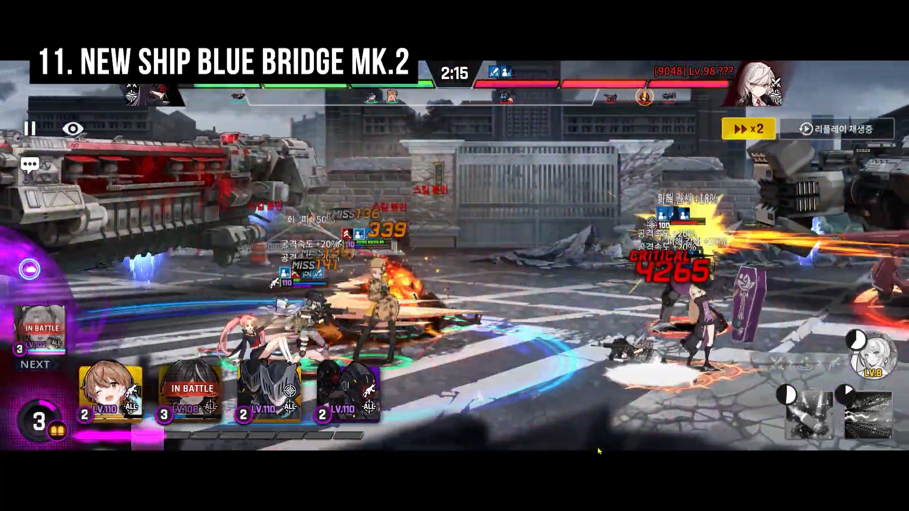
left_click(747, 128)
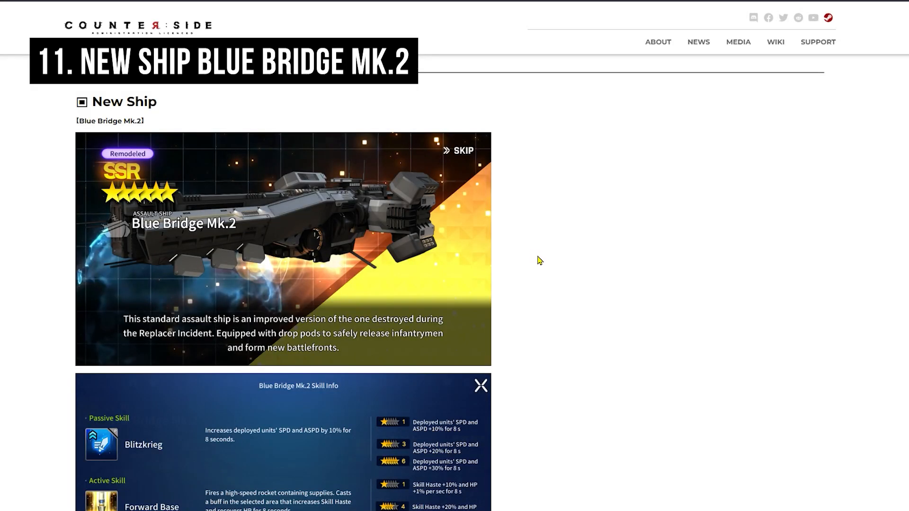
Move down past Blue Bridge Mk.2 and Shadow Palace #4 to the Relic Challenge heading
scroll("down", 3)
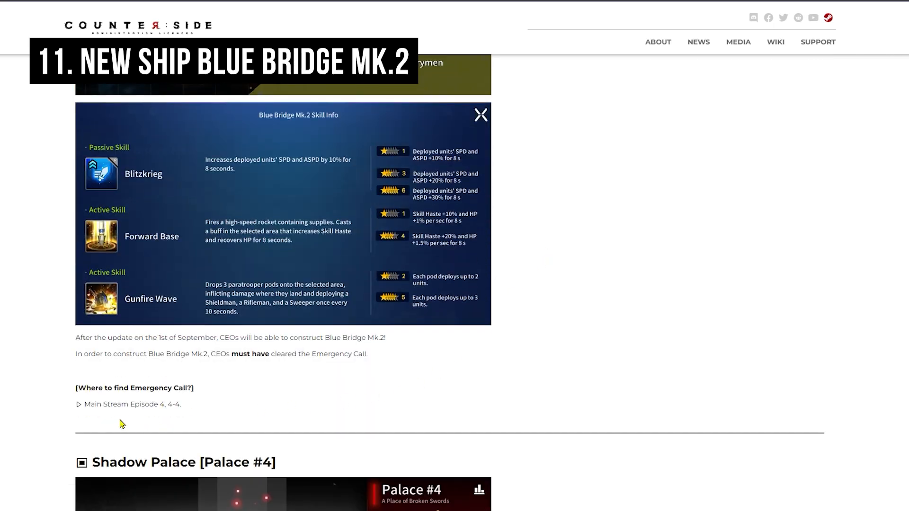
left_click_drag(84, 404, 182, 404)
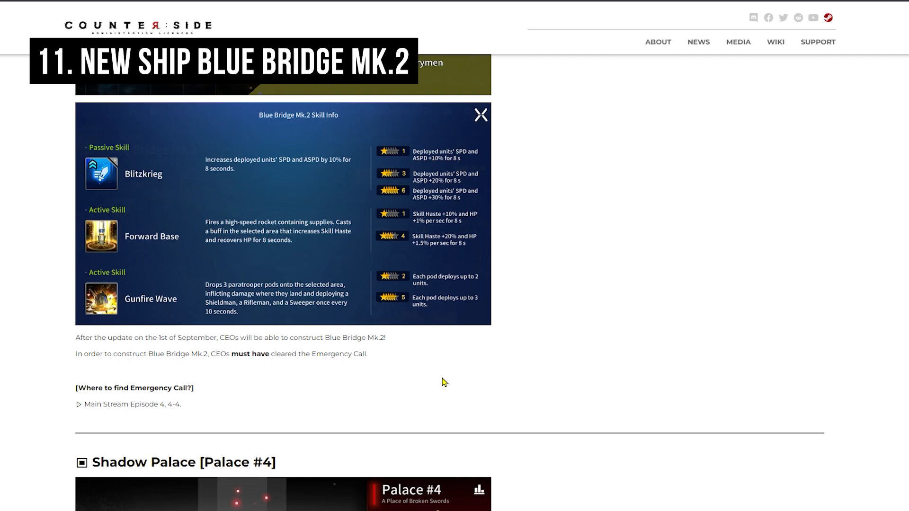
scroll("down", 3)
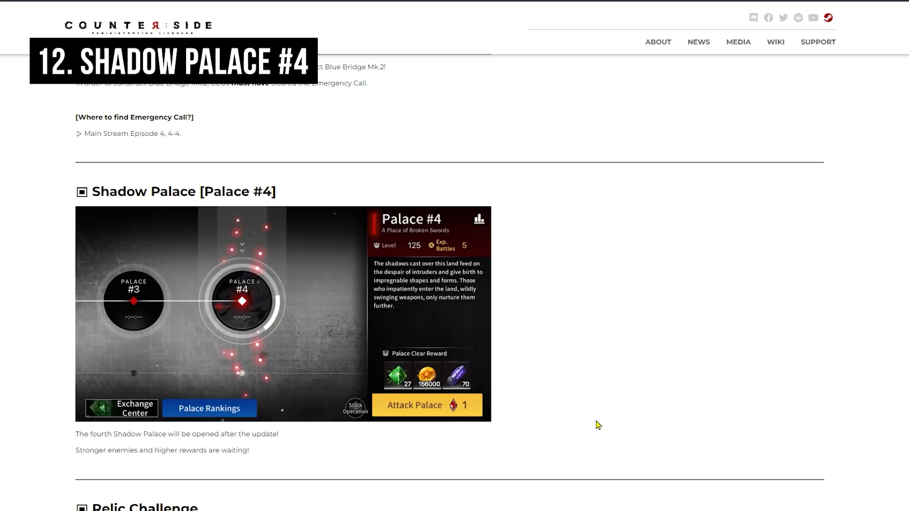
mouse_move(564, 394)
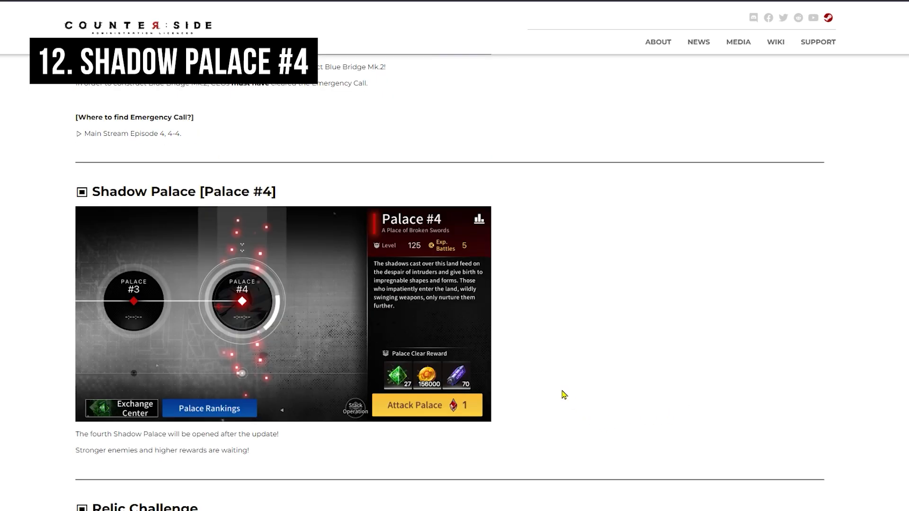
scroll("down", 3)
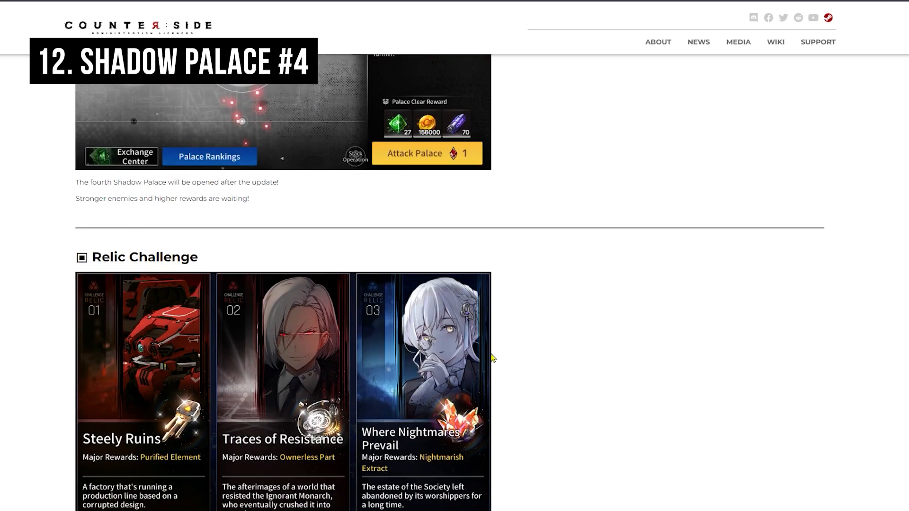
Reveal the Relic Challenge details: stage 1 only, unlocked after Main Stream episode 5
scroll("down", 3)
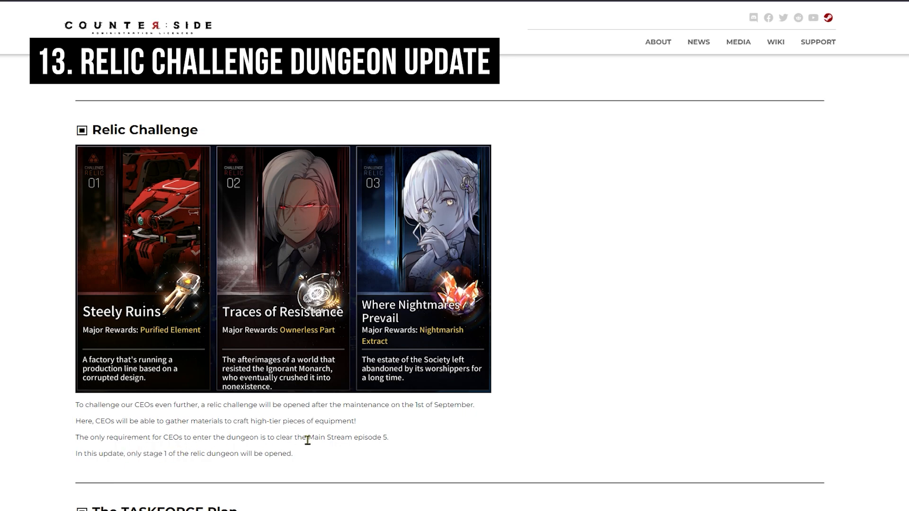
mouse_move(293, 454)
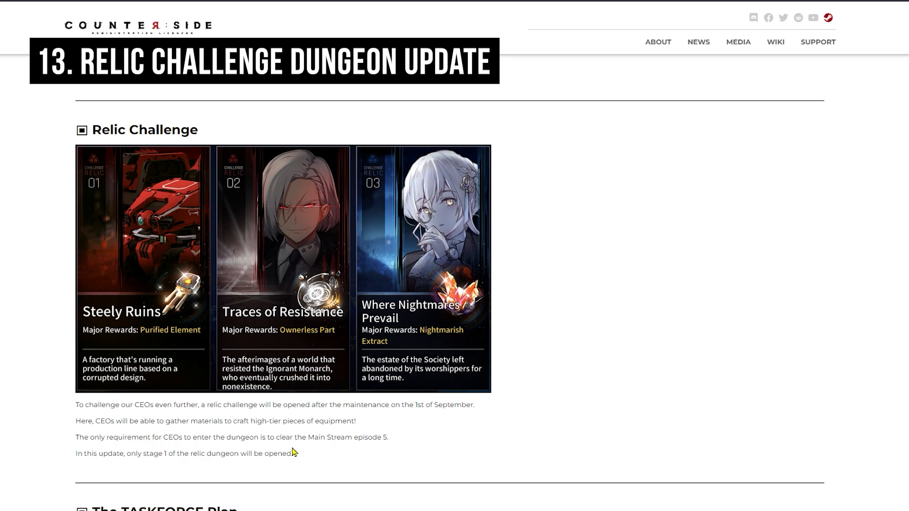
mouse_move(294, 441)
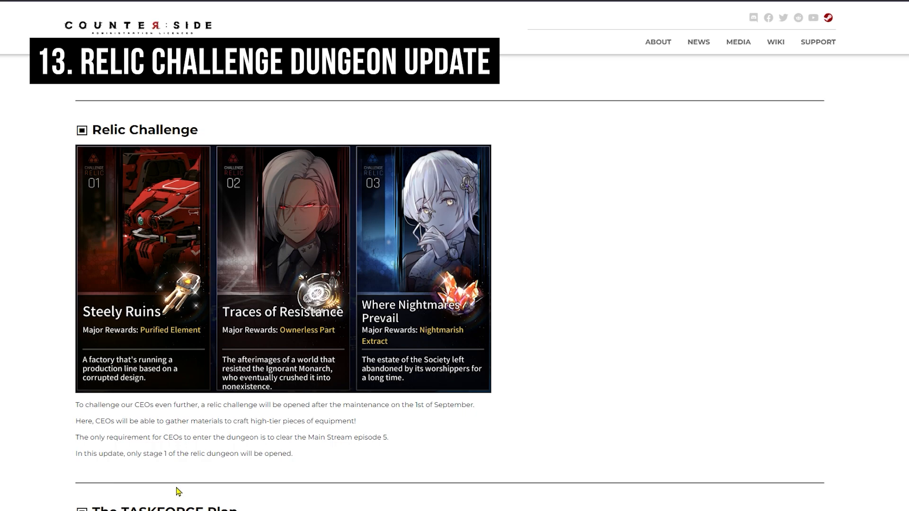
mouse_move(224, 438)
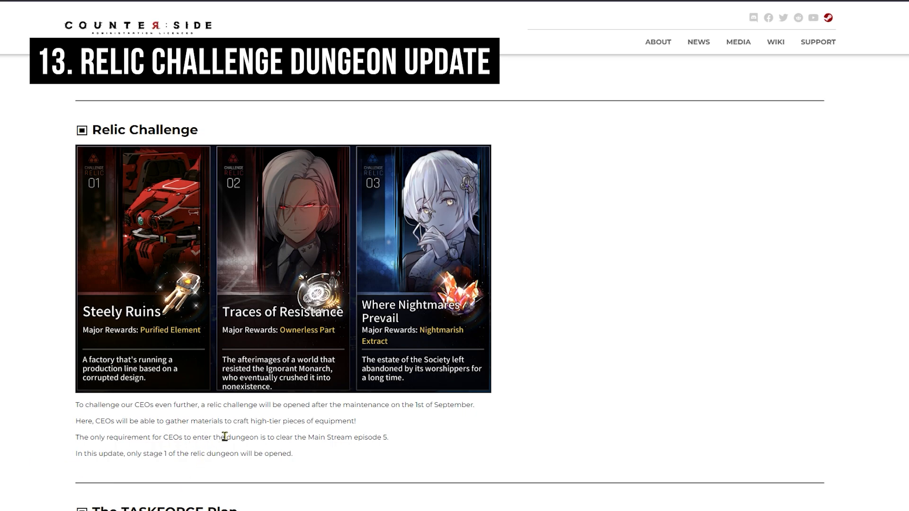
mouse_move(323, 437)
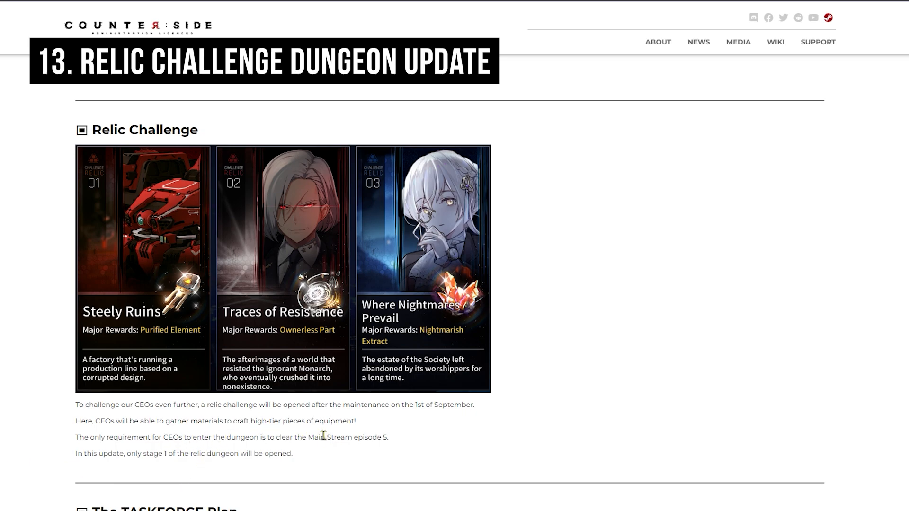
Reach The TASKFORCE Plan section explaining guide missions merging into the plan
scroll("down", 3)
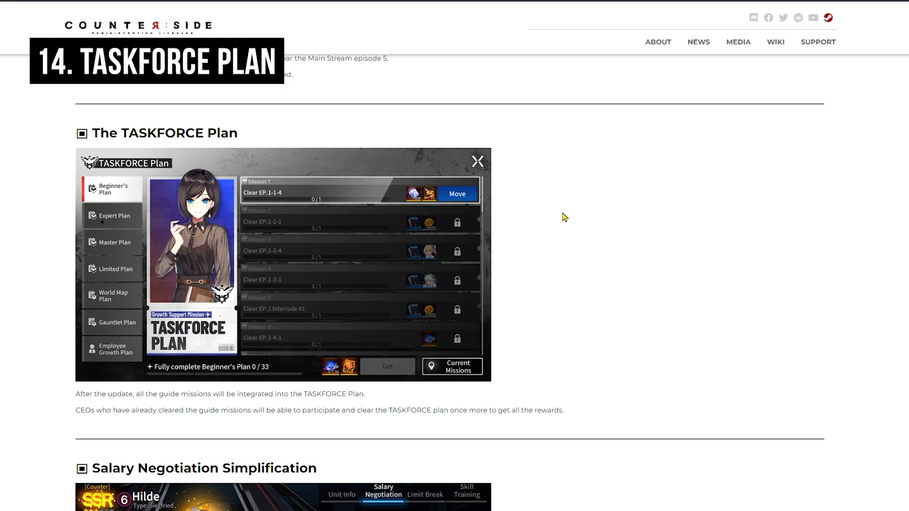
mouse_move(565, 221)
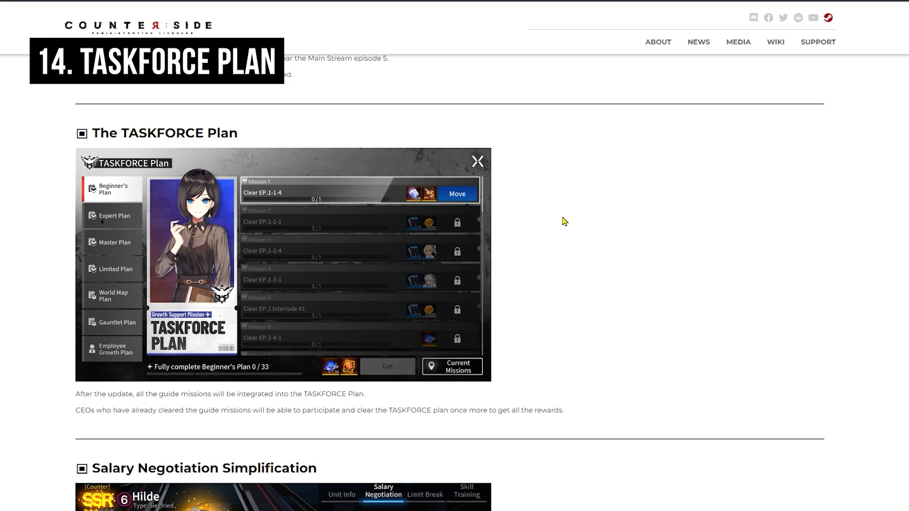
Move past Salary Negotiation Simplification to the Left Behind Alone side story and Strategy Battle notes
scroll("down", 3)
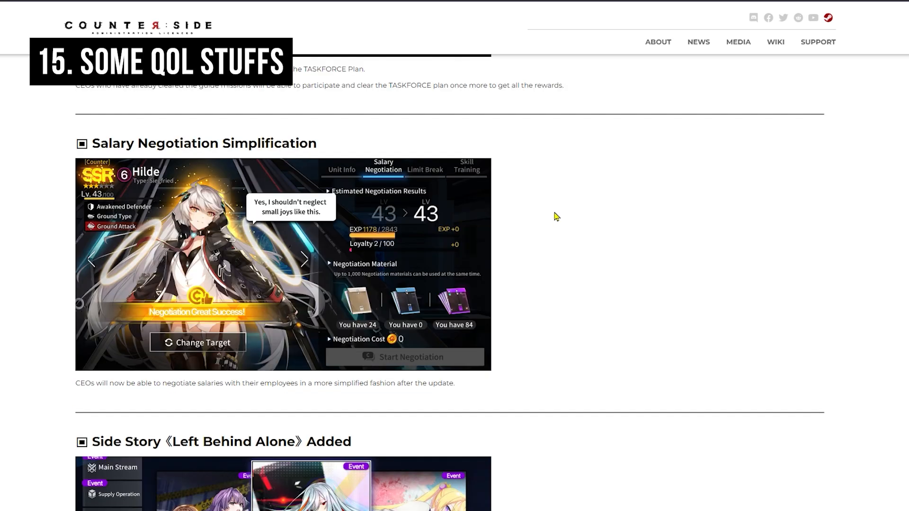
mouse_move(569, 228)
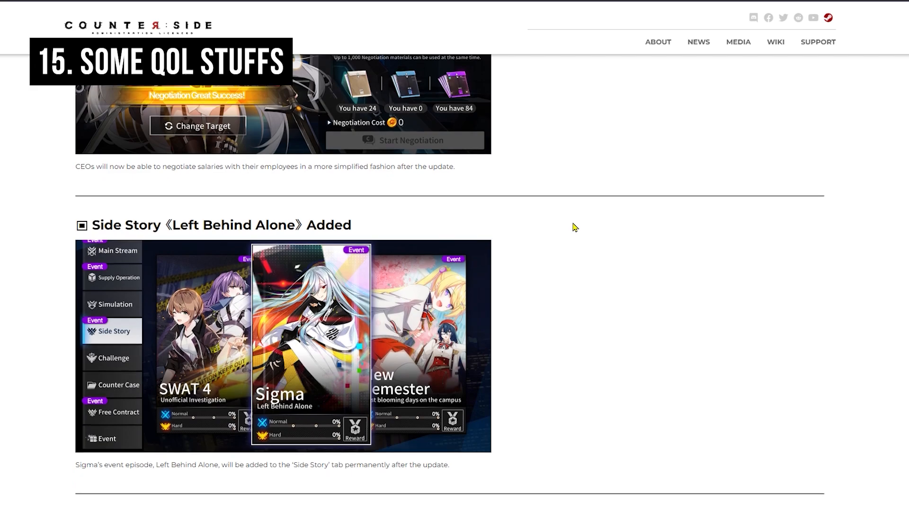
scroll("down", 3)
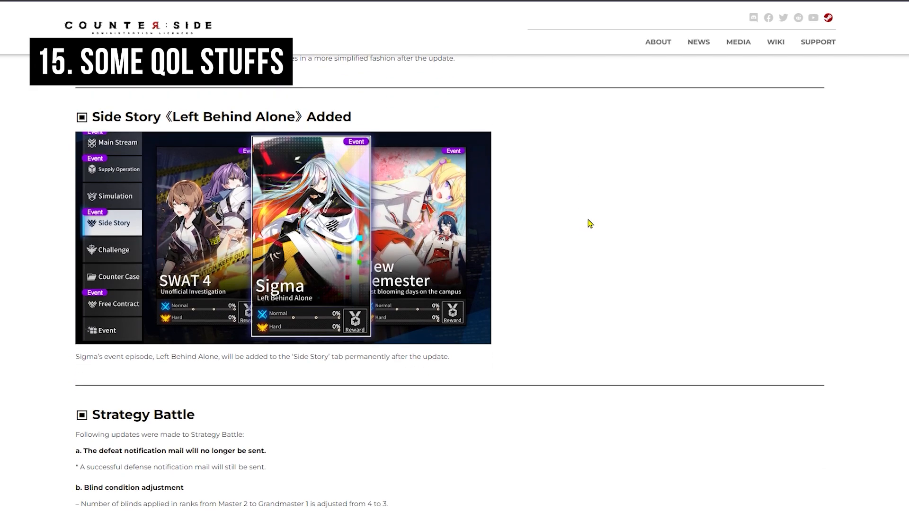
scroll("down", 3)
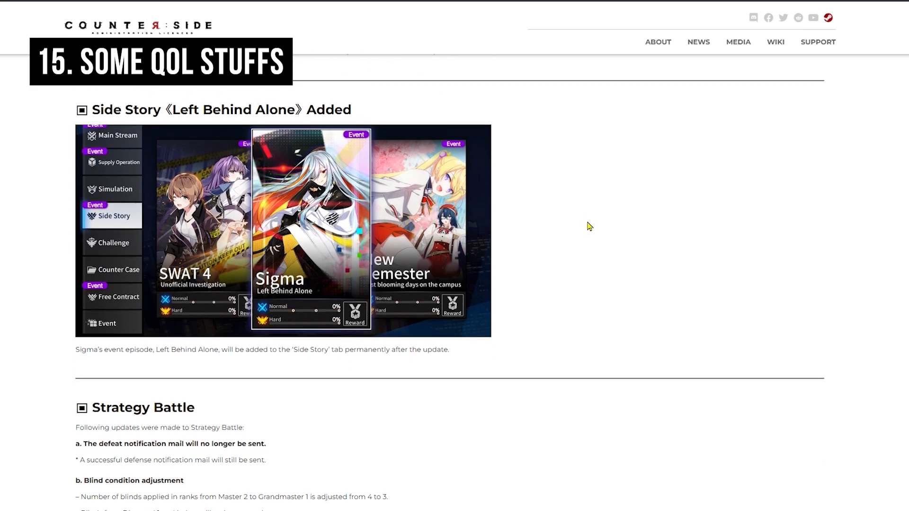
Pass the Strategy Battle blind-condition examples to reach the PVP Safety Zone Adjustment heading
scroll("down", 3)
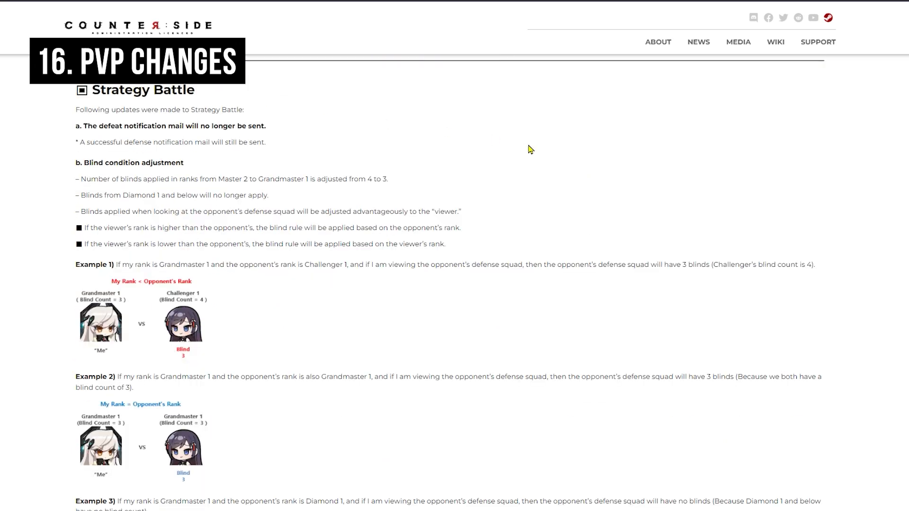
mouse_move(307, 141)
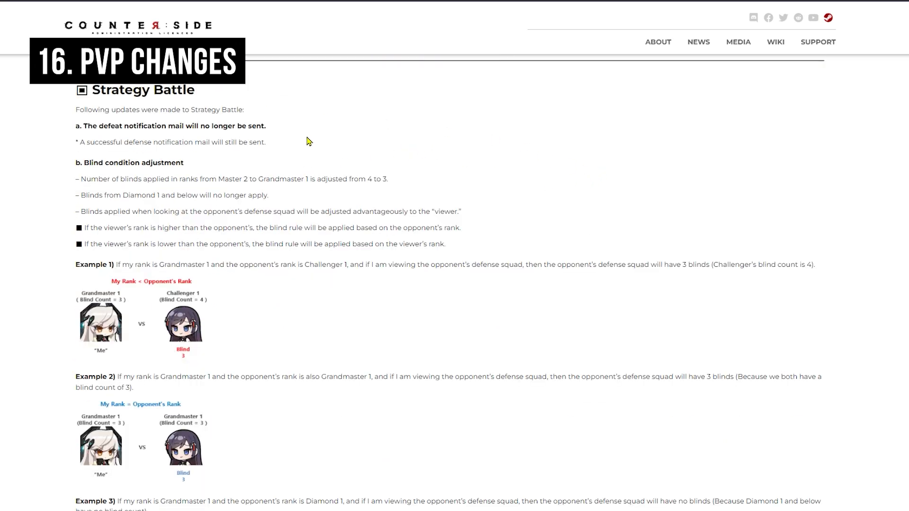
mouse_move(260, 141)
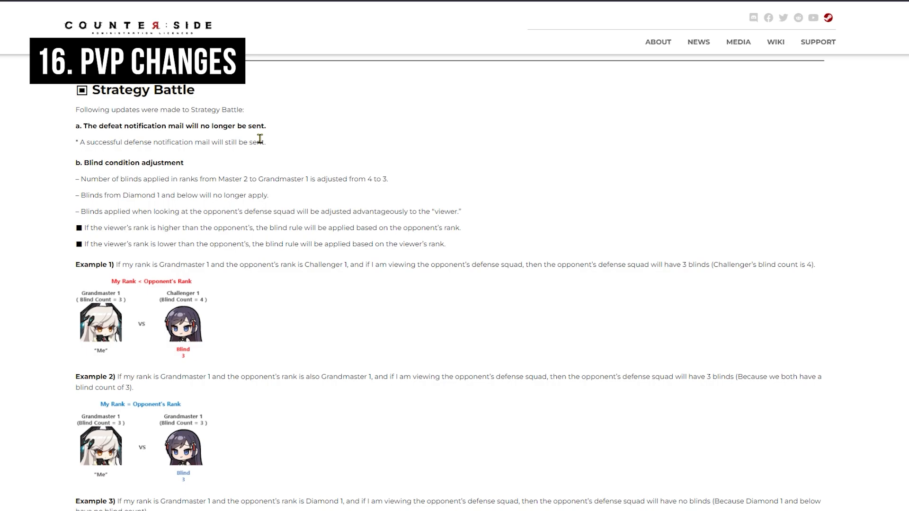
scroll("down", 3)
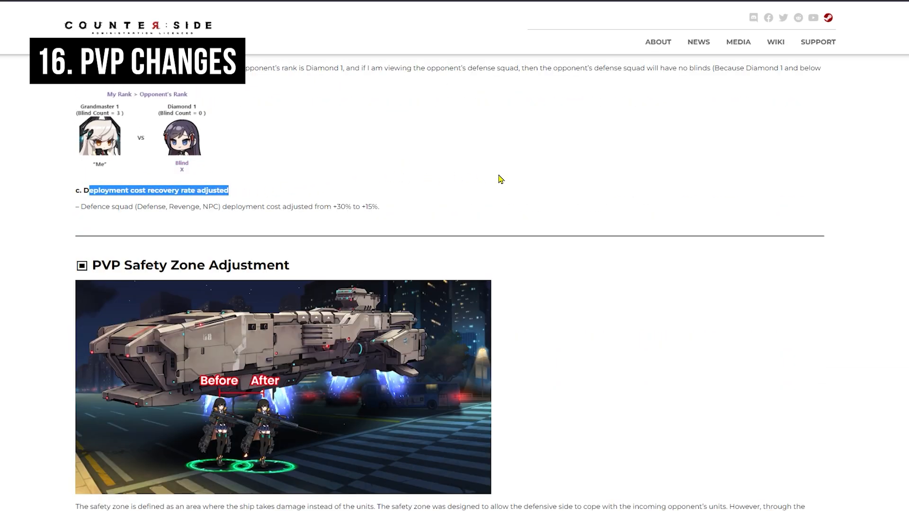
mouse_move(495, 183)
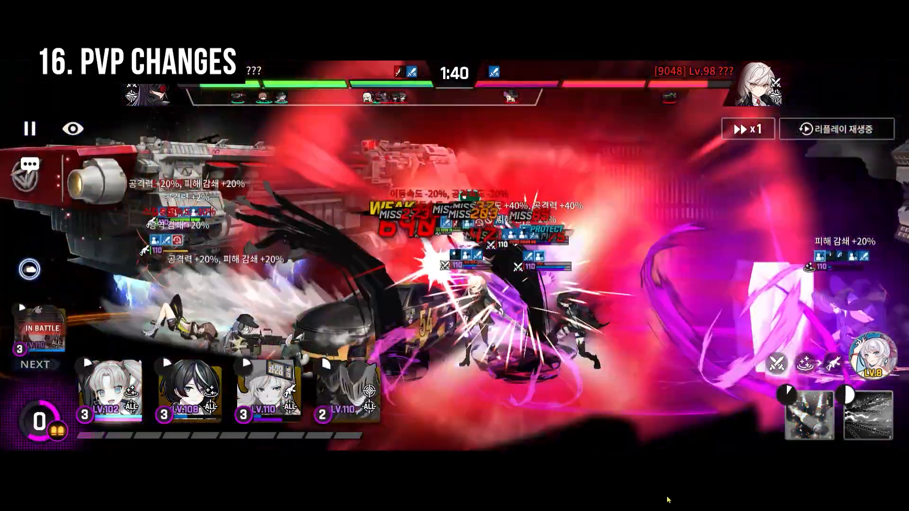
Play the PVP battle replay in the CounterSide game client
left_click(747, 129)
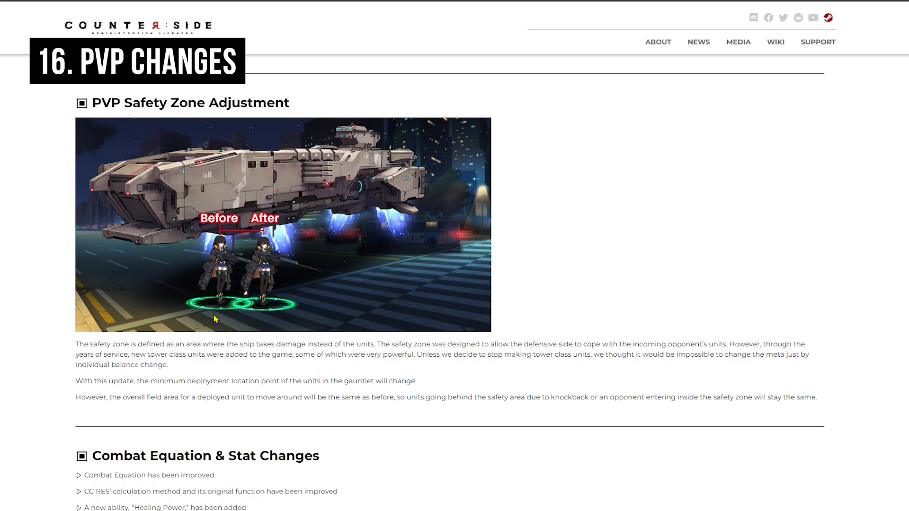
mouse_move(275, 279)
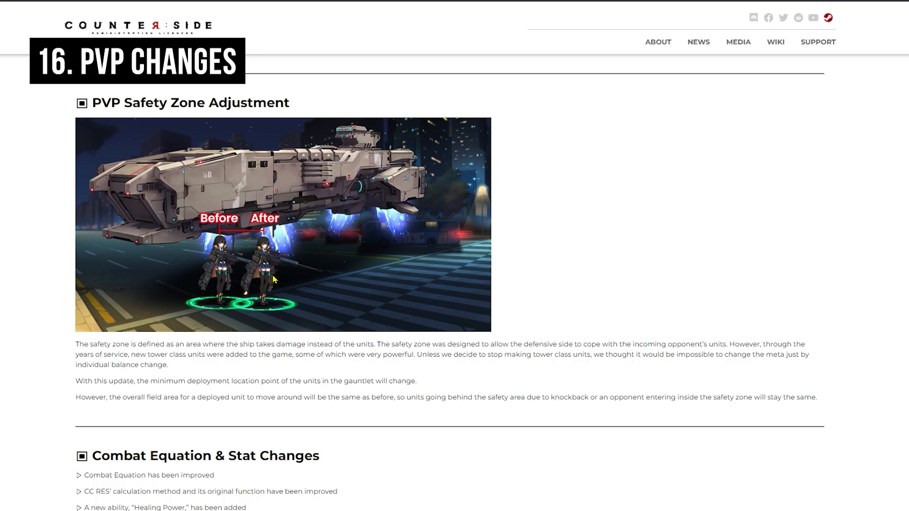
mouse_move(279, 297)
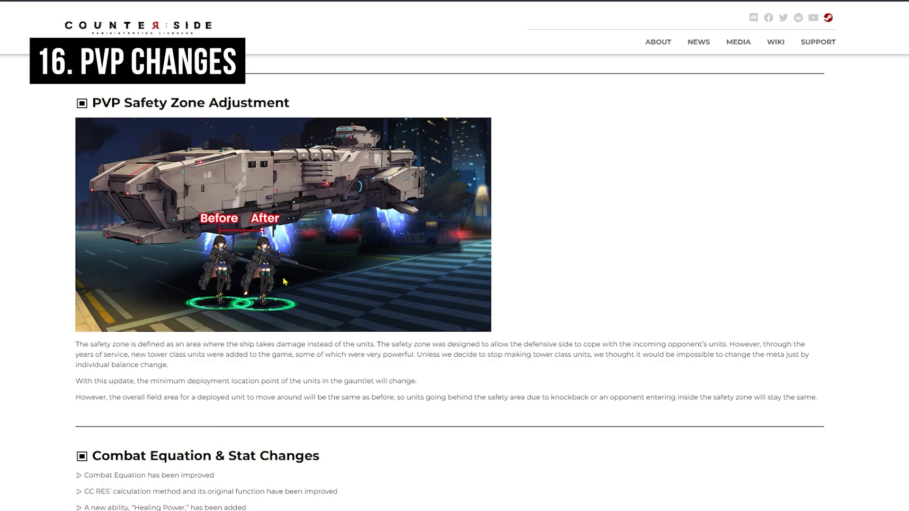
mouse_move(243, 276)
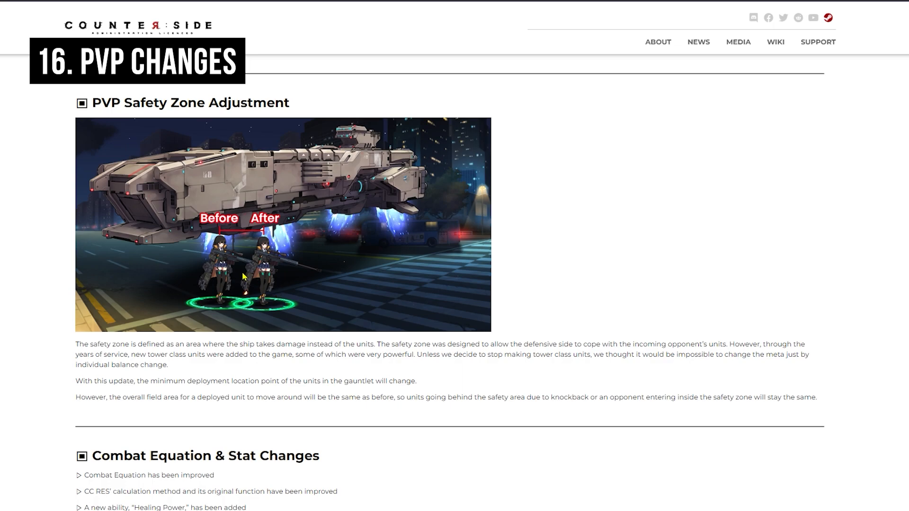
mouse_move(476, 269)
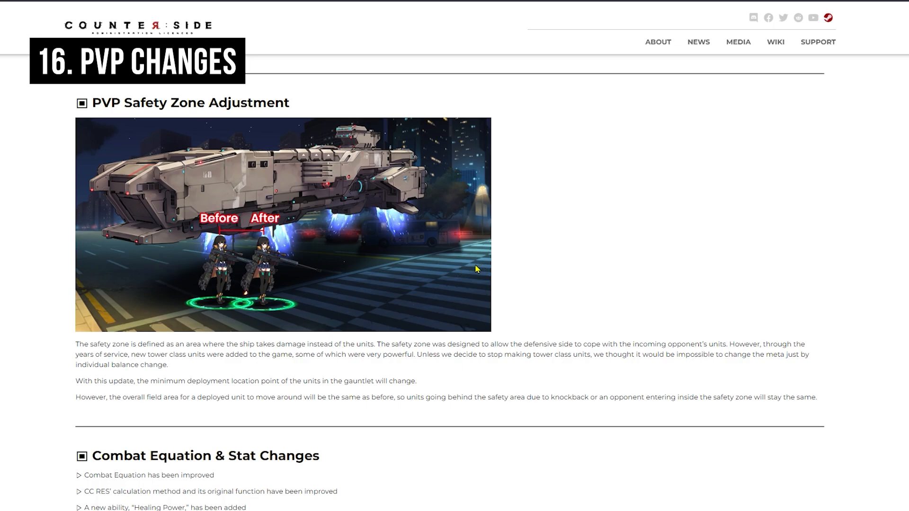
mouse_move(243, 275)
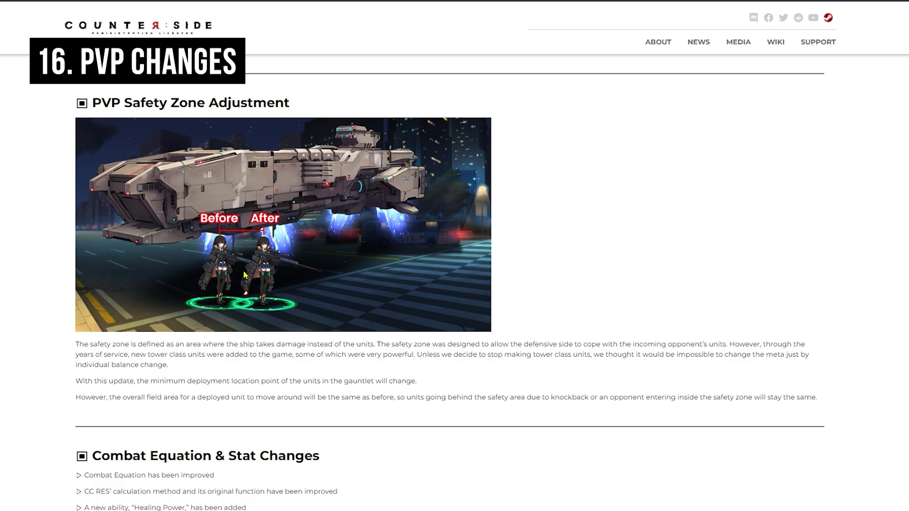
Show Combat Equation & Stat Changes, the Employee Pool with Naielle Bluesteel and Yen Xing Lanchester, and the AR note
scroll("down", 3)
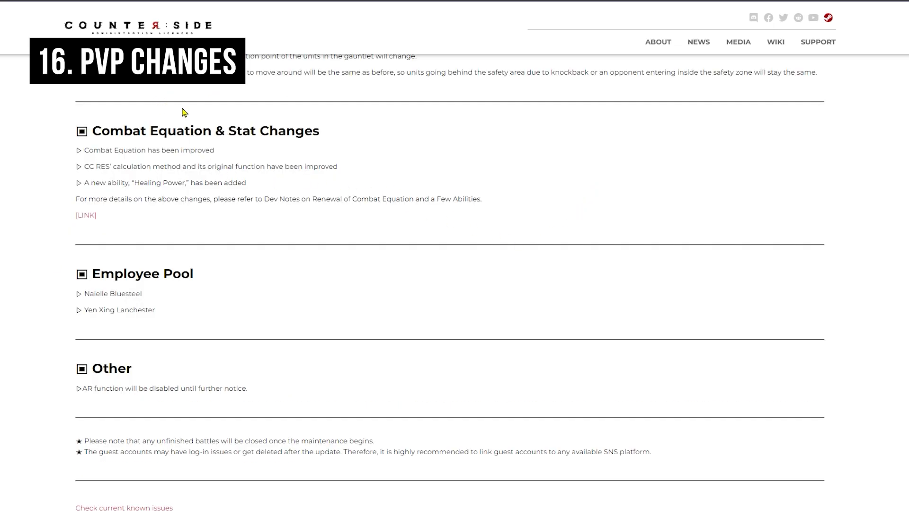
mouse_move(269, 285)
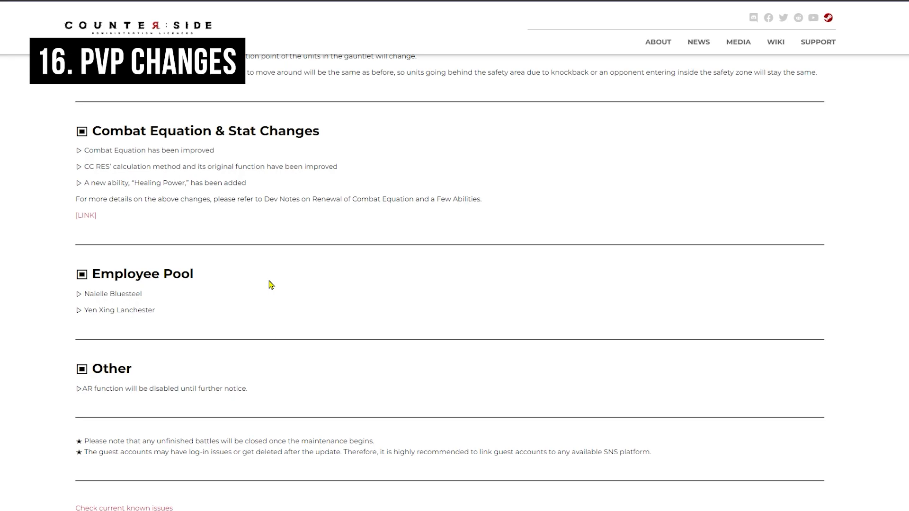
mouse_move(546, 152)
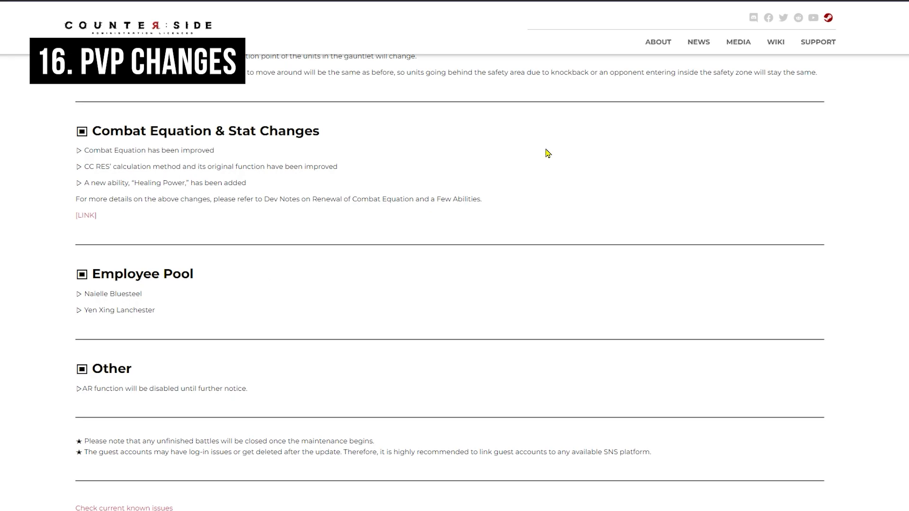
mouse_move(495, 241)
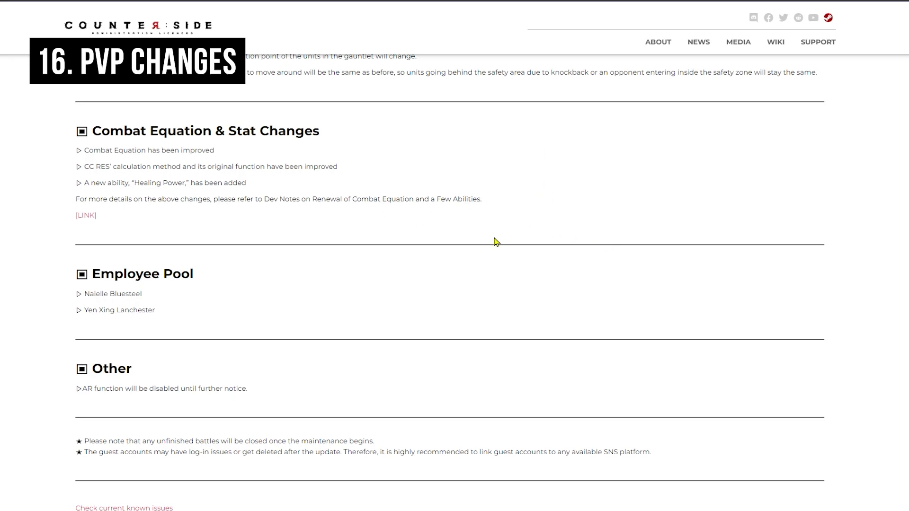
mouse_move(449, 268)
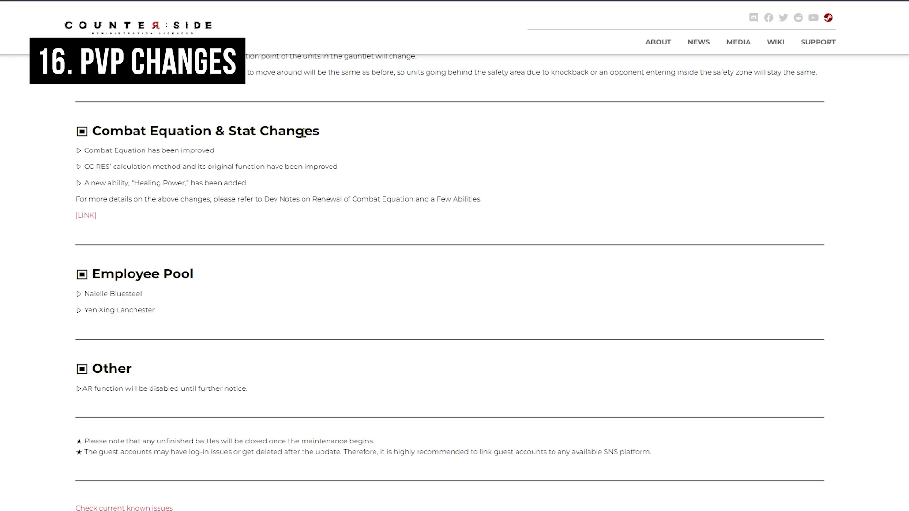
mouse_move(215, 219)
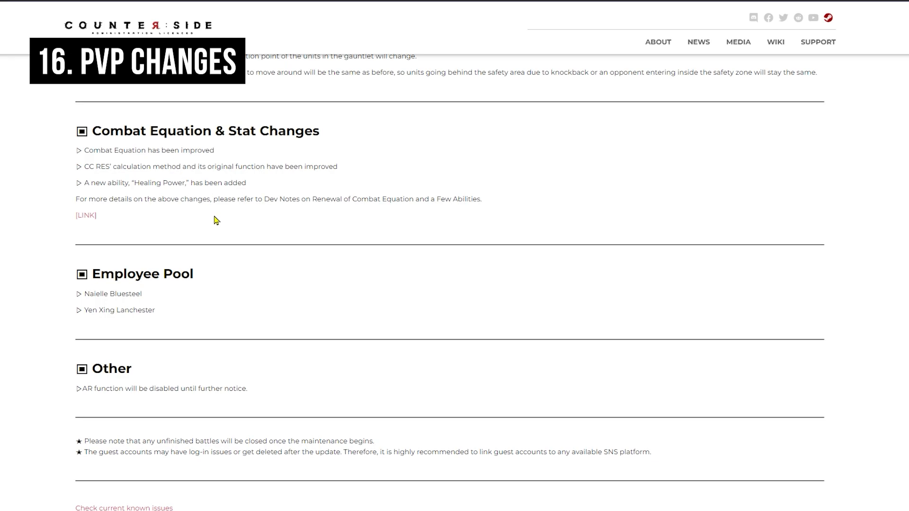
mouse_move(193, 292)
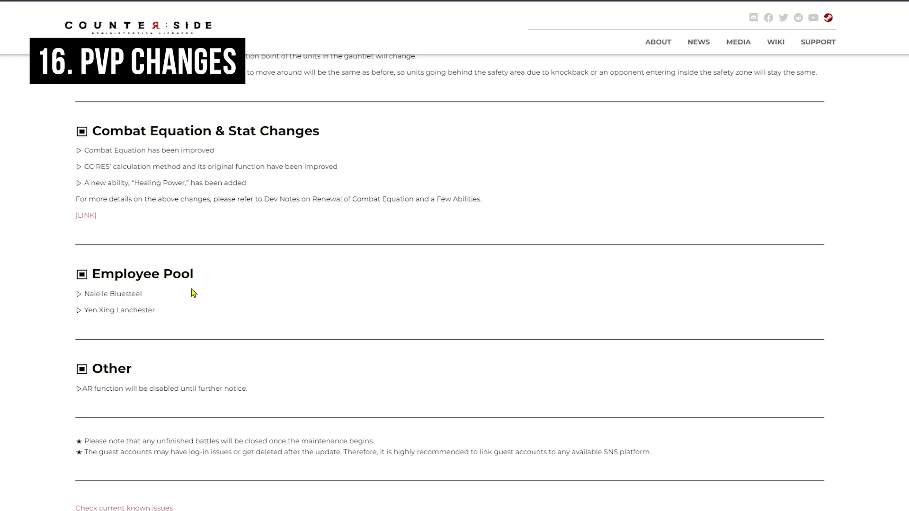
mouse_move(171, 324)
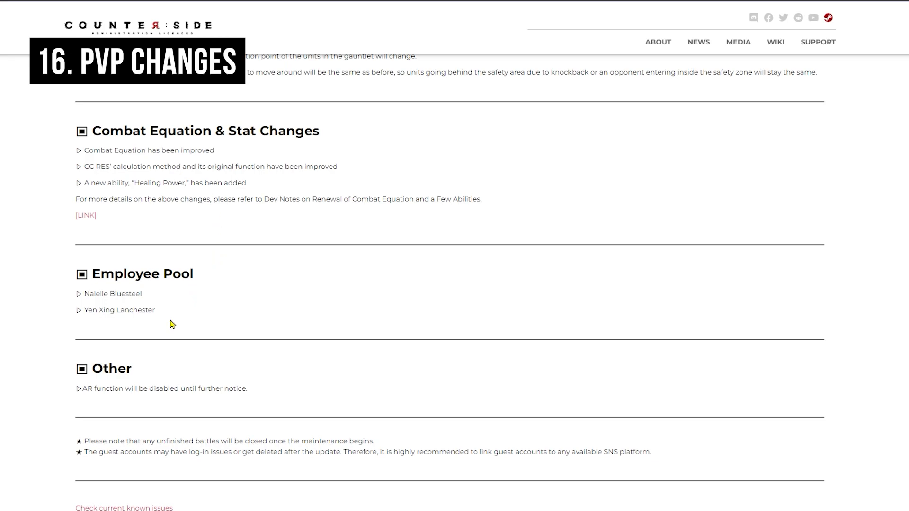
mouse_move(452, 245)
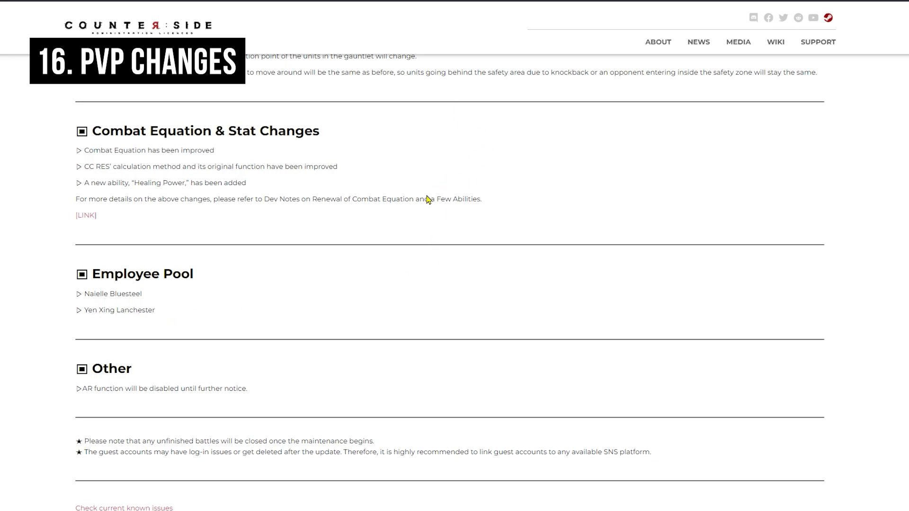
mouse_move(410, 255)
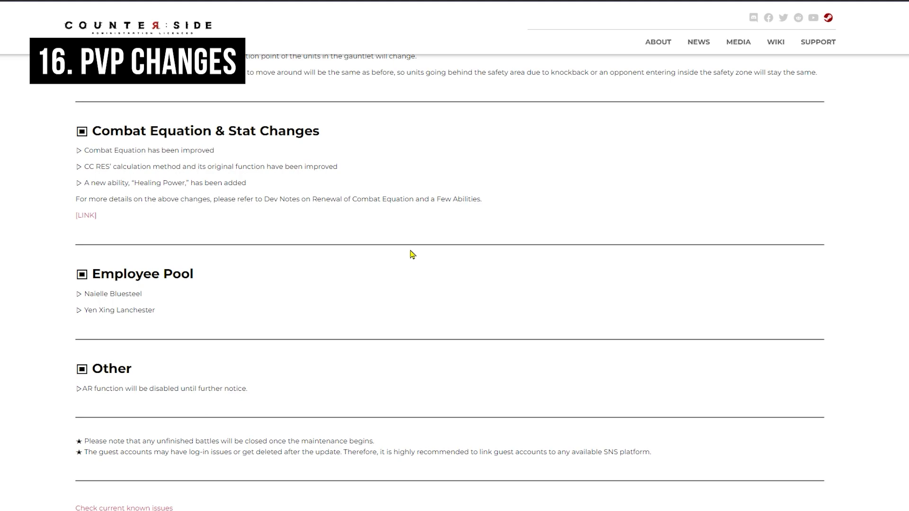
Reach the Vacation Skins shop item listing employees such as Nanahara Chifuyu and Yoo Mina
scroll("down", 3)
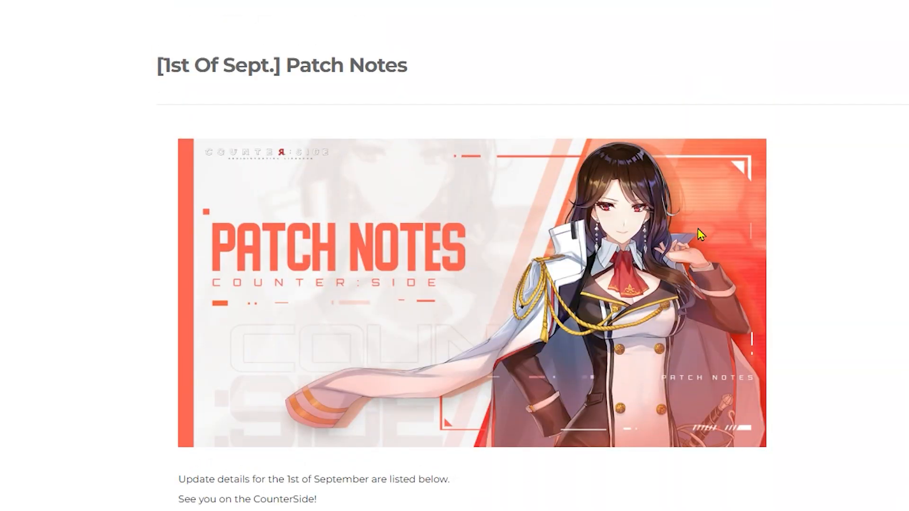
scroll("down", 3)
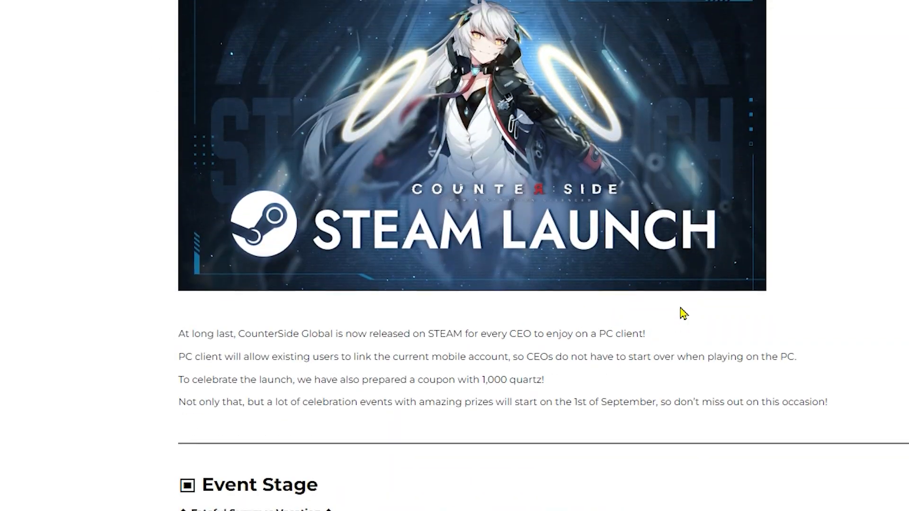
scroll("down", 3)
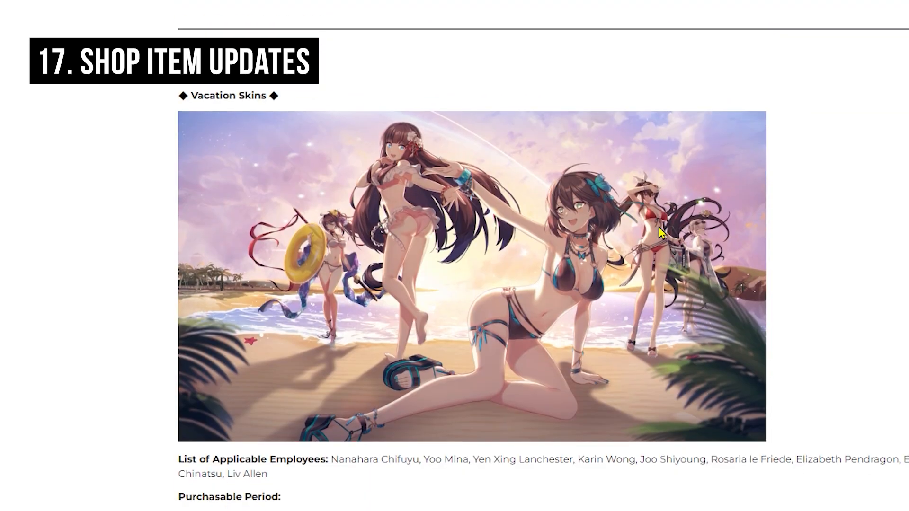
Browse the Vacation Skins entries with artwork and prices like 2,080 and 1,600 Admin Coins
scroll("down", 3)
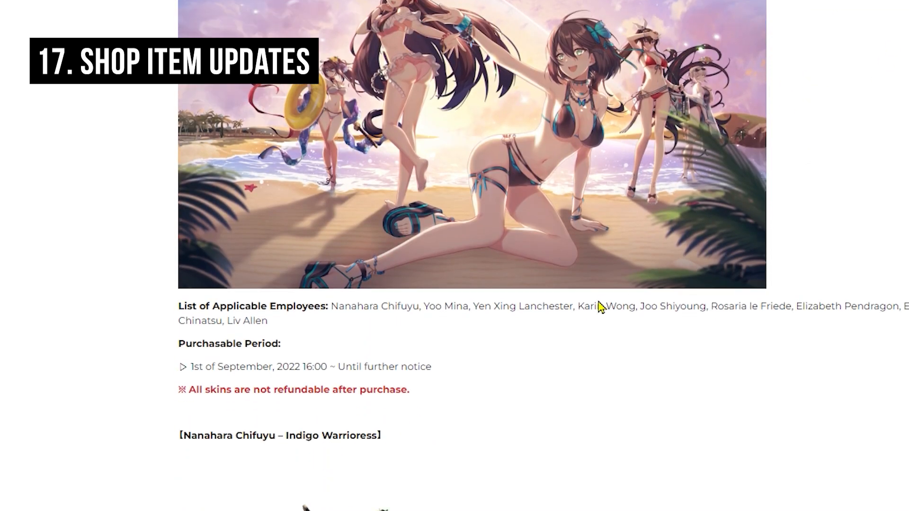
scroll("down", 3)
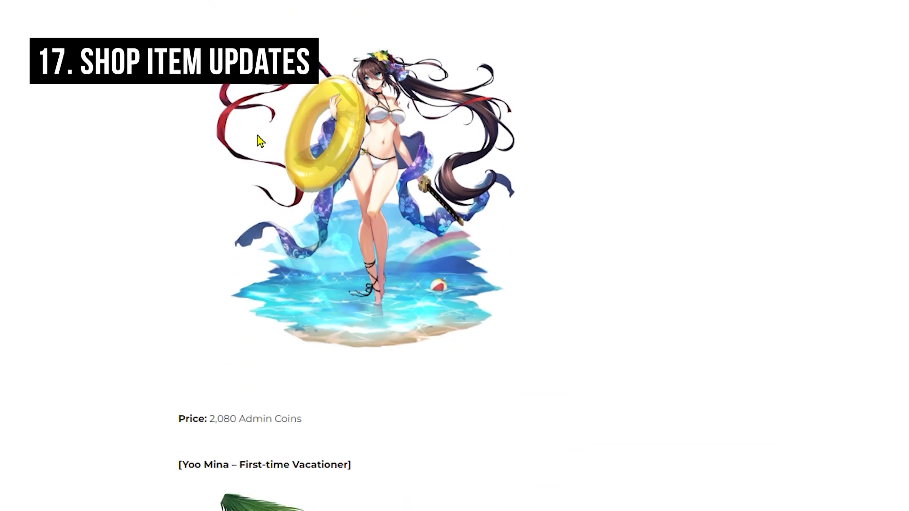
scroll("down", 3)
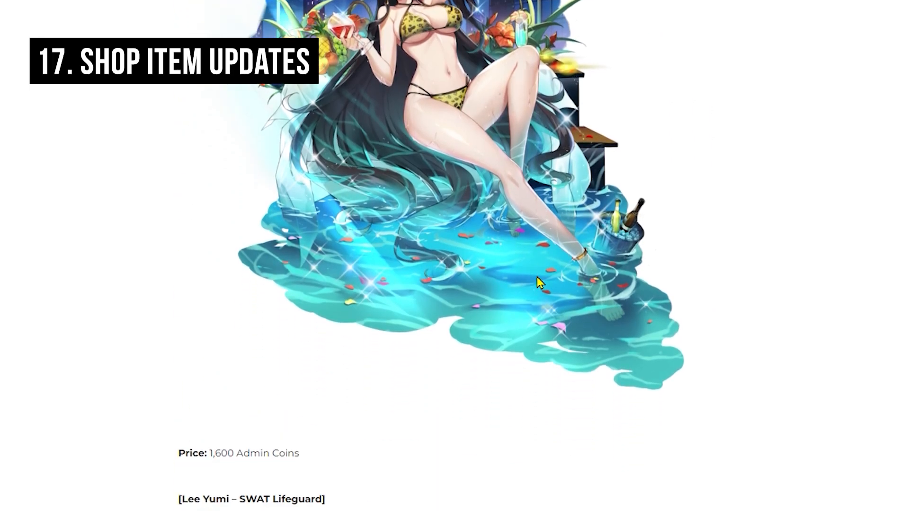
scroll("down", 3)
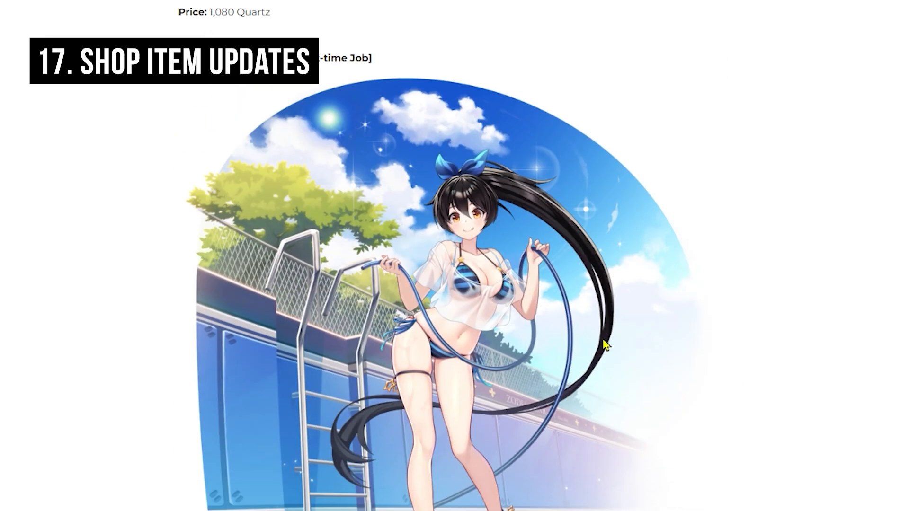
Reach the free PC Platform Launch Gift Package with Wishful Random Box and 2,022 Eterniums
scroll("down", 3)
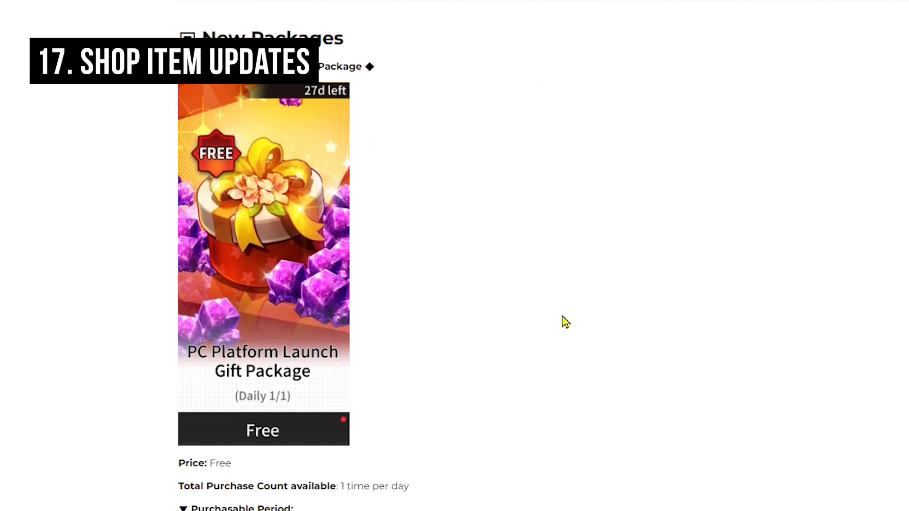
mouse_move(475, 232)
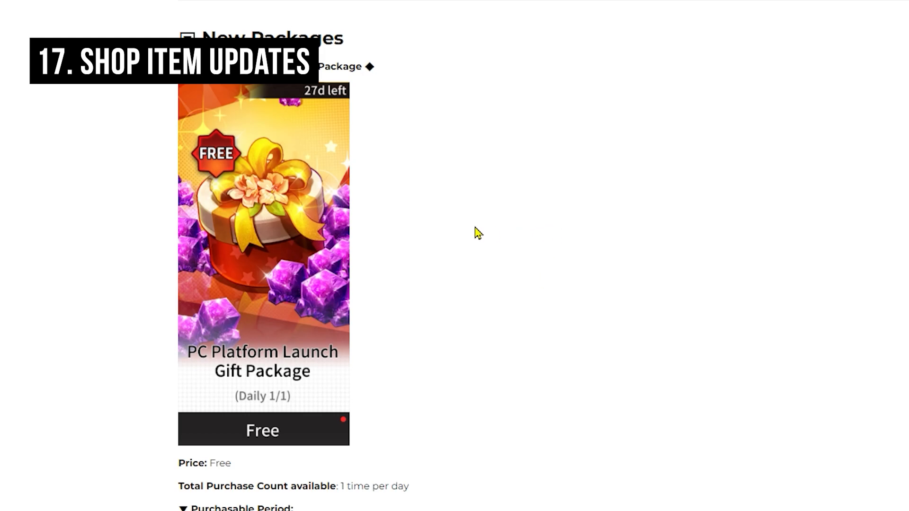
scroll("down", 3)
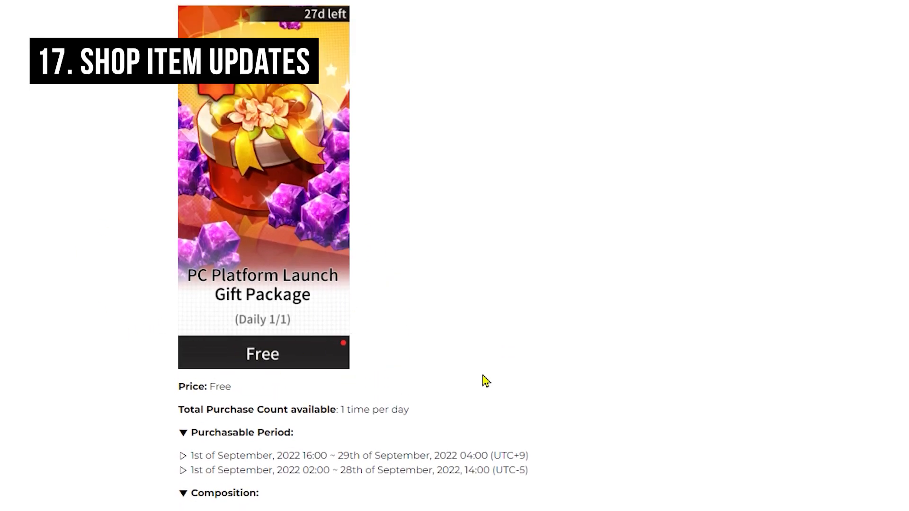
scroll("down", 3)
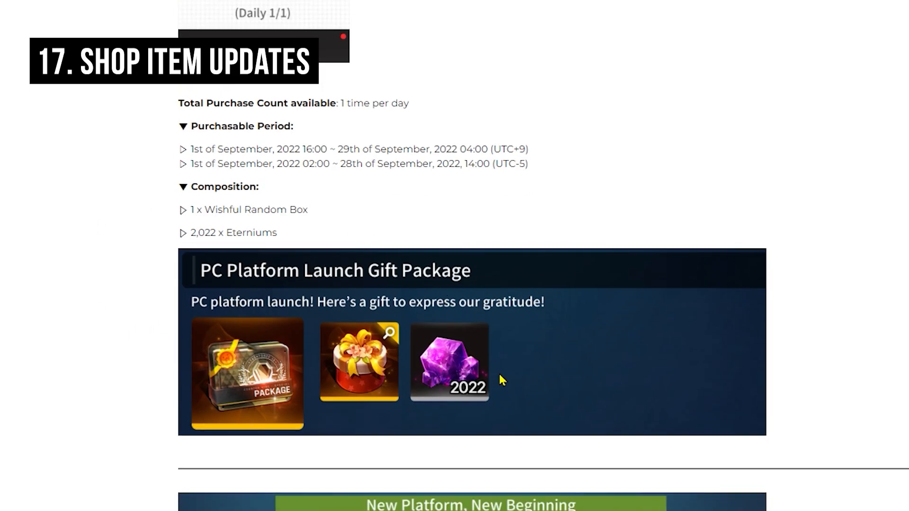
mouse_move(378, 348)
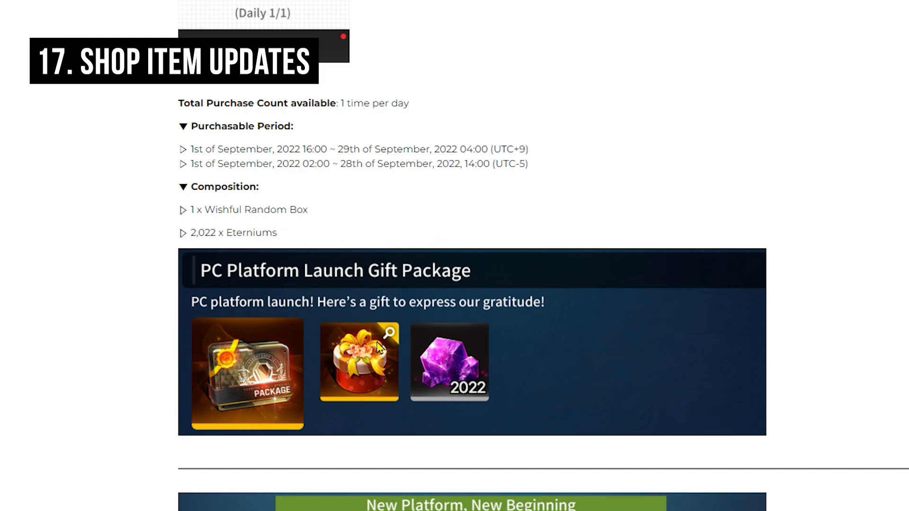
Scroll down through the Limit Break and Fusion launch package variants
scroll("down", 3)
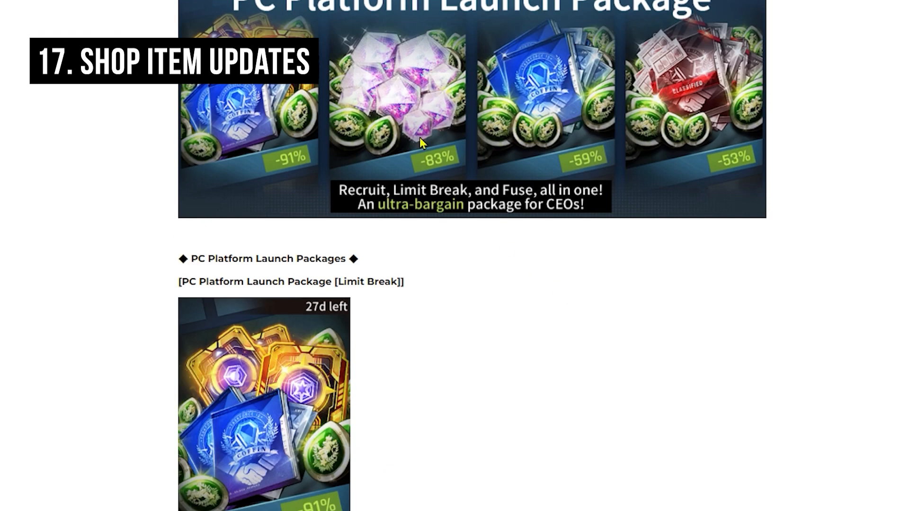
scroll("down", 3)
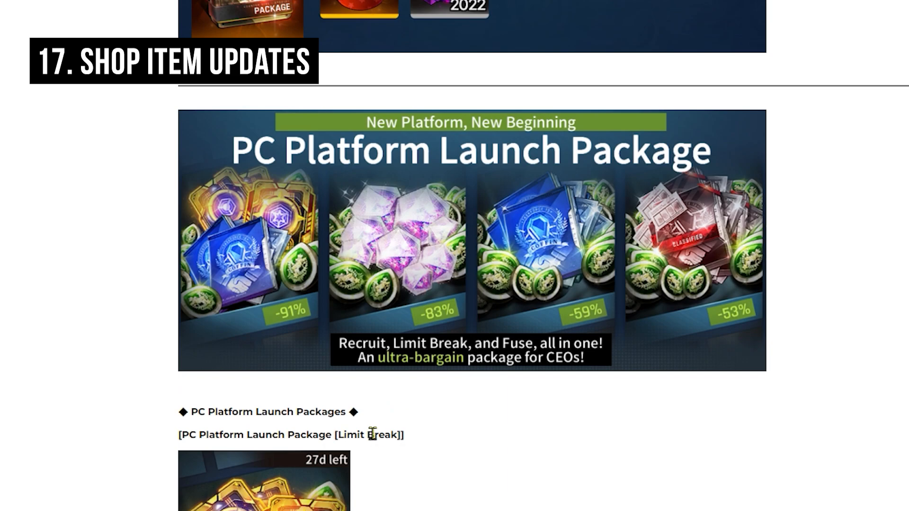
scroll("down", 3)
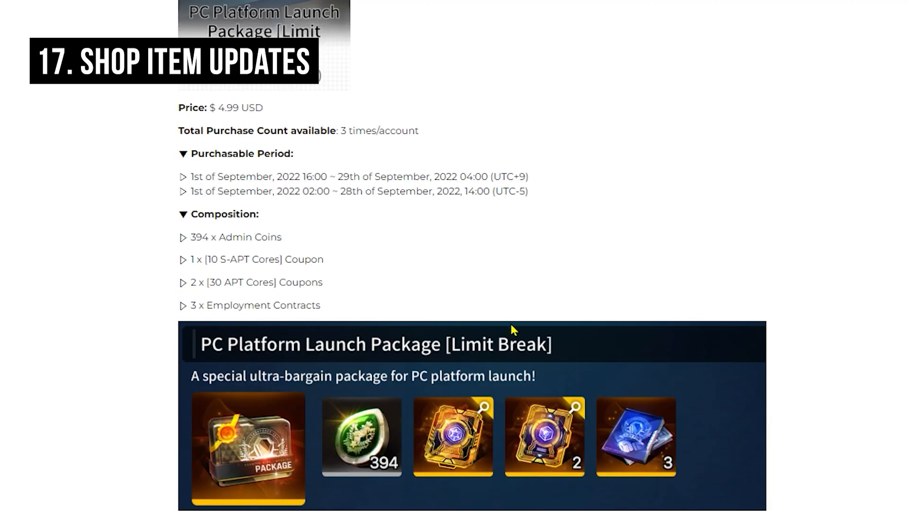
mouse_move(667, 453)
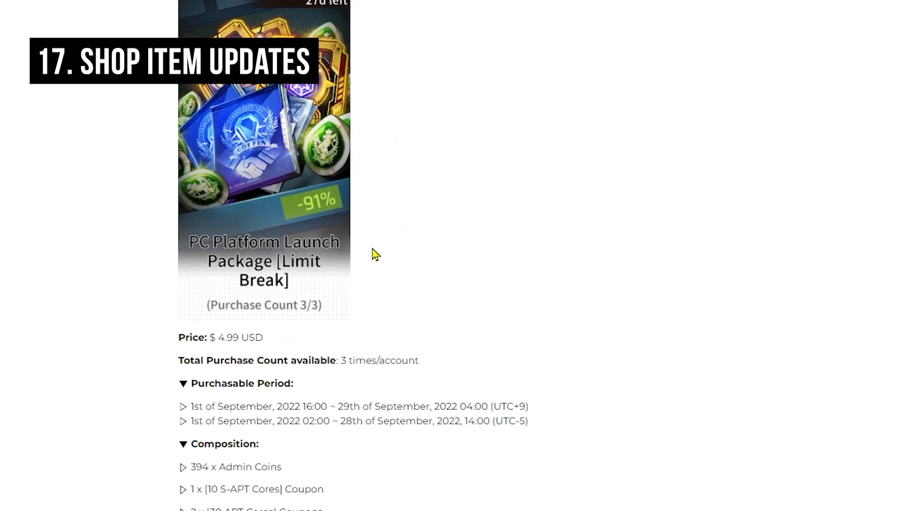
scroll("down", 3)
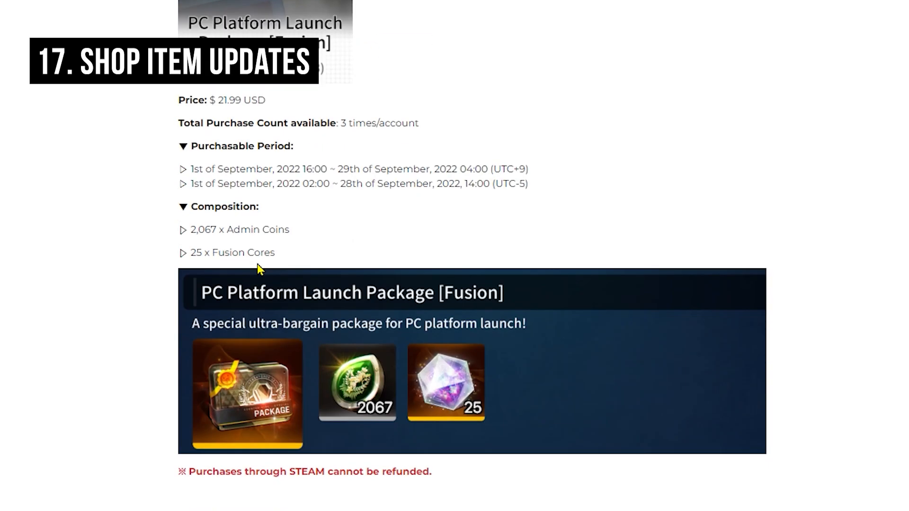
scroll("down", 3)
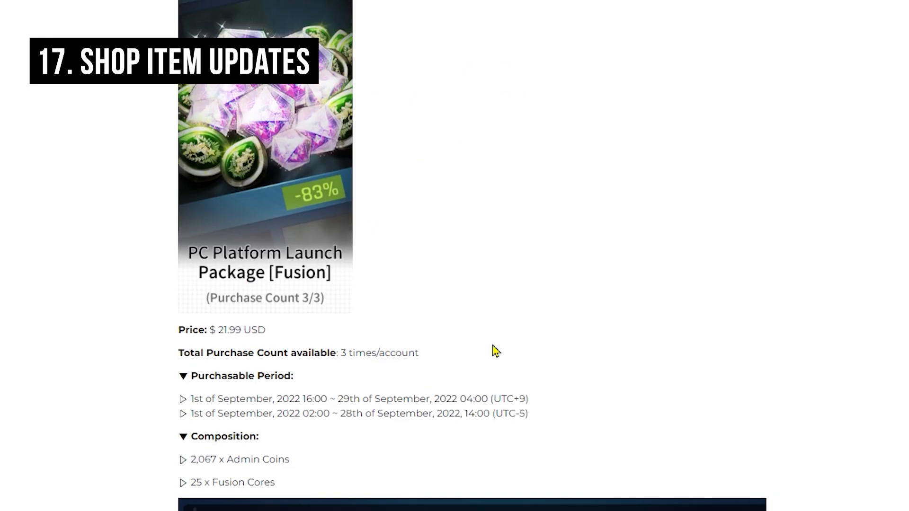
scroll("down", 3)
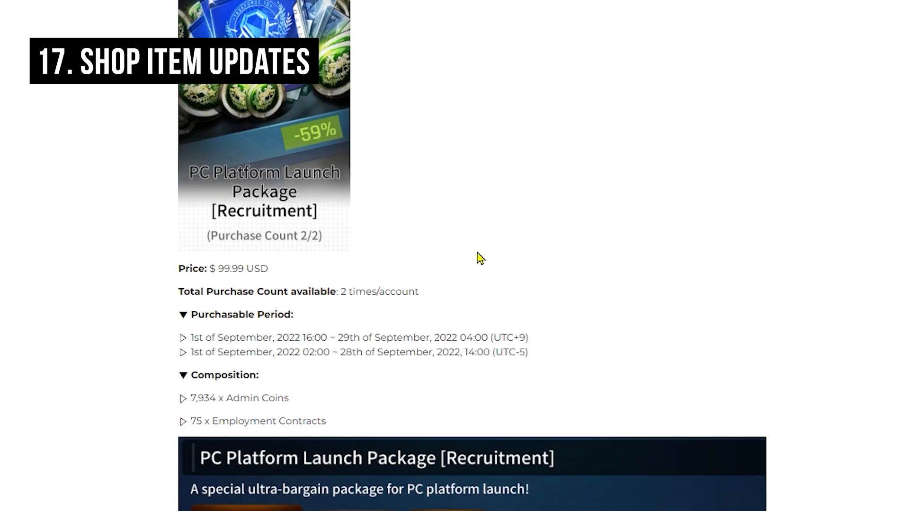
Scroll on past the Recruitment package to the Classified Recruitment package details
scroll("down", 3)
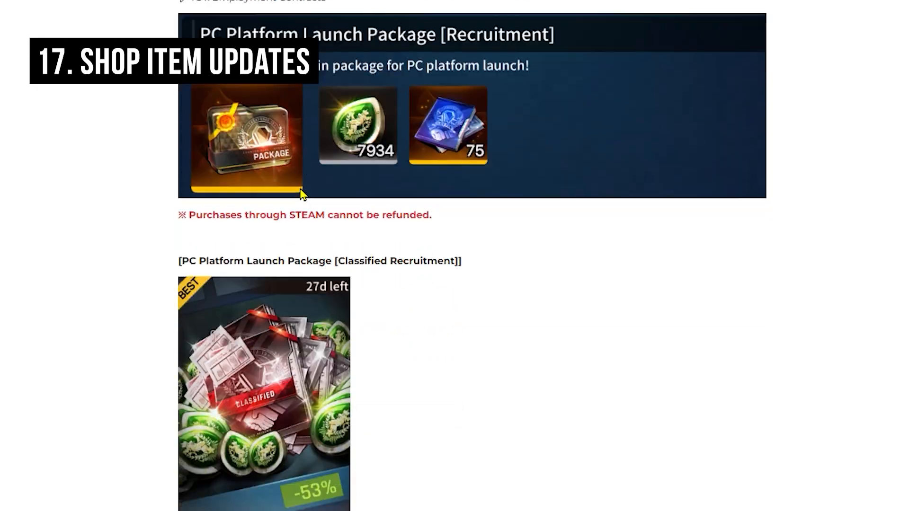
scroll("down", 3)
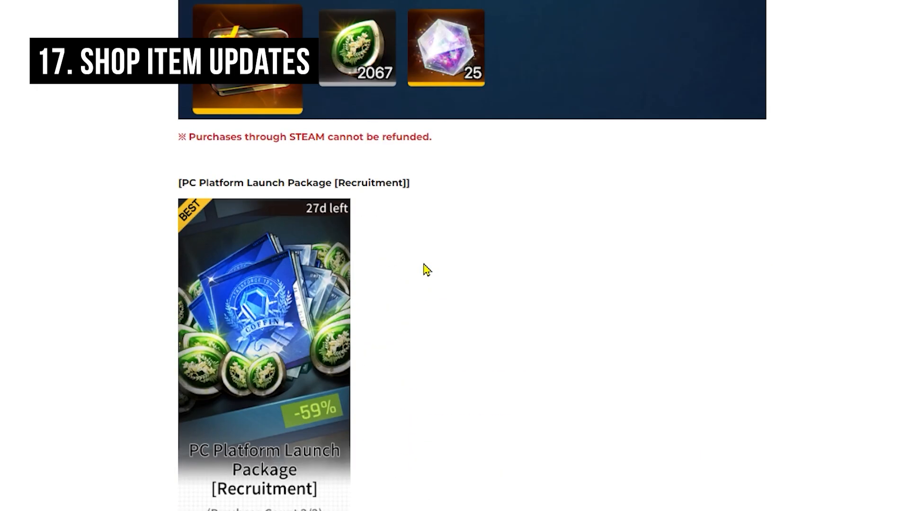
scroll("down", 3)
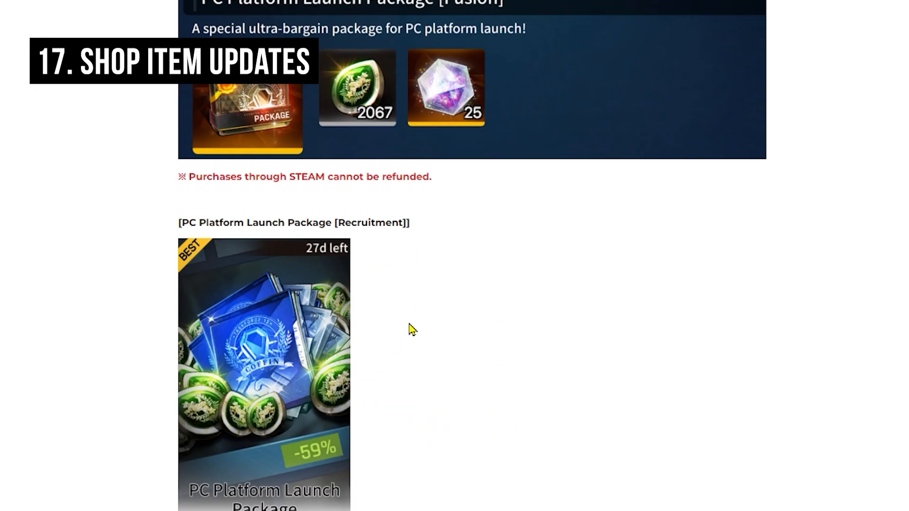
scroll("down", 3)
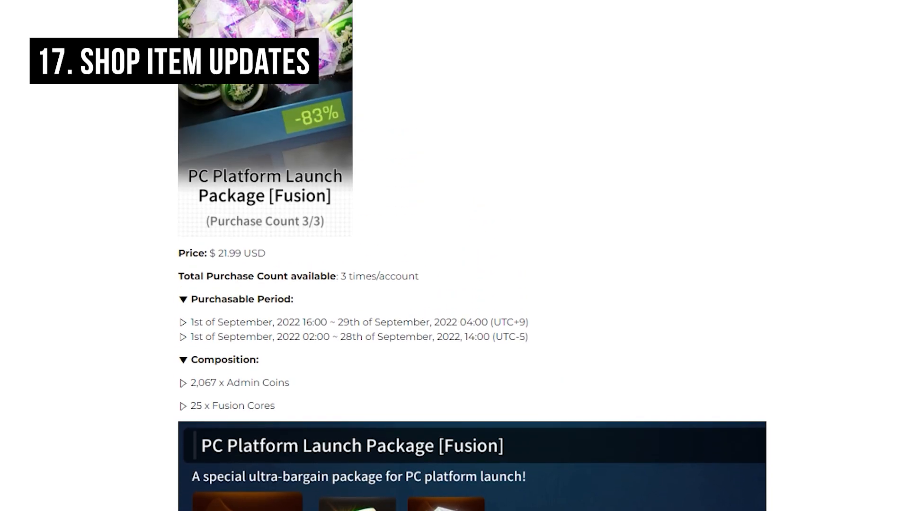
scroll("down", 3)
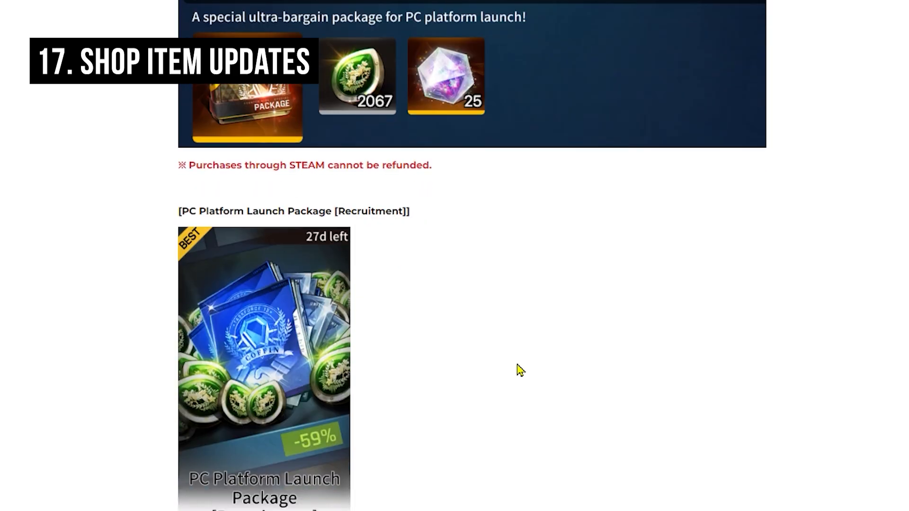
scroll("down", 3)
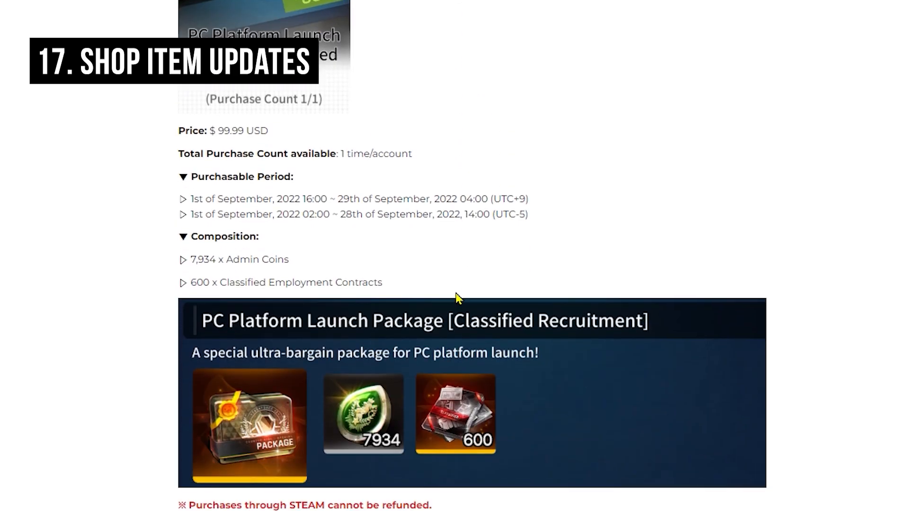
scroll("down", 3)
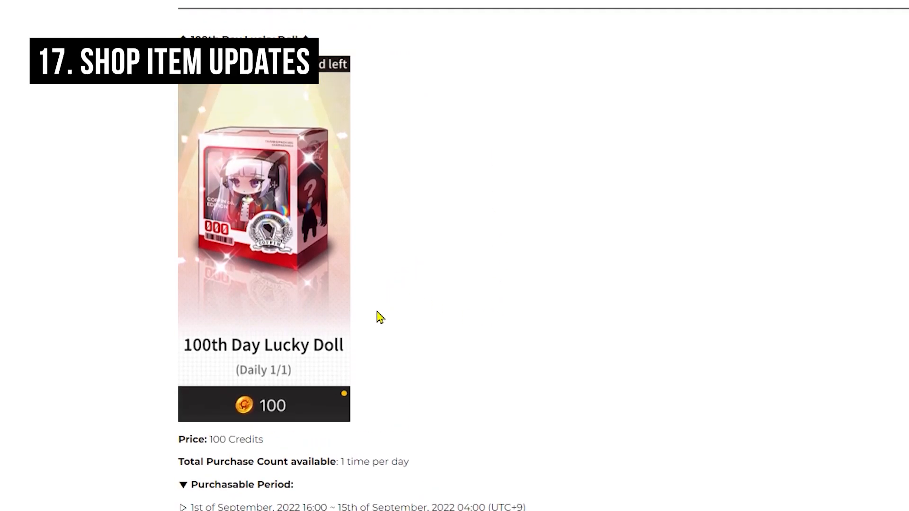
mouse_move(430, 341)
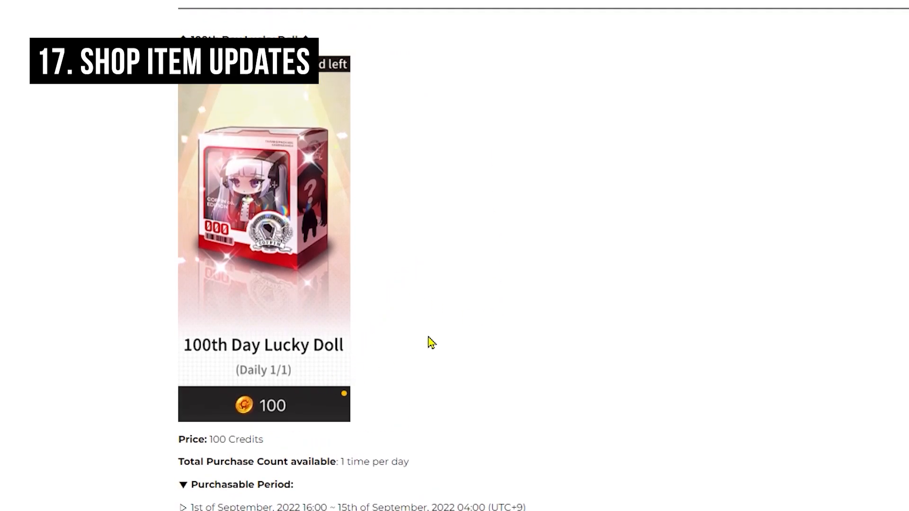
Scroll down to the 100th Day Lucky Doll's price, period and Chloe's Lucky Doll composition
scroll("down", 3)
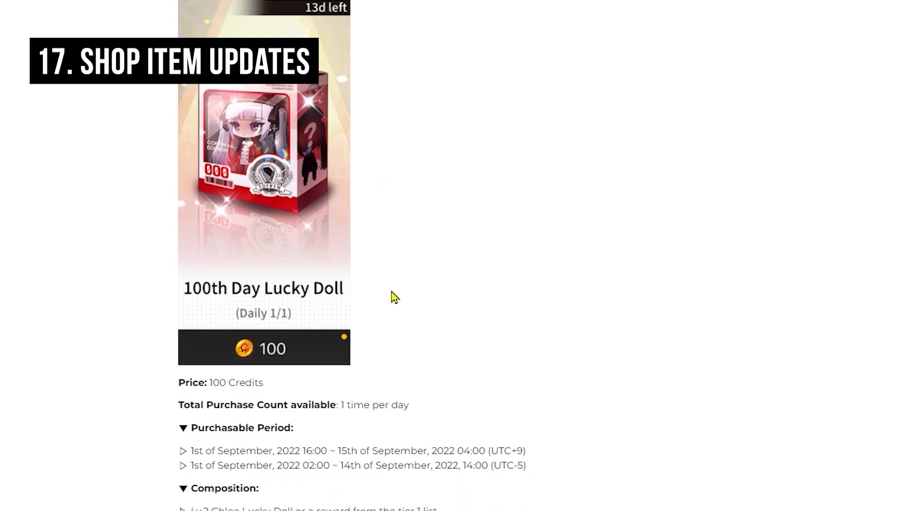
scroll("down", 3)
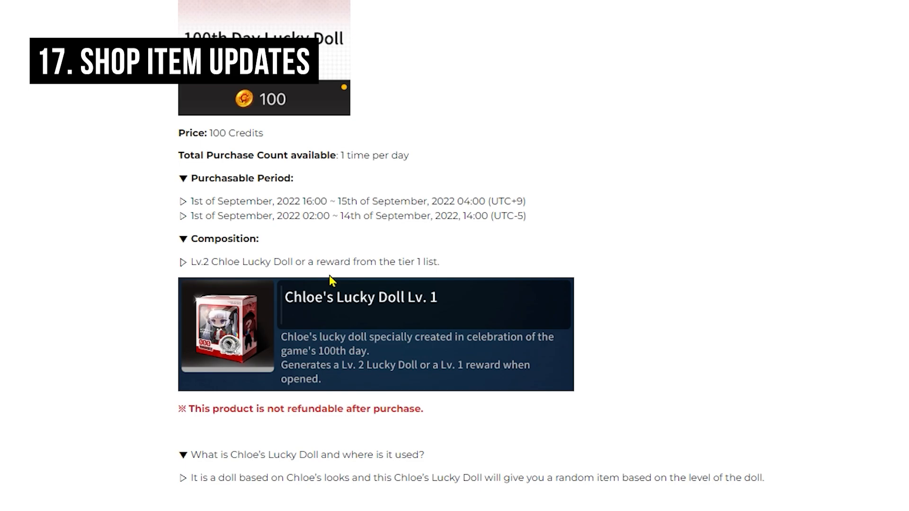
scroll("down", 3)
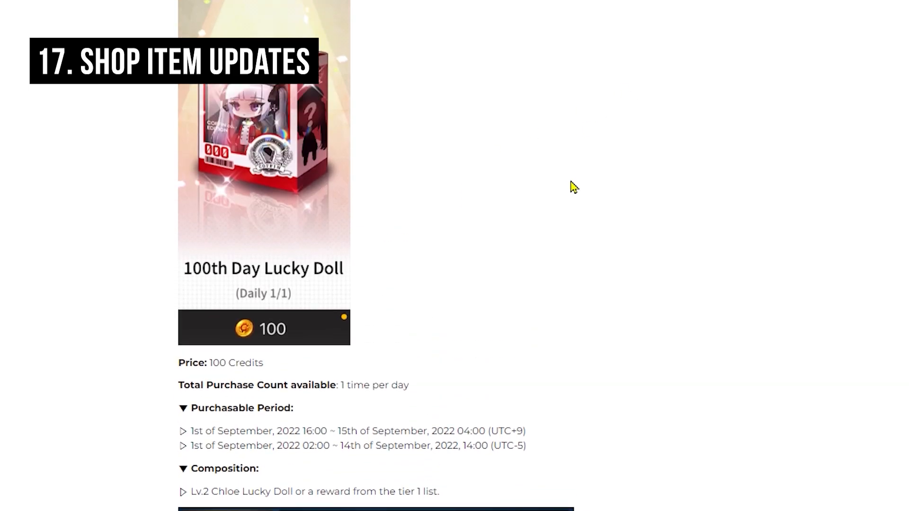
Scroll past the 100th Day Celebration Special Package to the Ship launch package and 1,080-Quartz skin
scroll("down", 3)
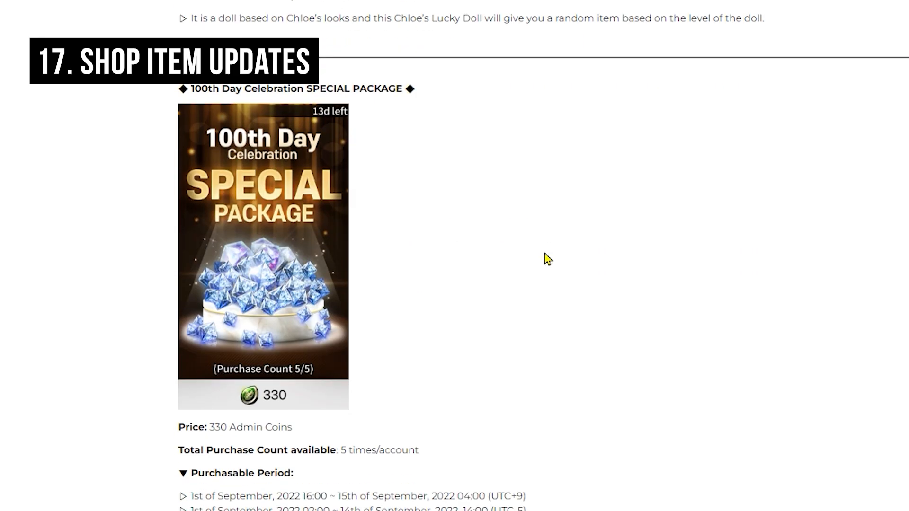
mouse_move(548, 291)
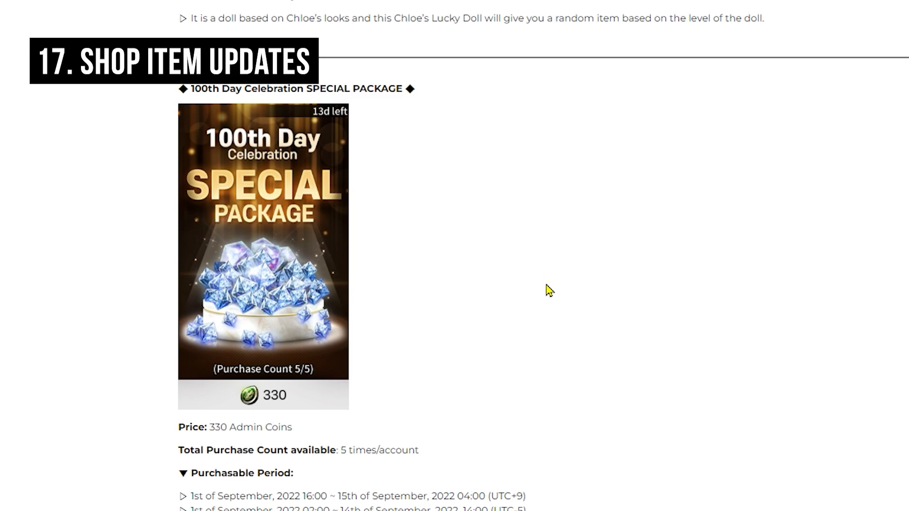
scroll("down", 3)
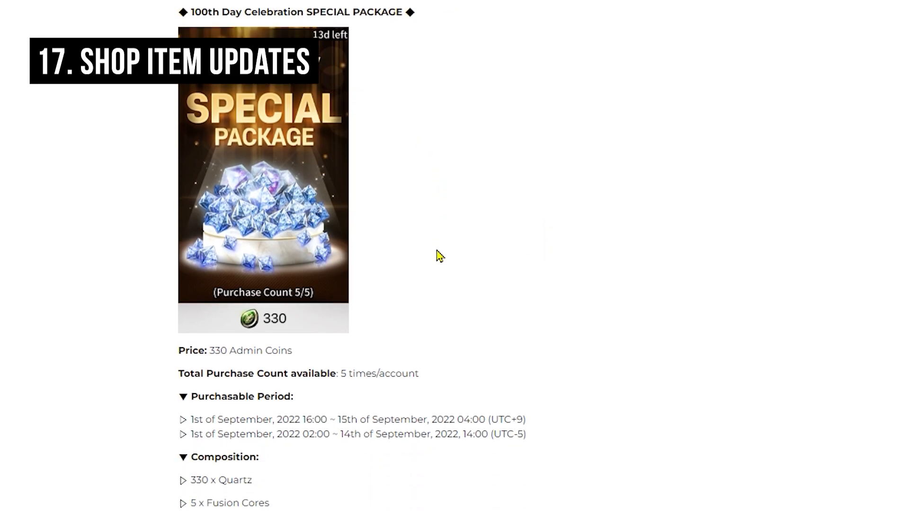
scroll("down", 3)
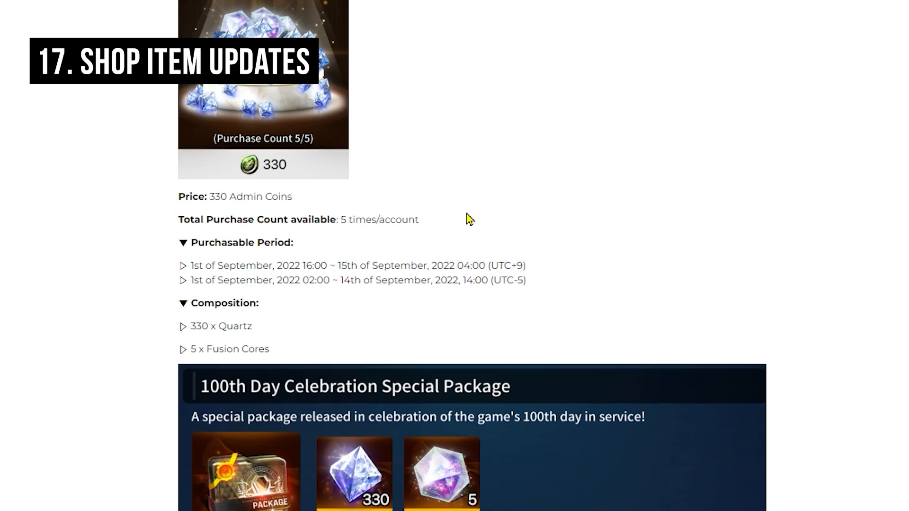
scroll("down", 3)
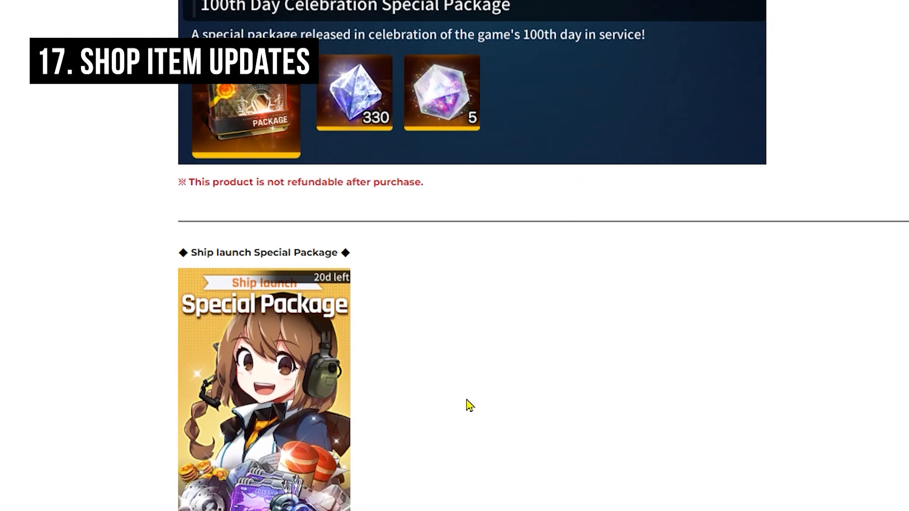
scroll("down", 3)
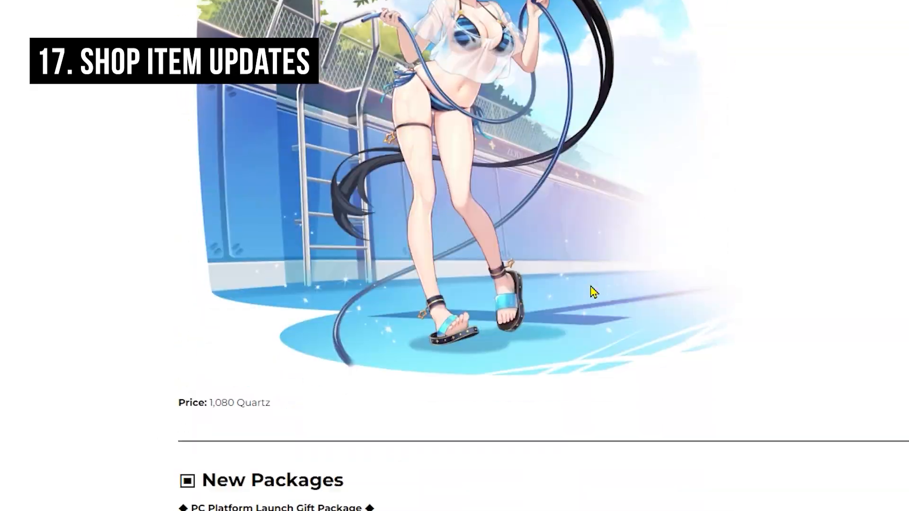
Scroll back to the Vacation Skins section showing Nanahara Chifuyu's Indigo Warrioress skin
scroll("down", 3)
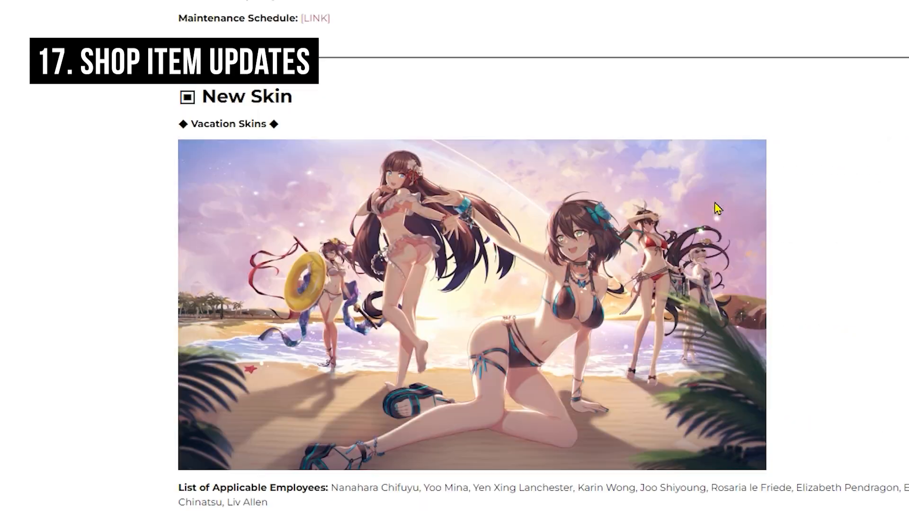
scroll("down", 3)
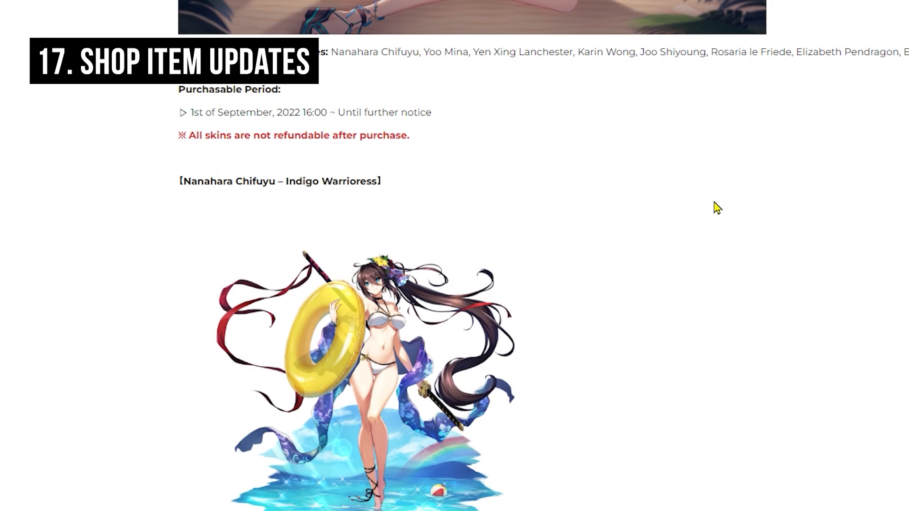
scroll("up", 3)
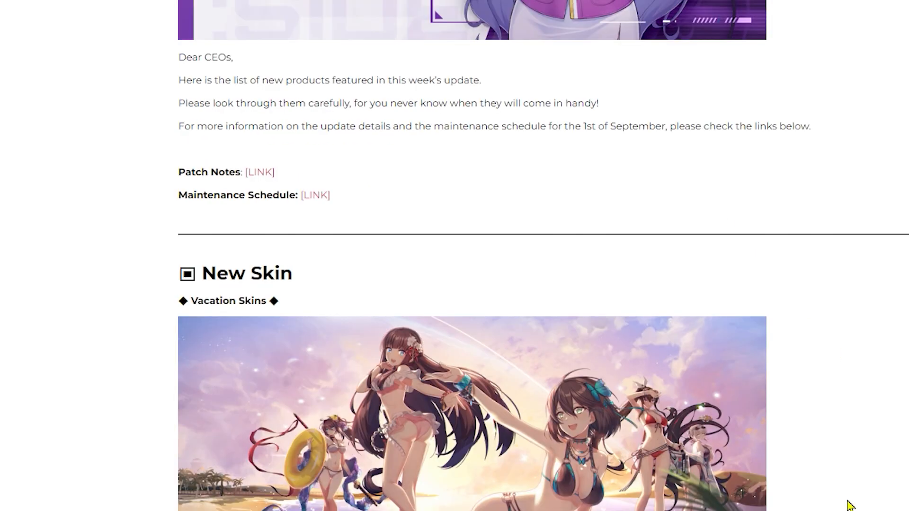
scroll("down", 3)
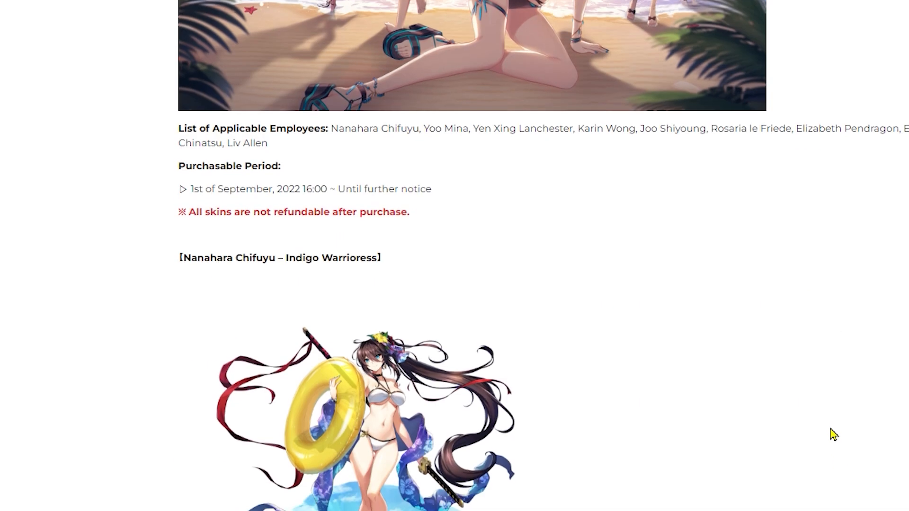